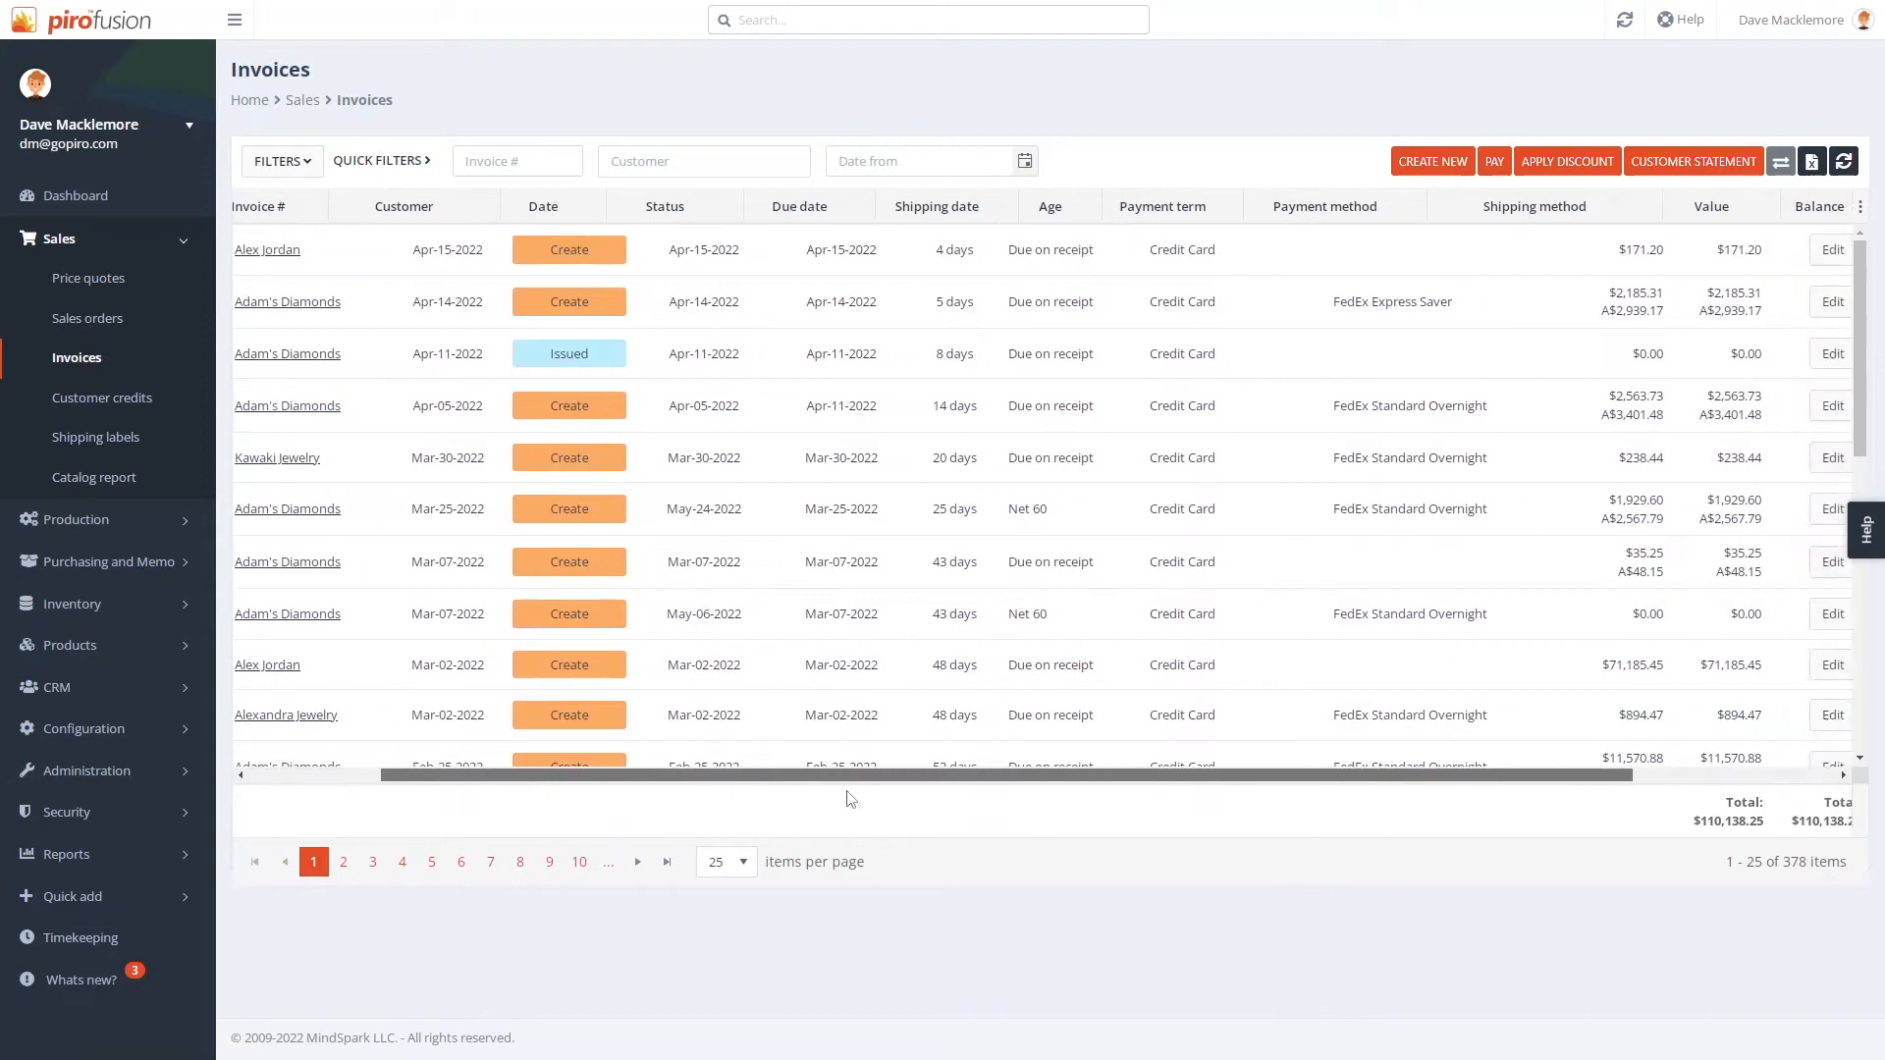
Step: Start a new invoice for Adam's Diamonds dated Apr-20-2022 with Net 10 payment terms
scroll(right, 3)
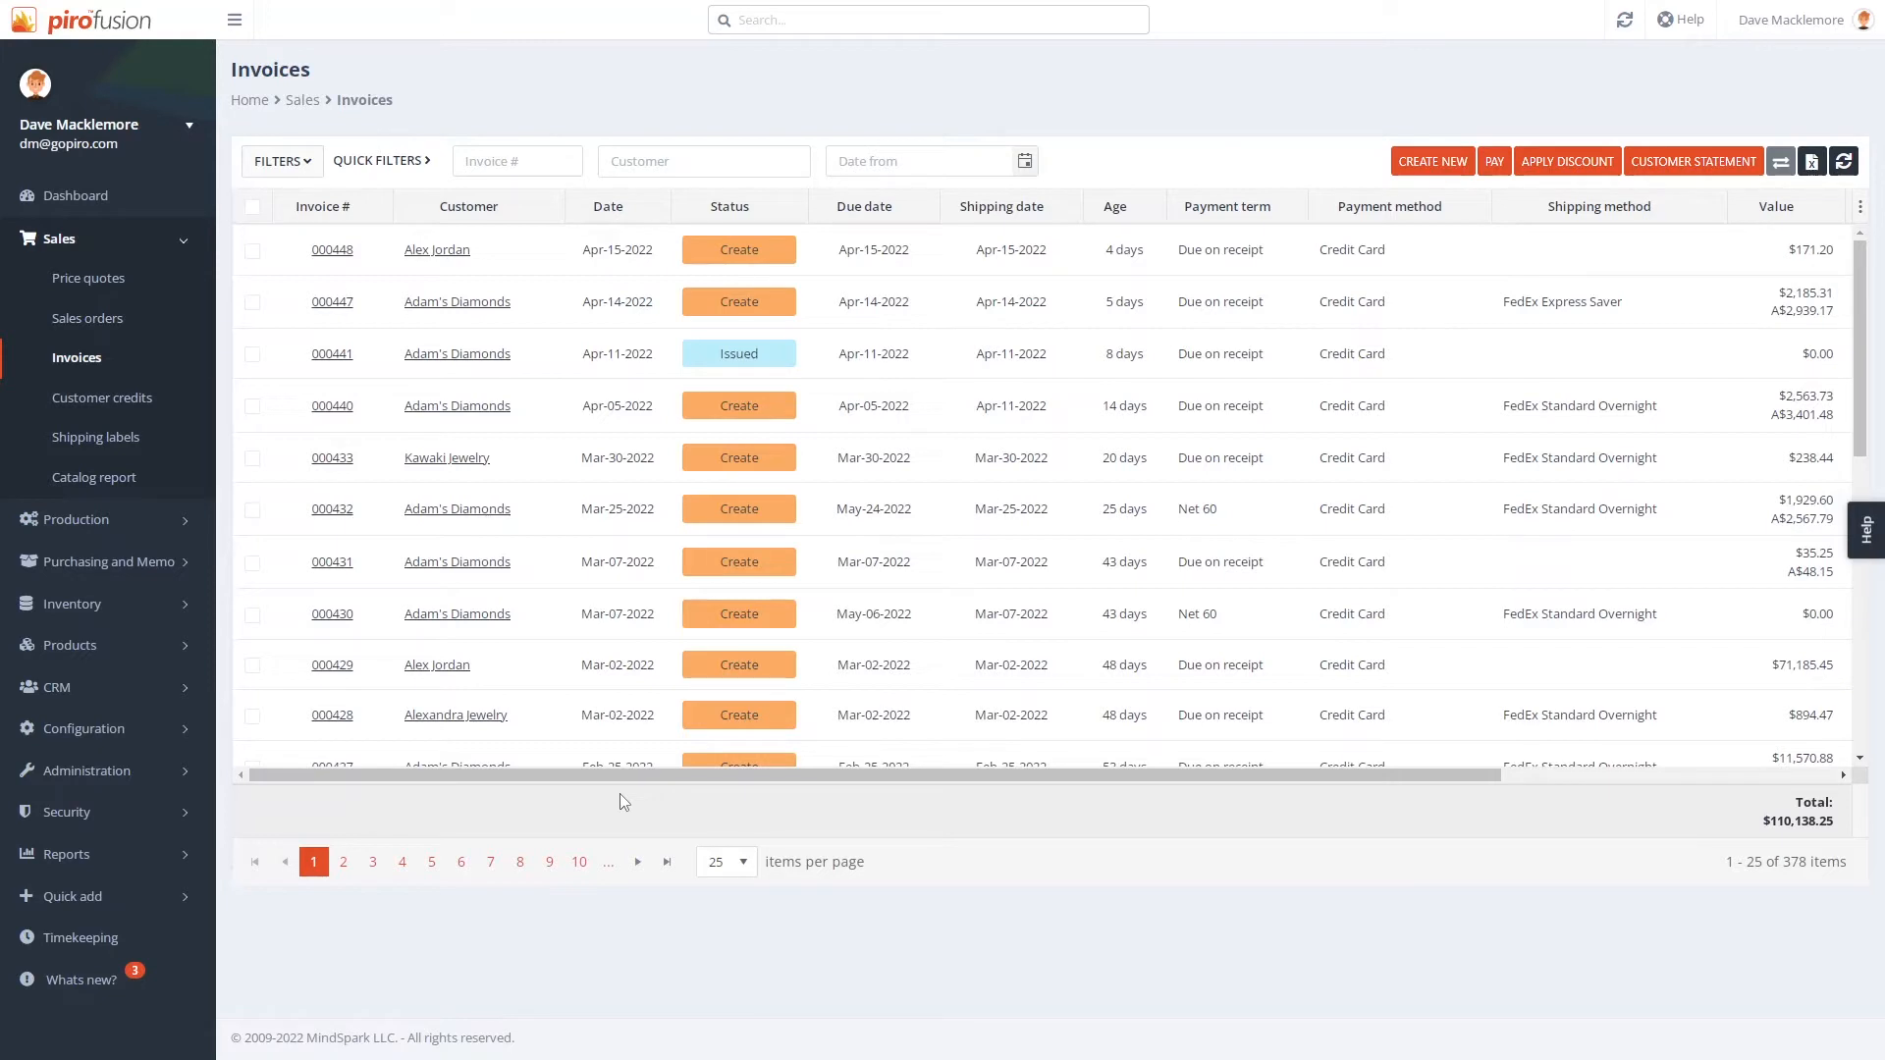
mouse_move(1430, 161)
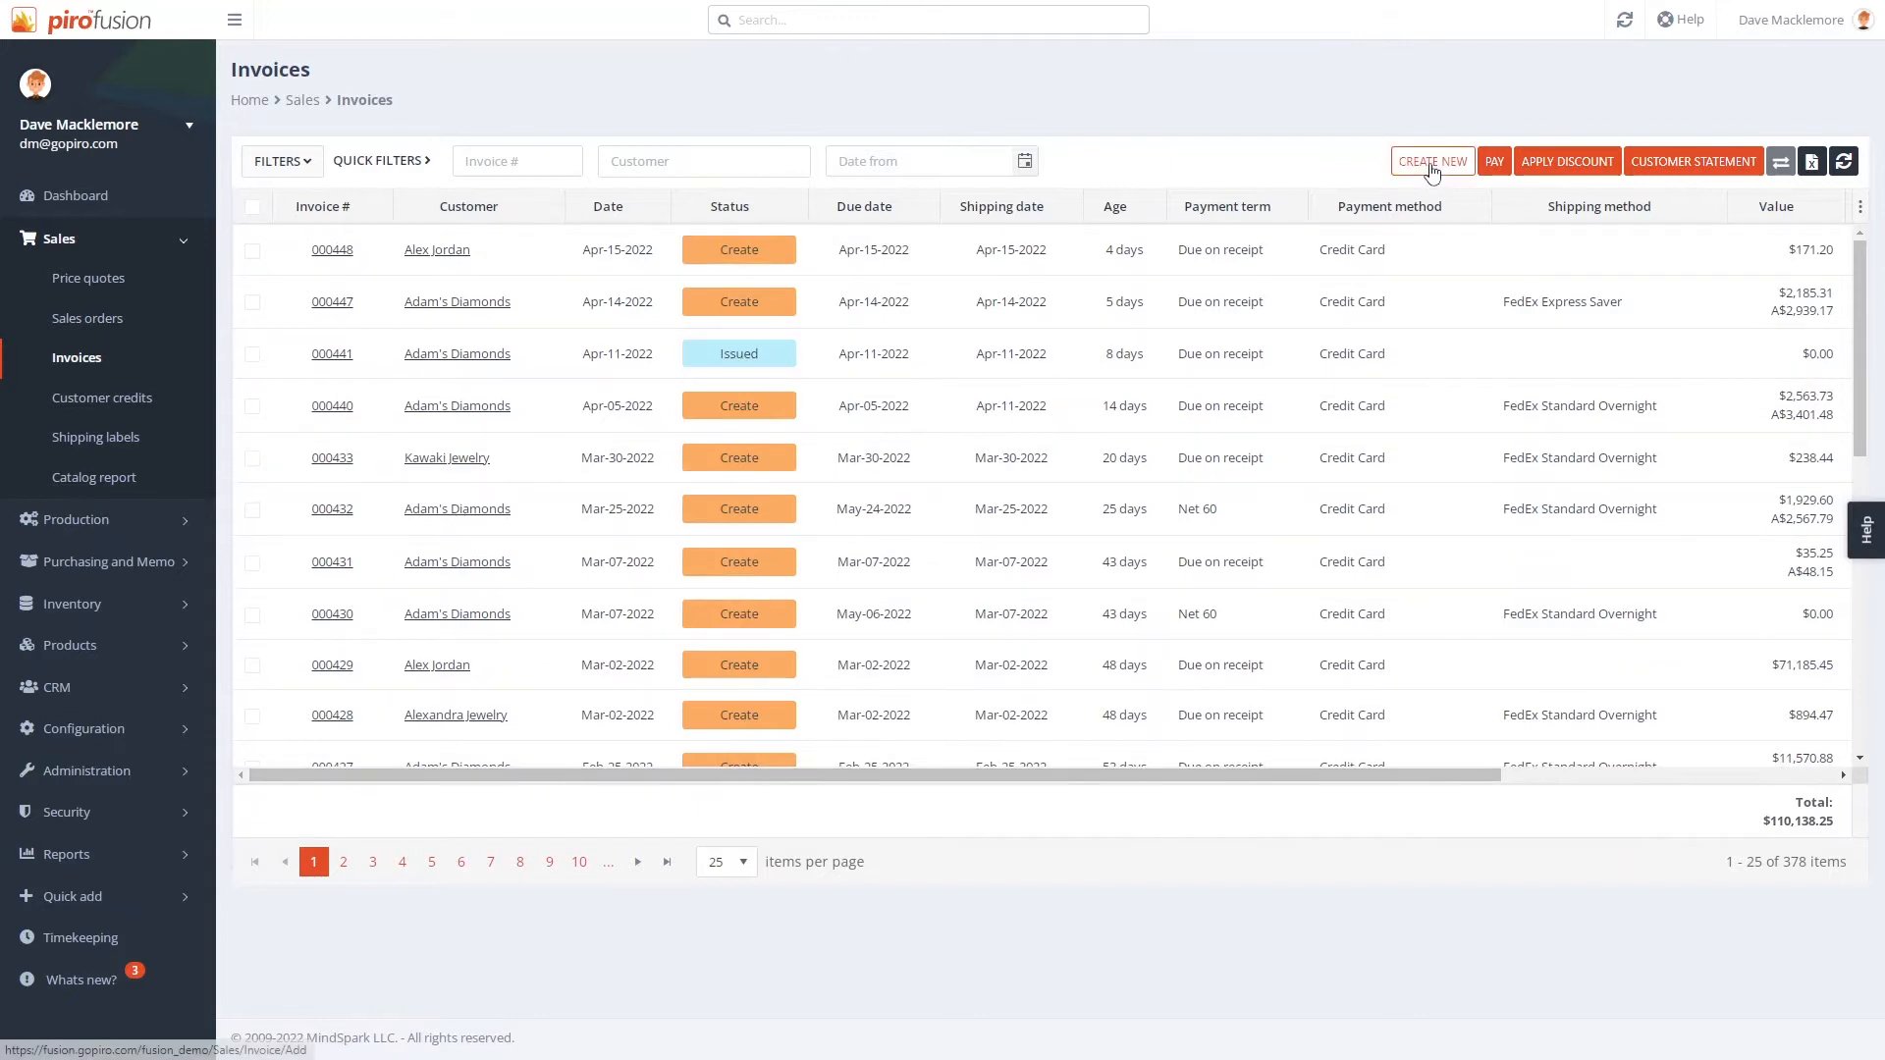
click(1431, 161)
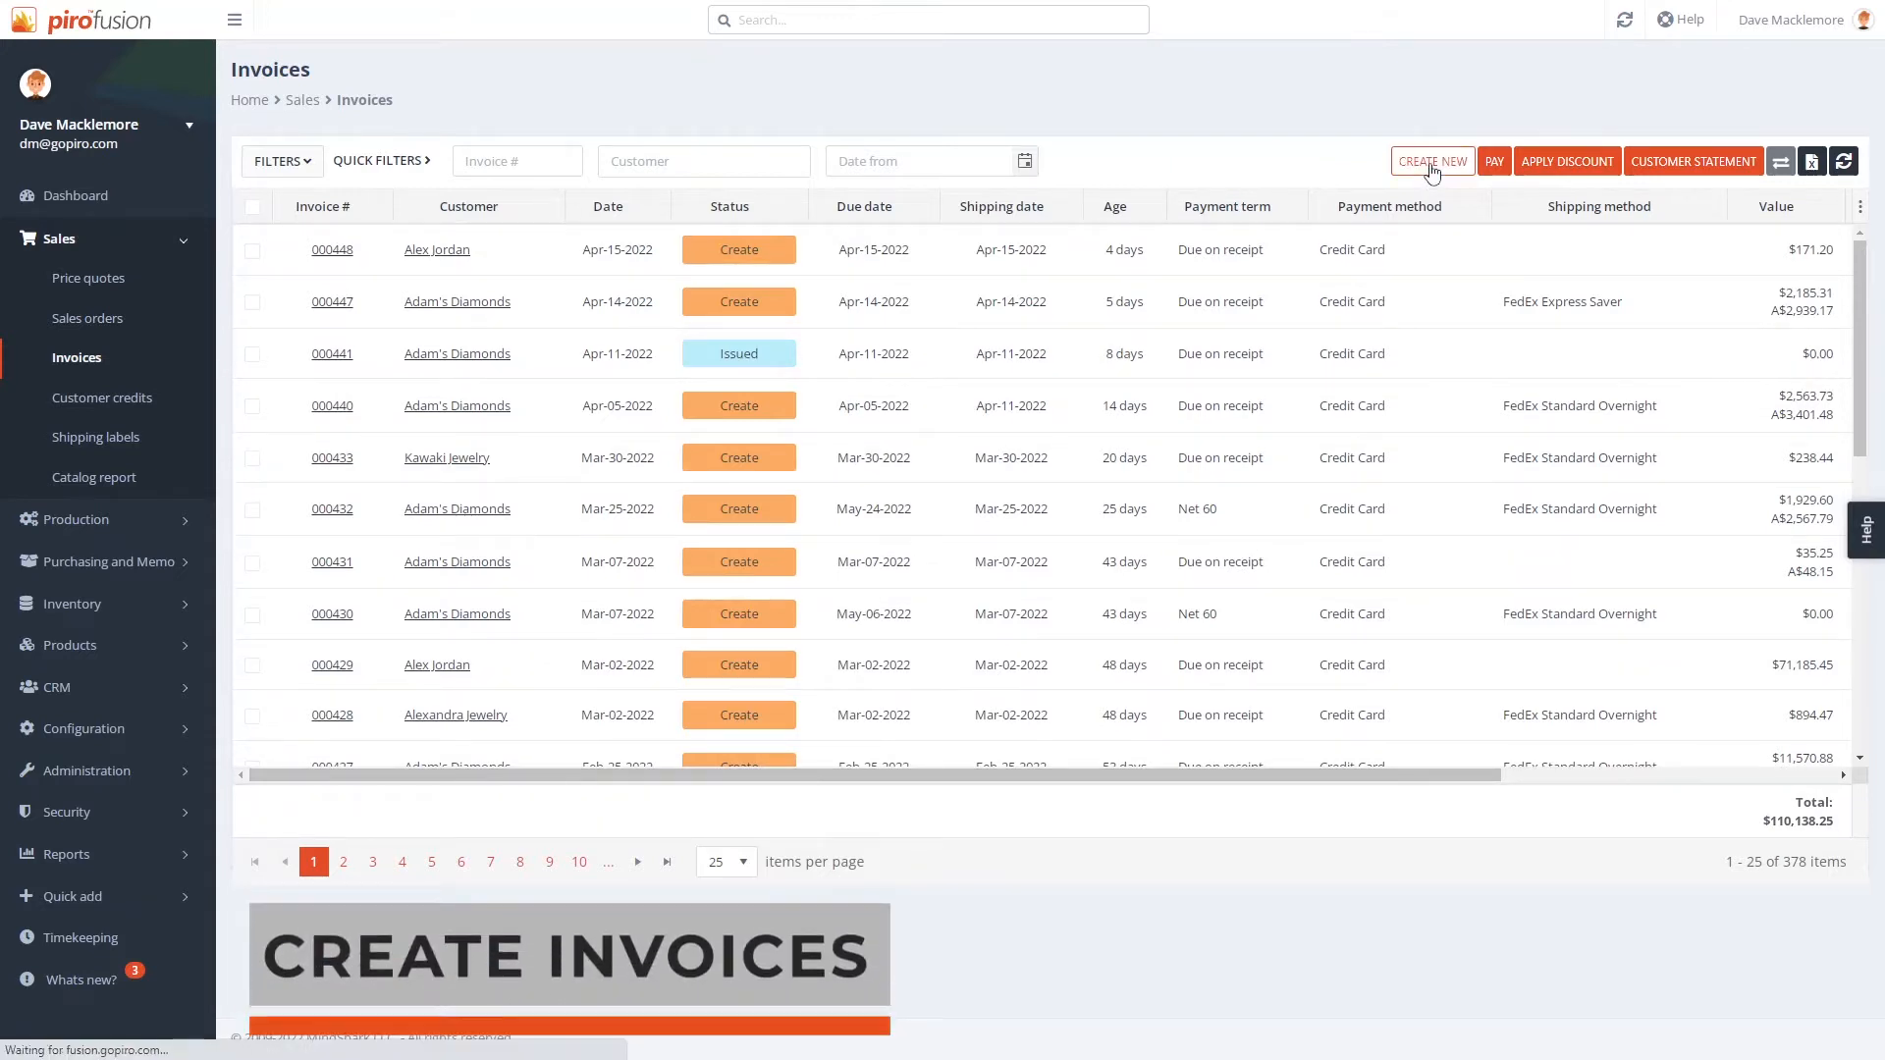
click(1430, 161)
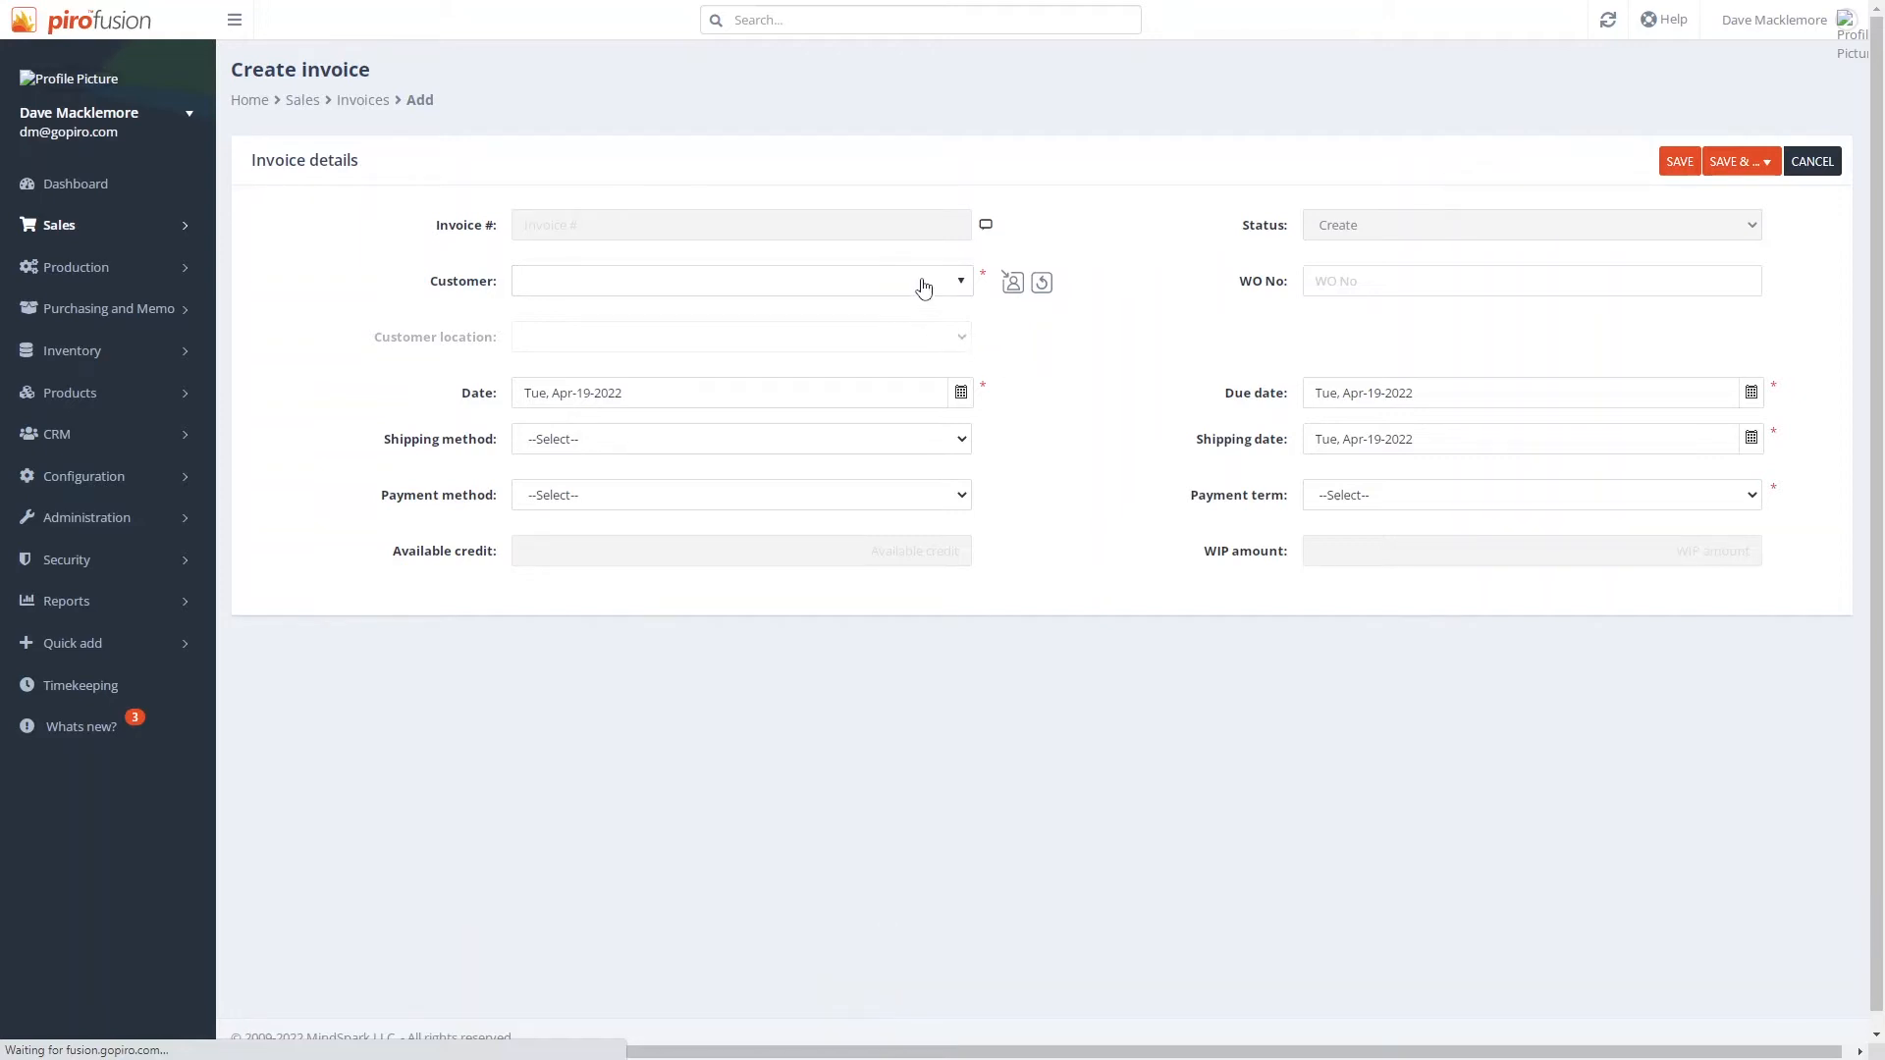
click(739, 280)
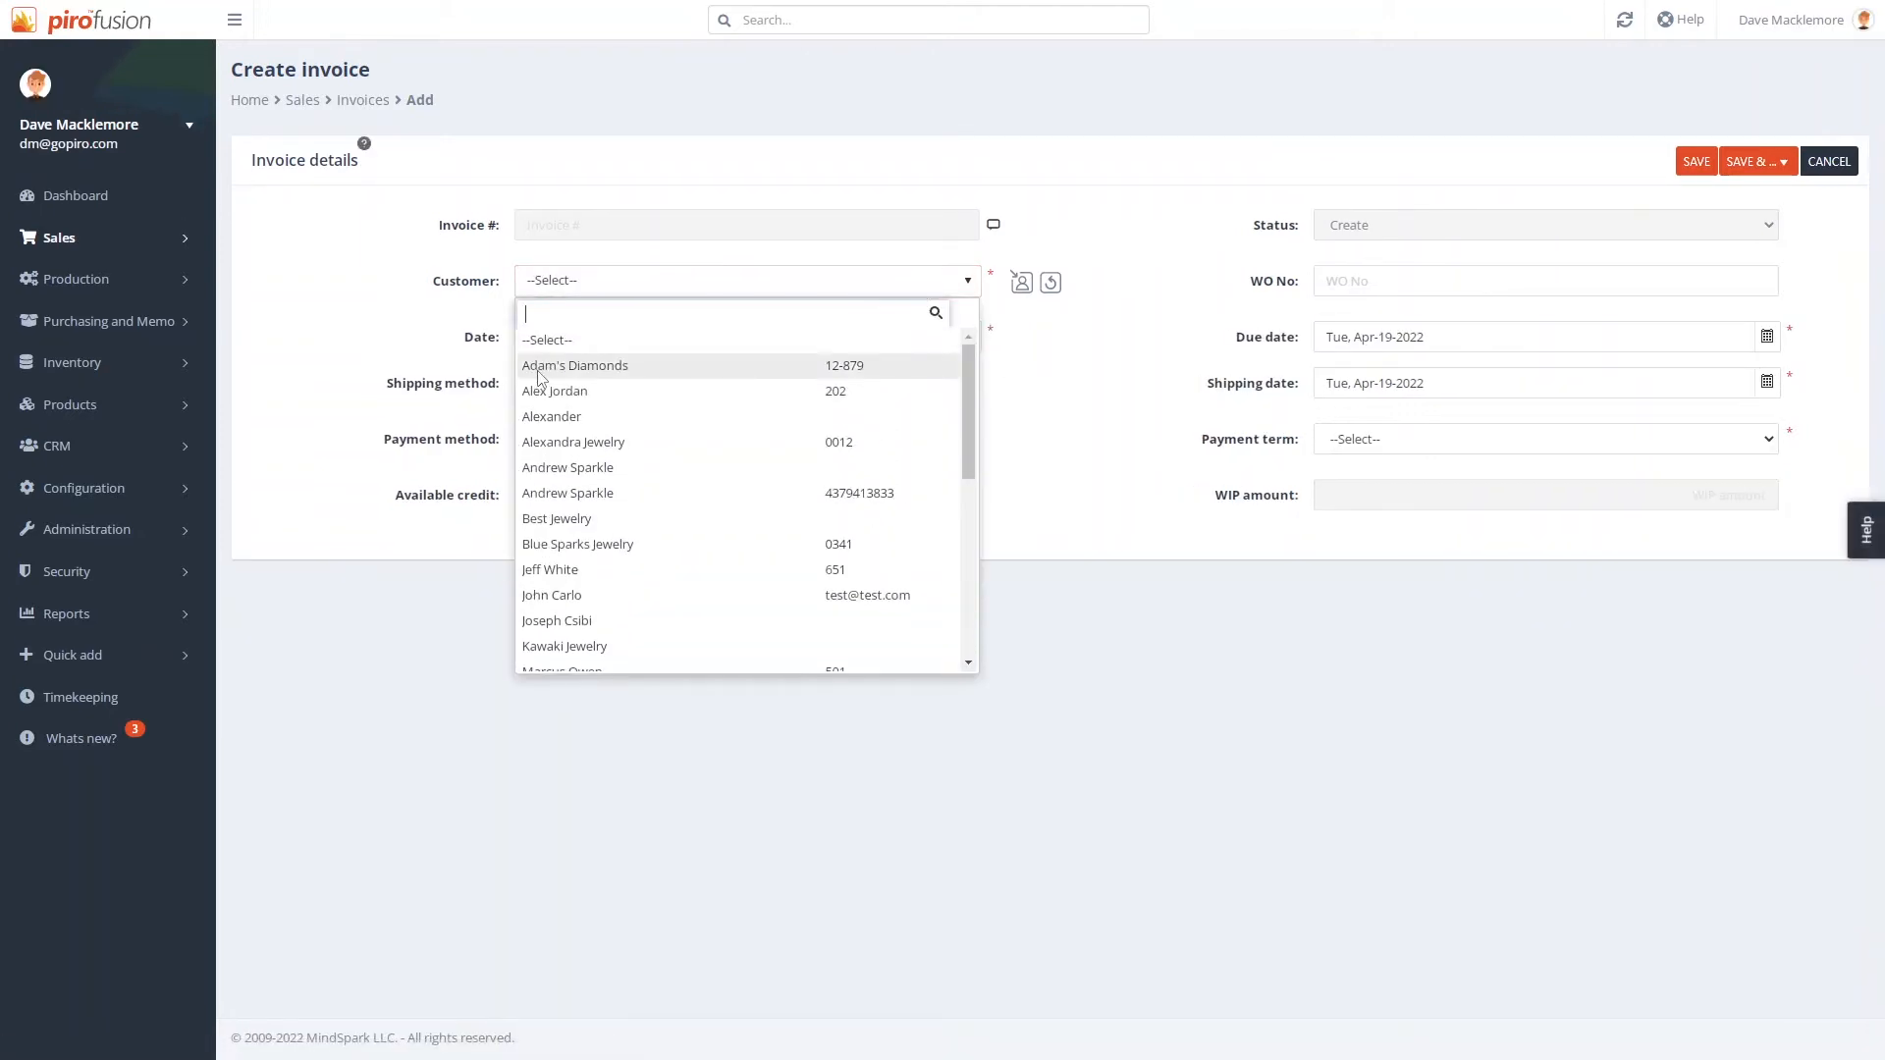
click(574, 366)
text(Wed, Apr-20-2022)
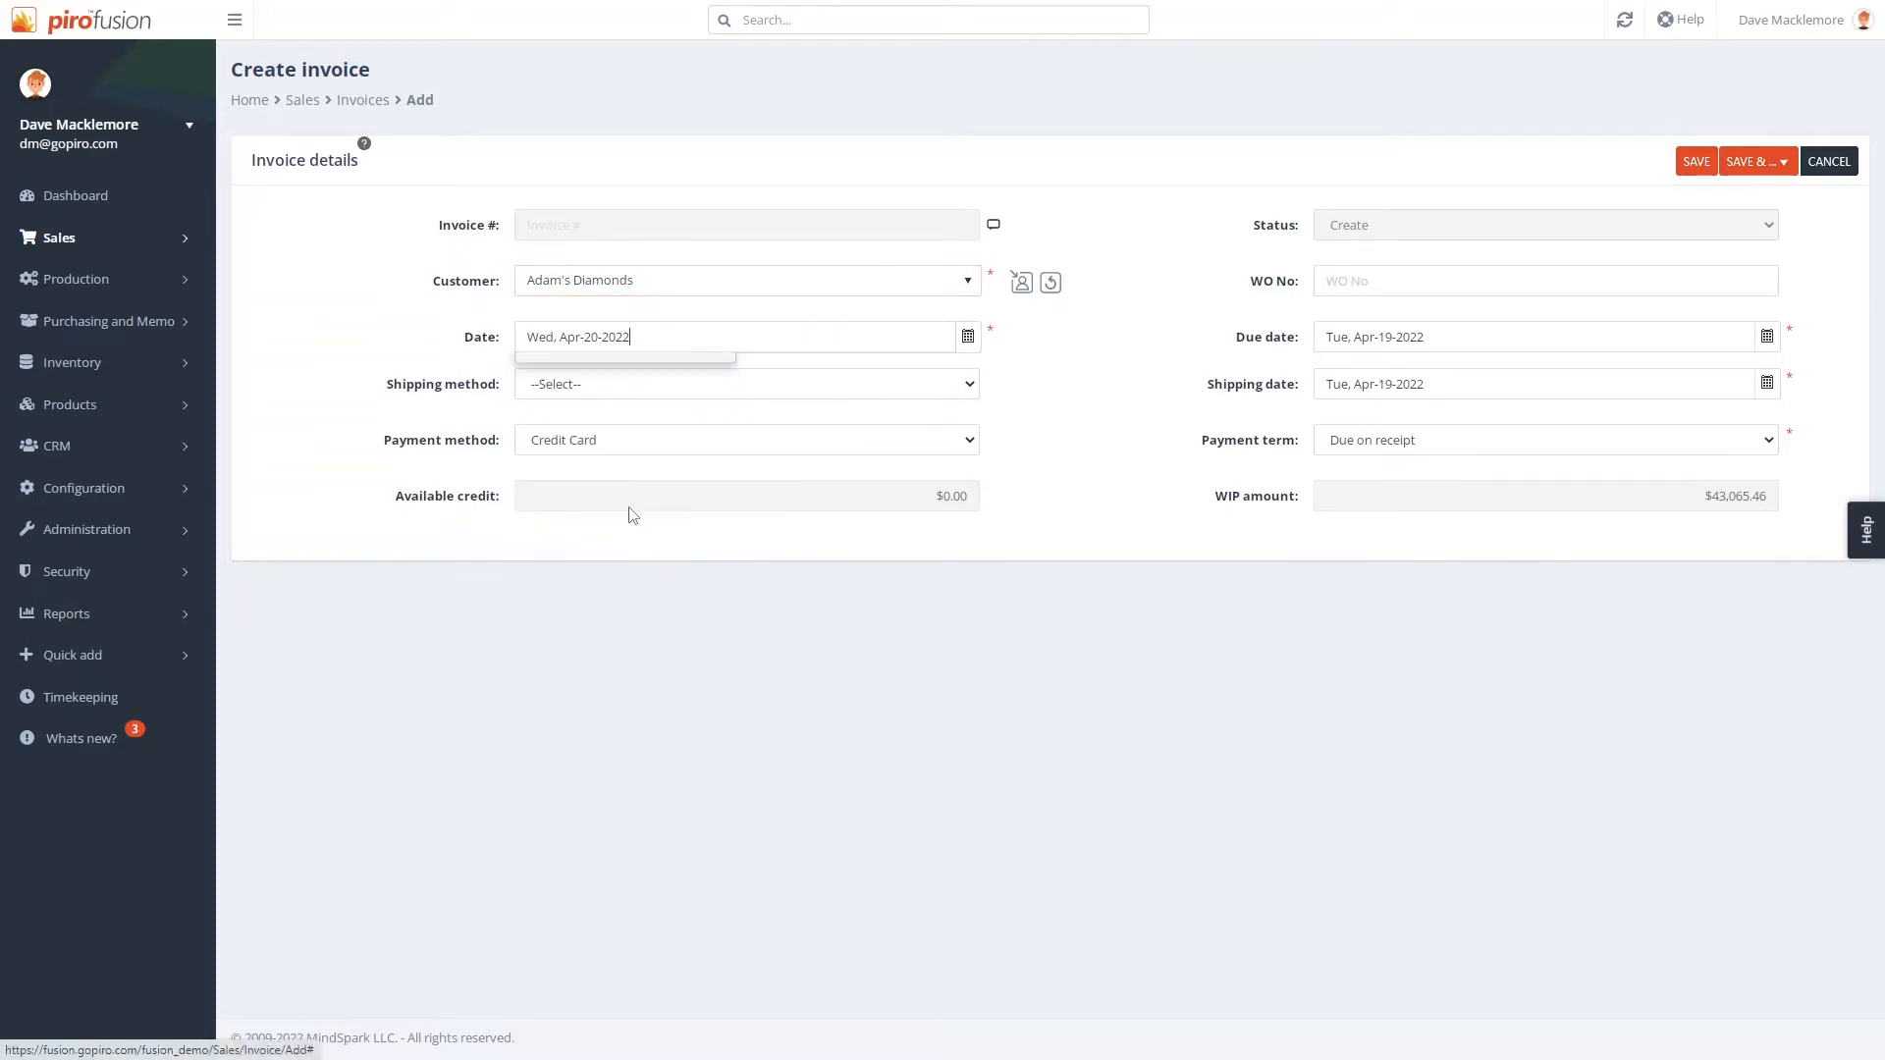
click(1543, 439)
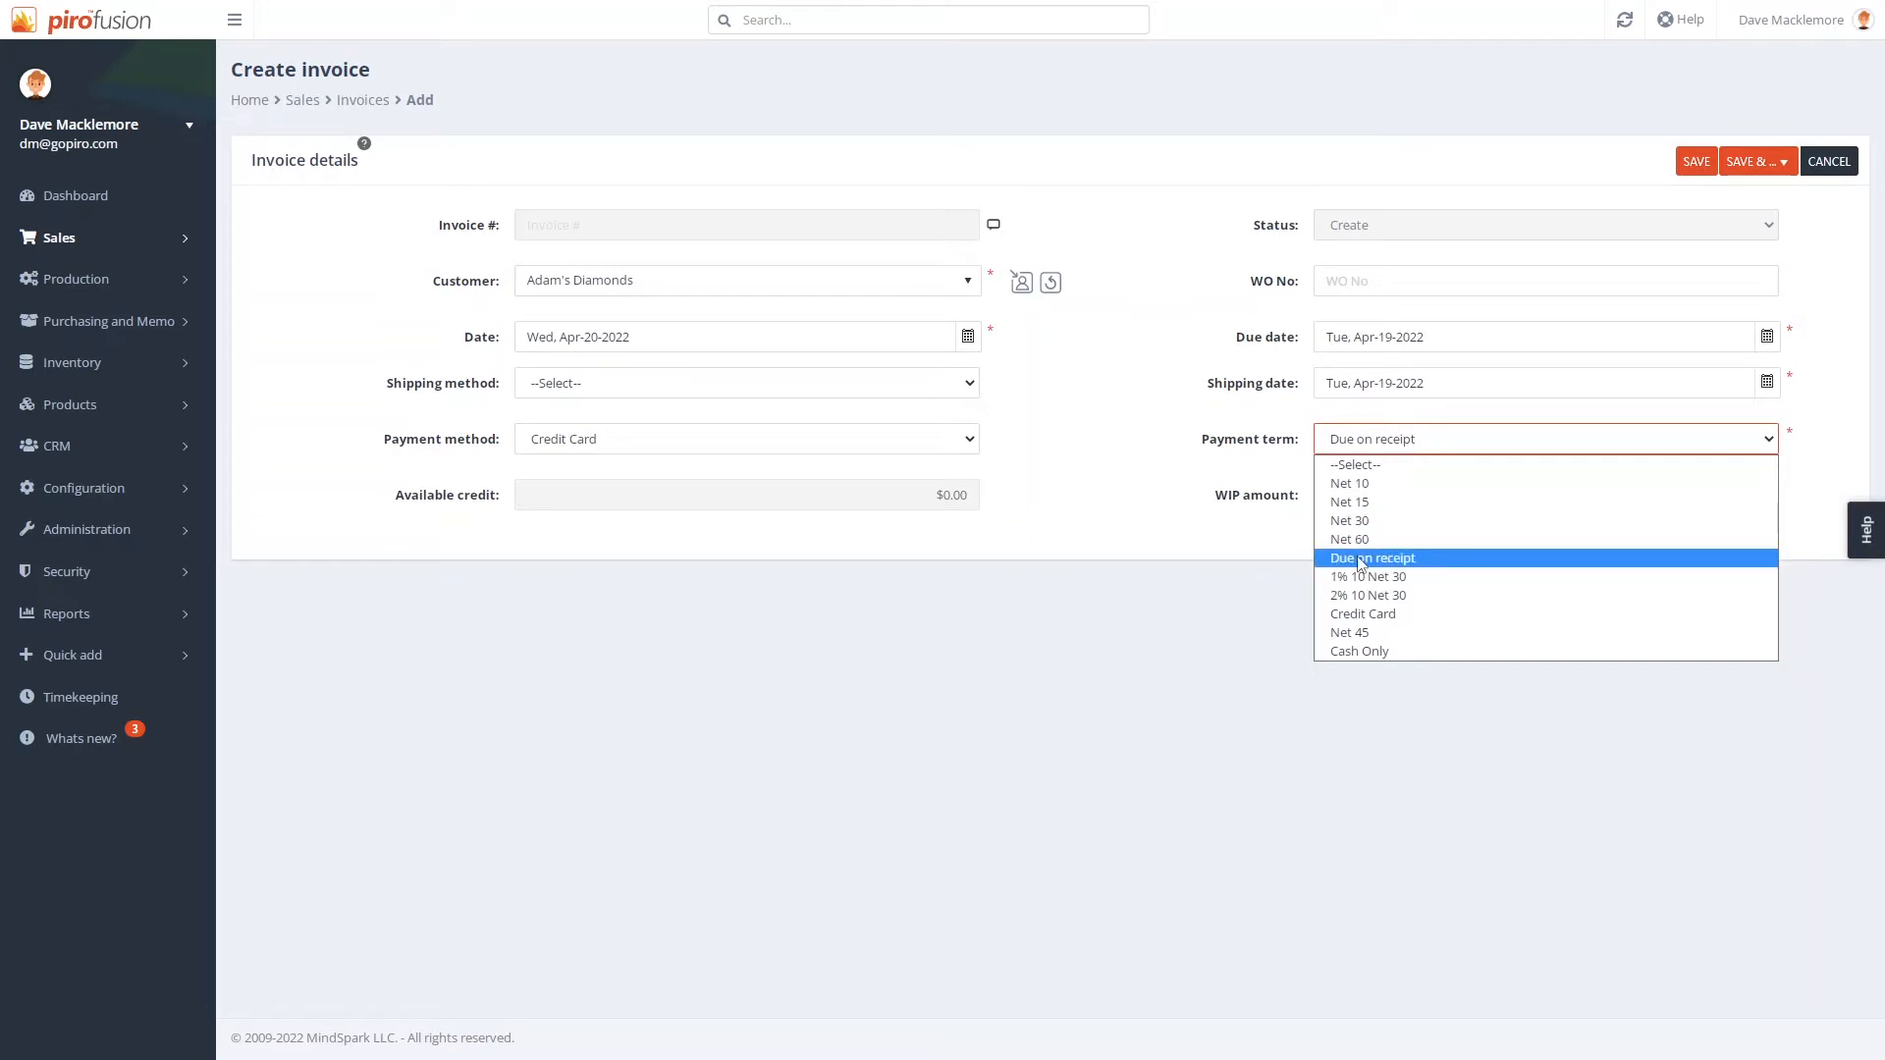
click(1349, 482)
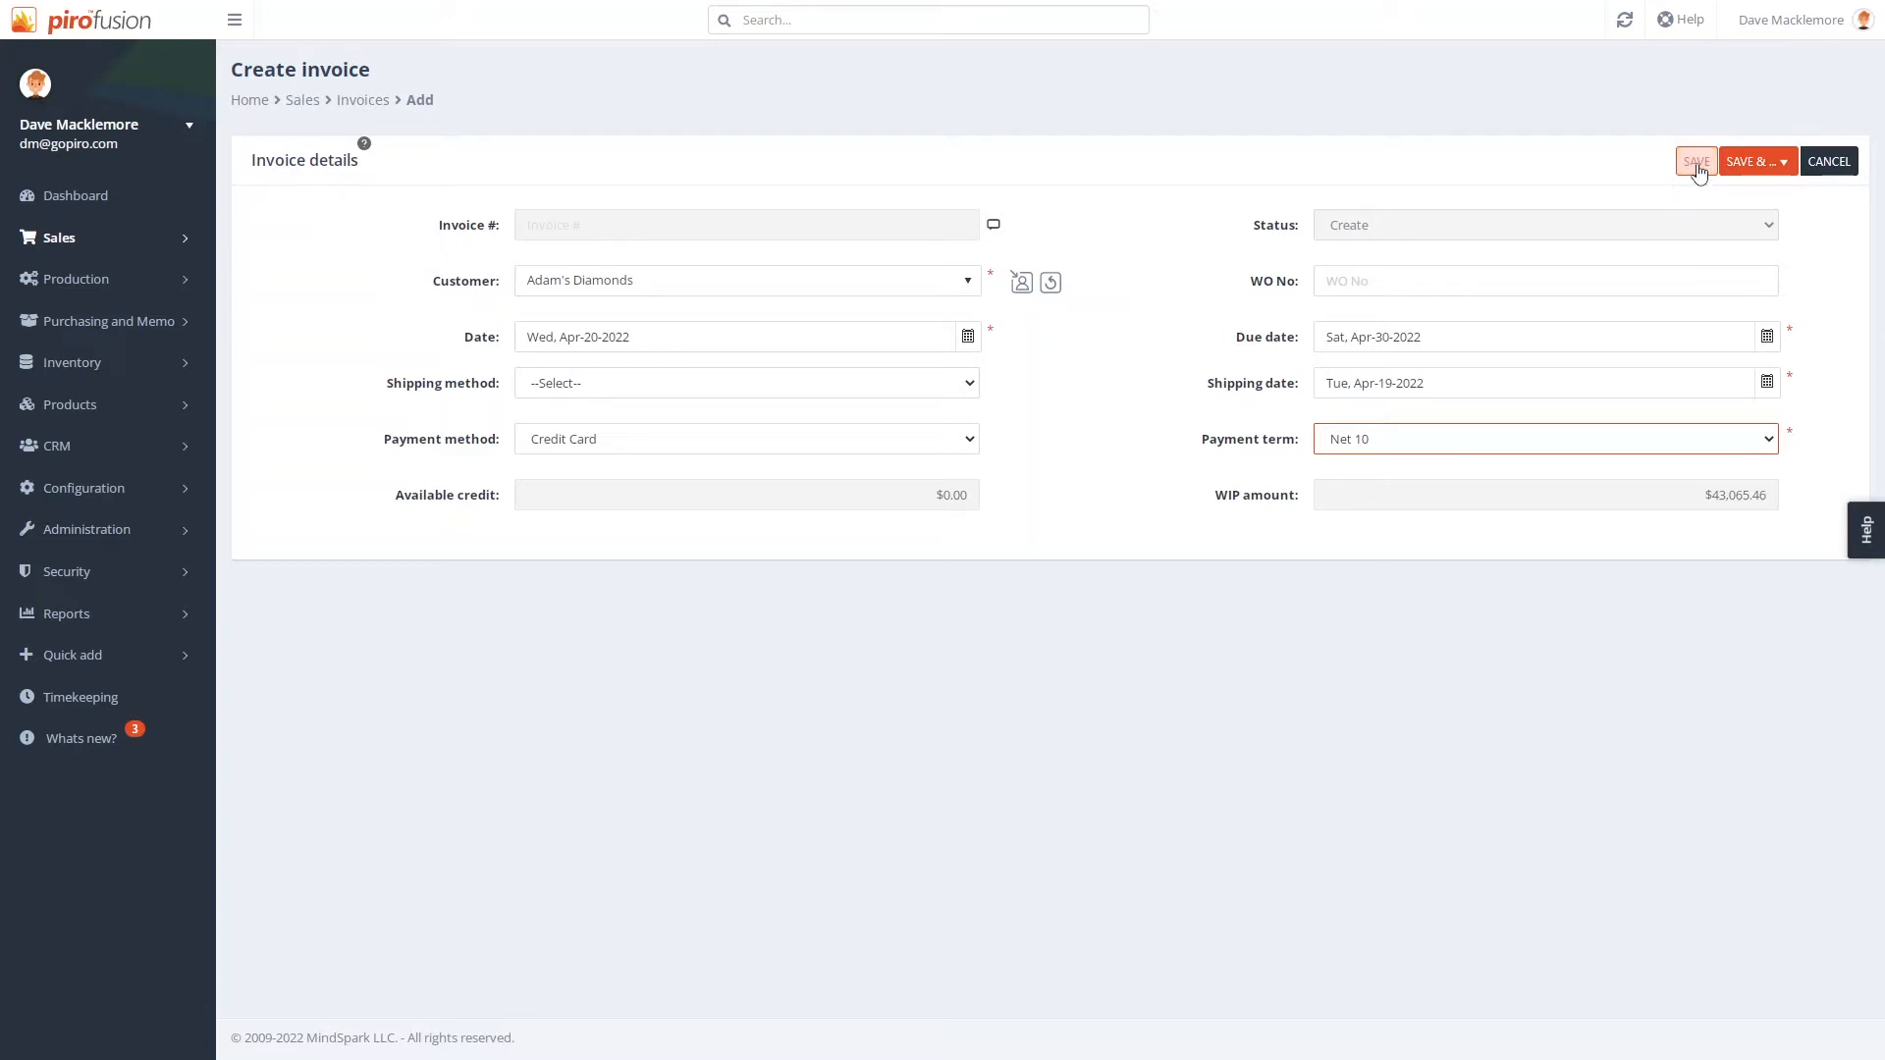
Step: Save invoice 000449 and open its Add Job page from Invoice items
click(1757, 160)
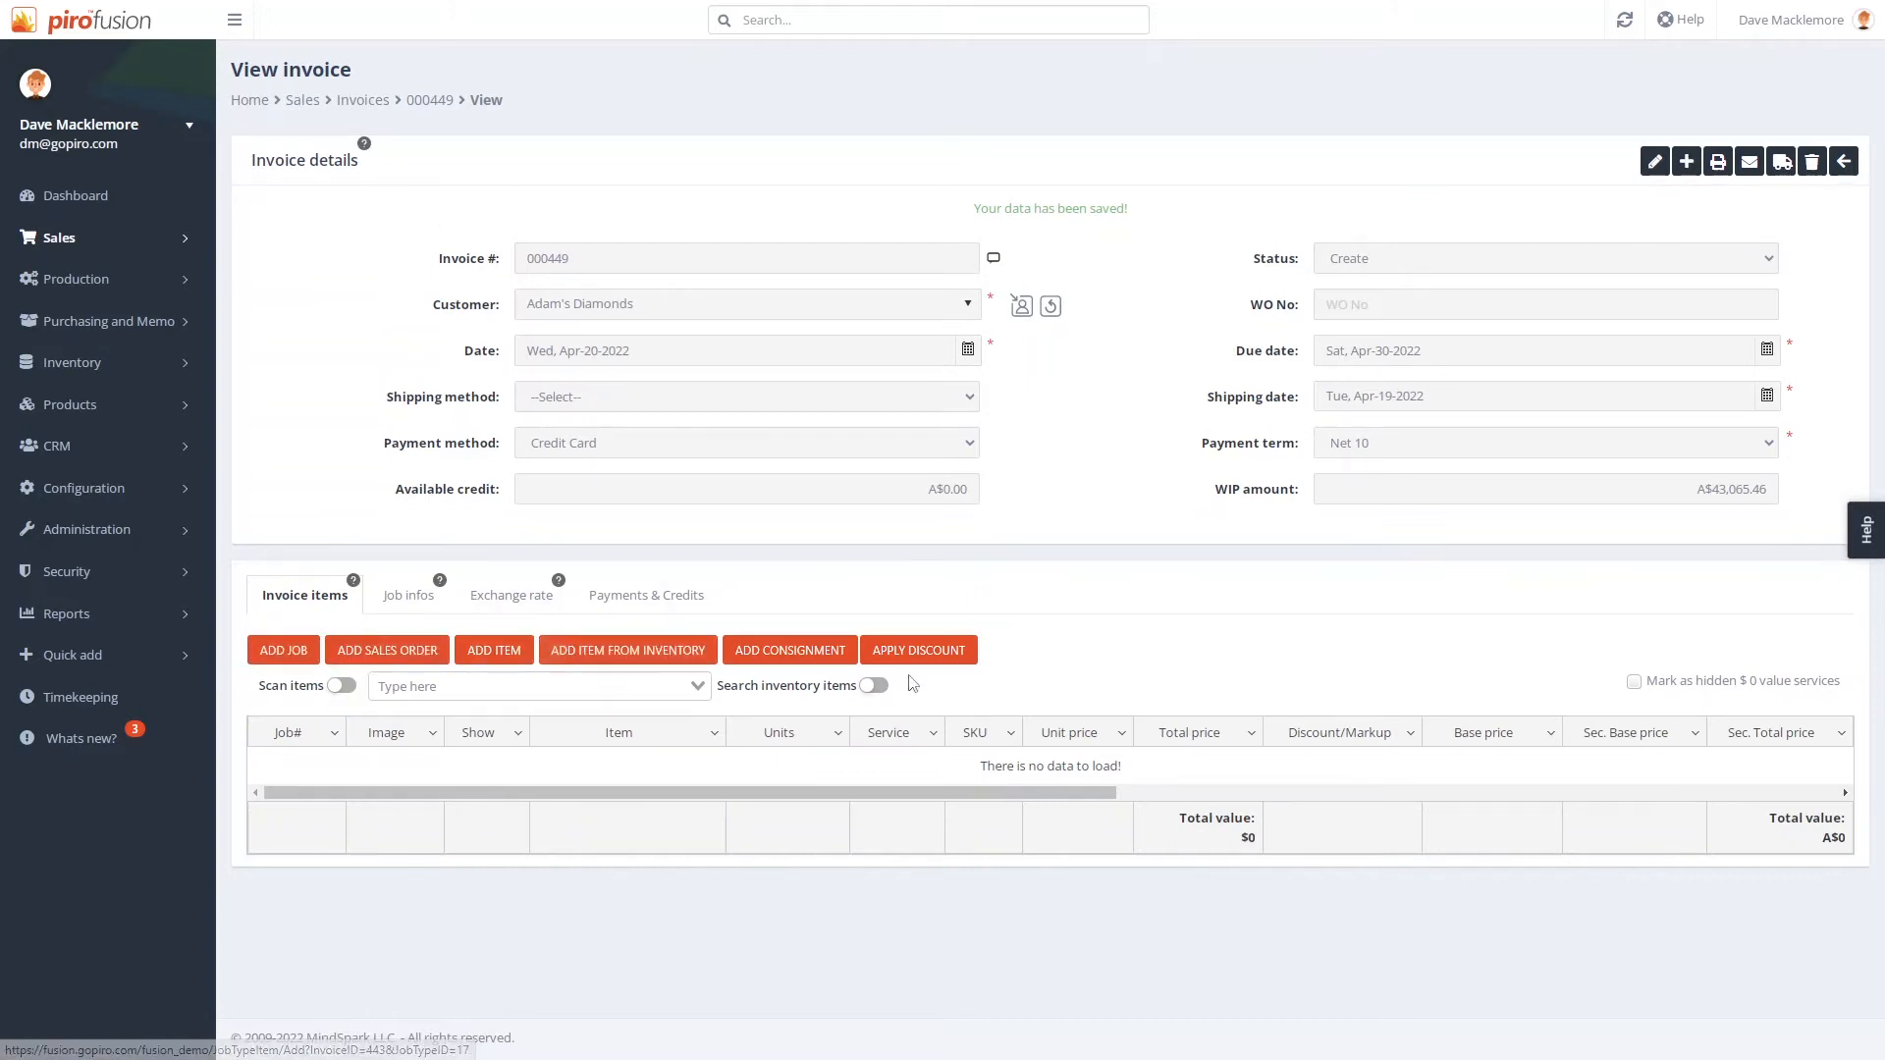
click(283, 650)
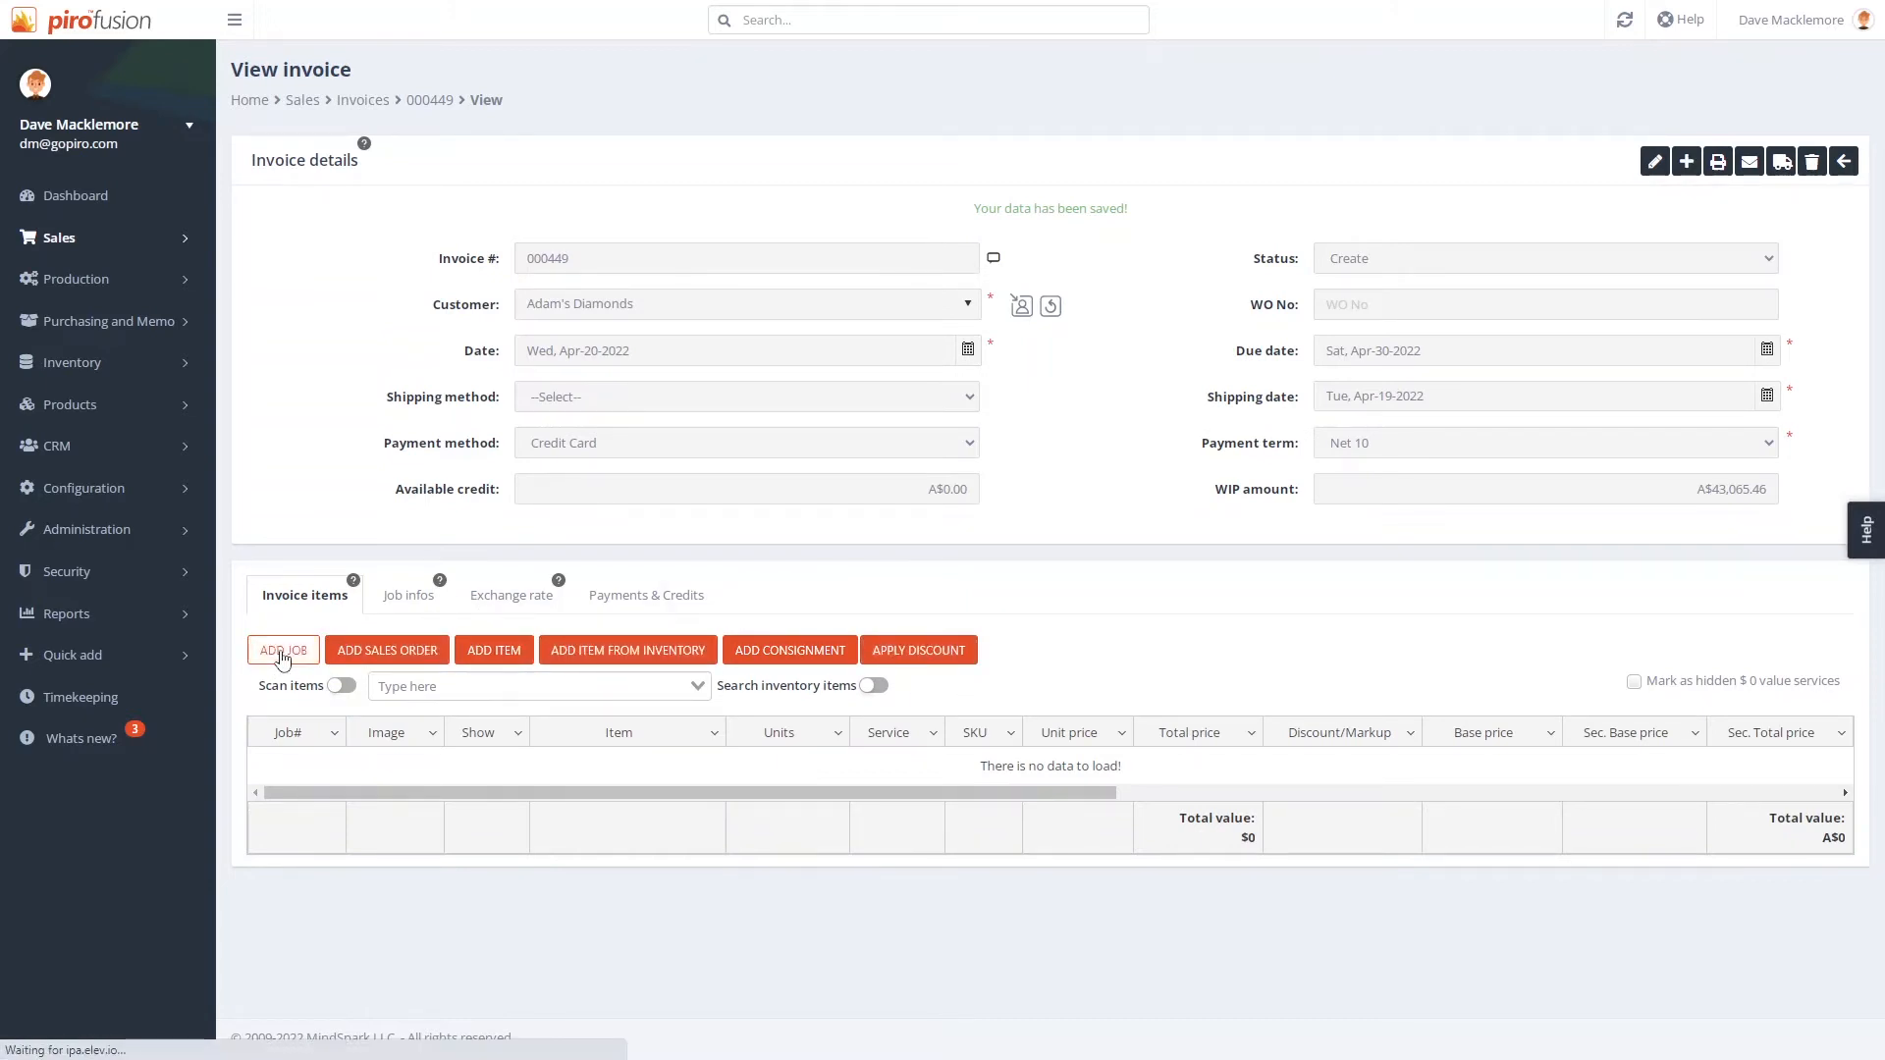
click(283, 649)
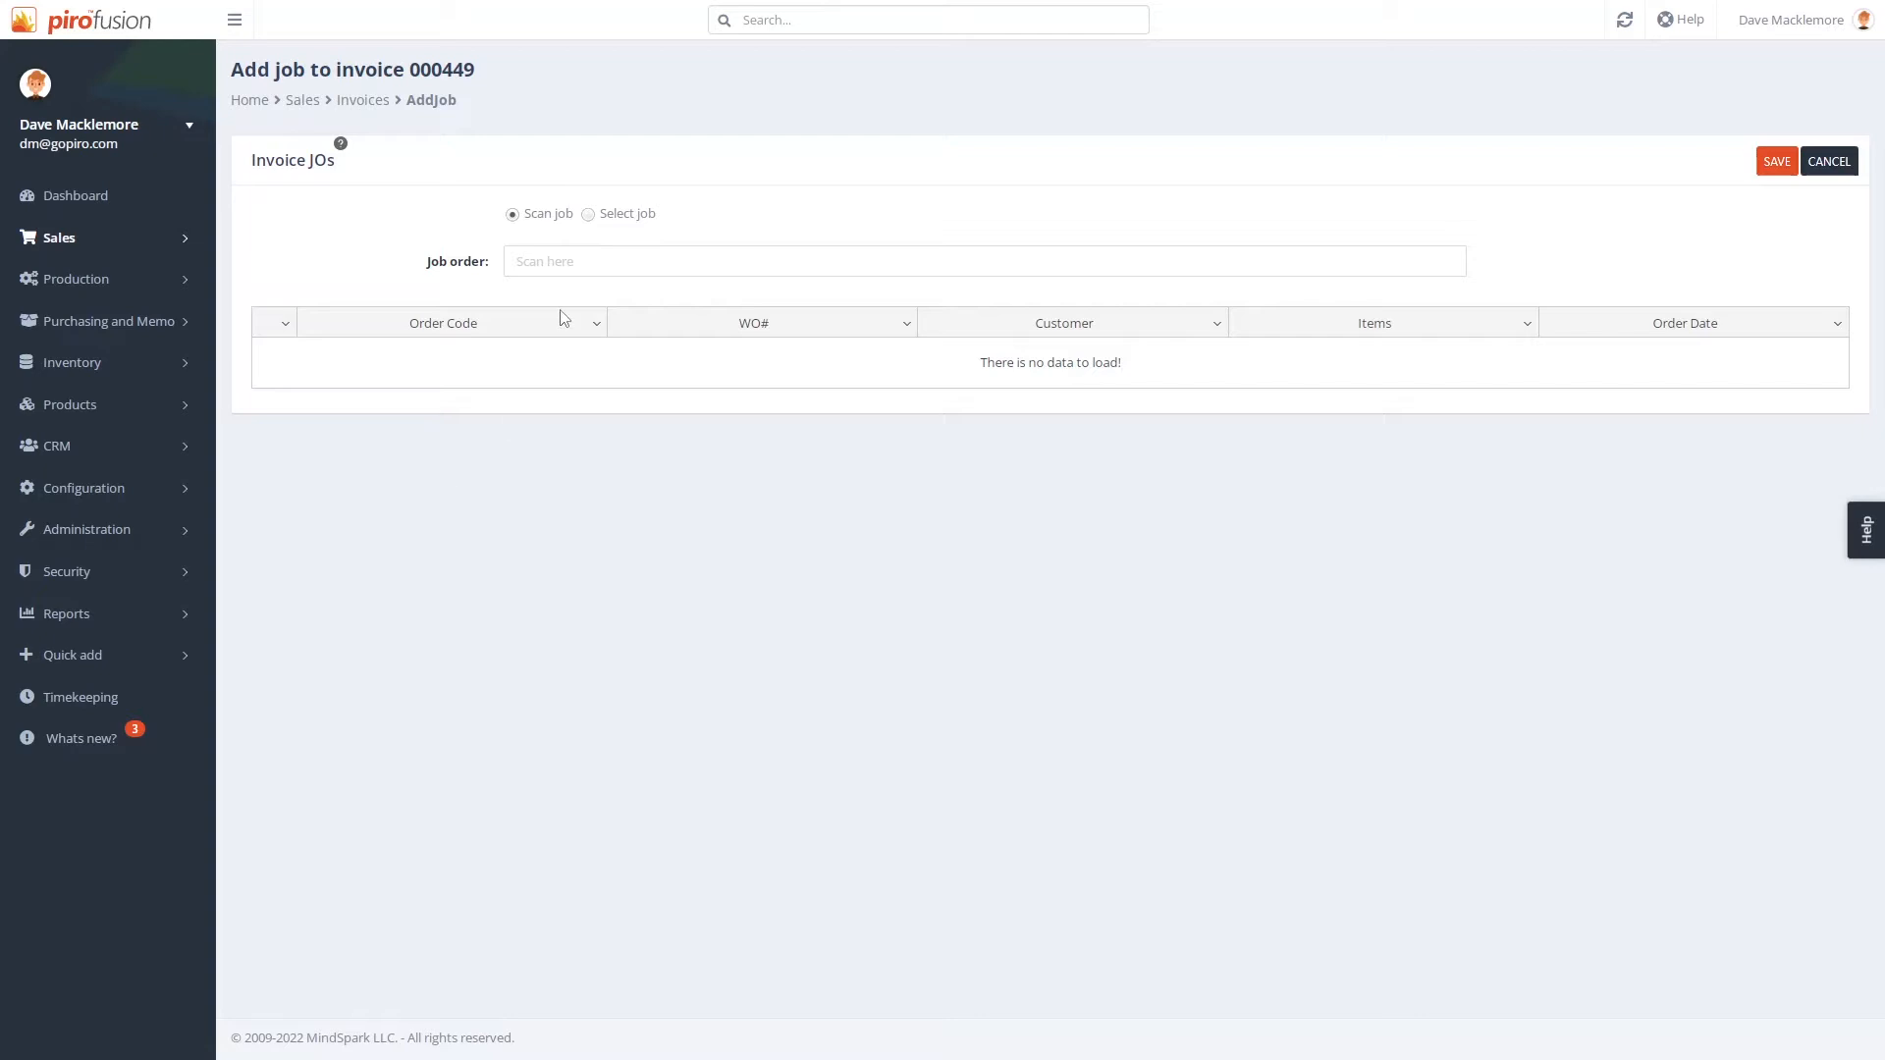
Step: Select job orders JO-000667 and JO-000463 from the list and save them onto the invoice
click(984, 261)
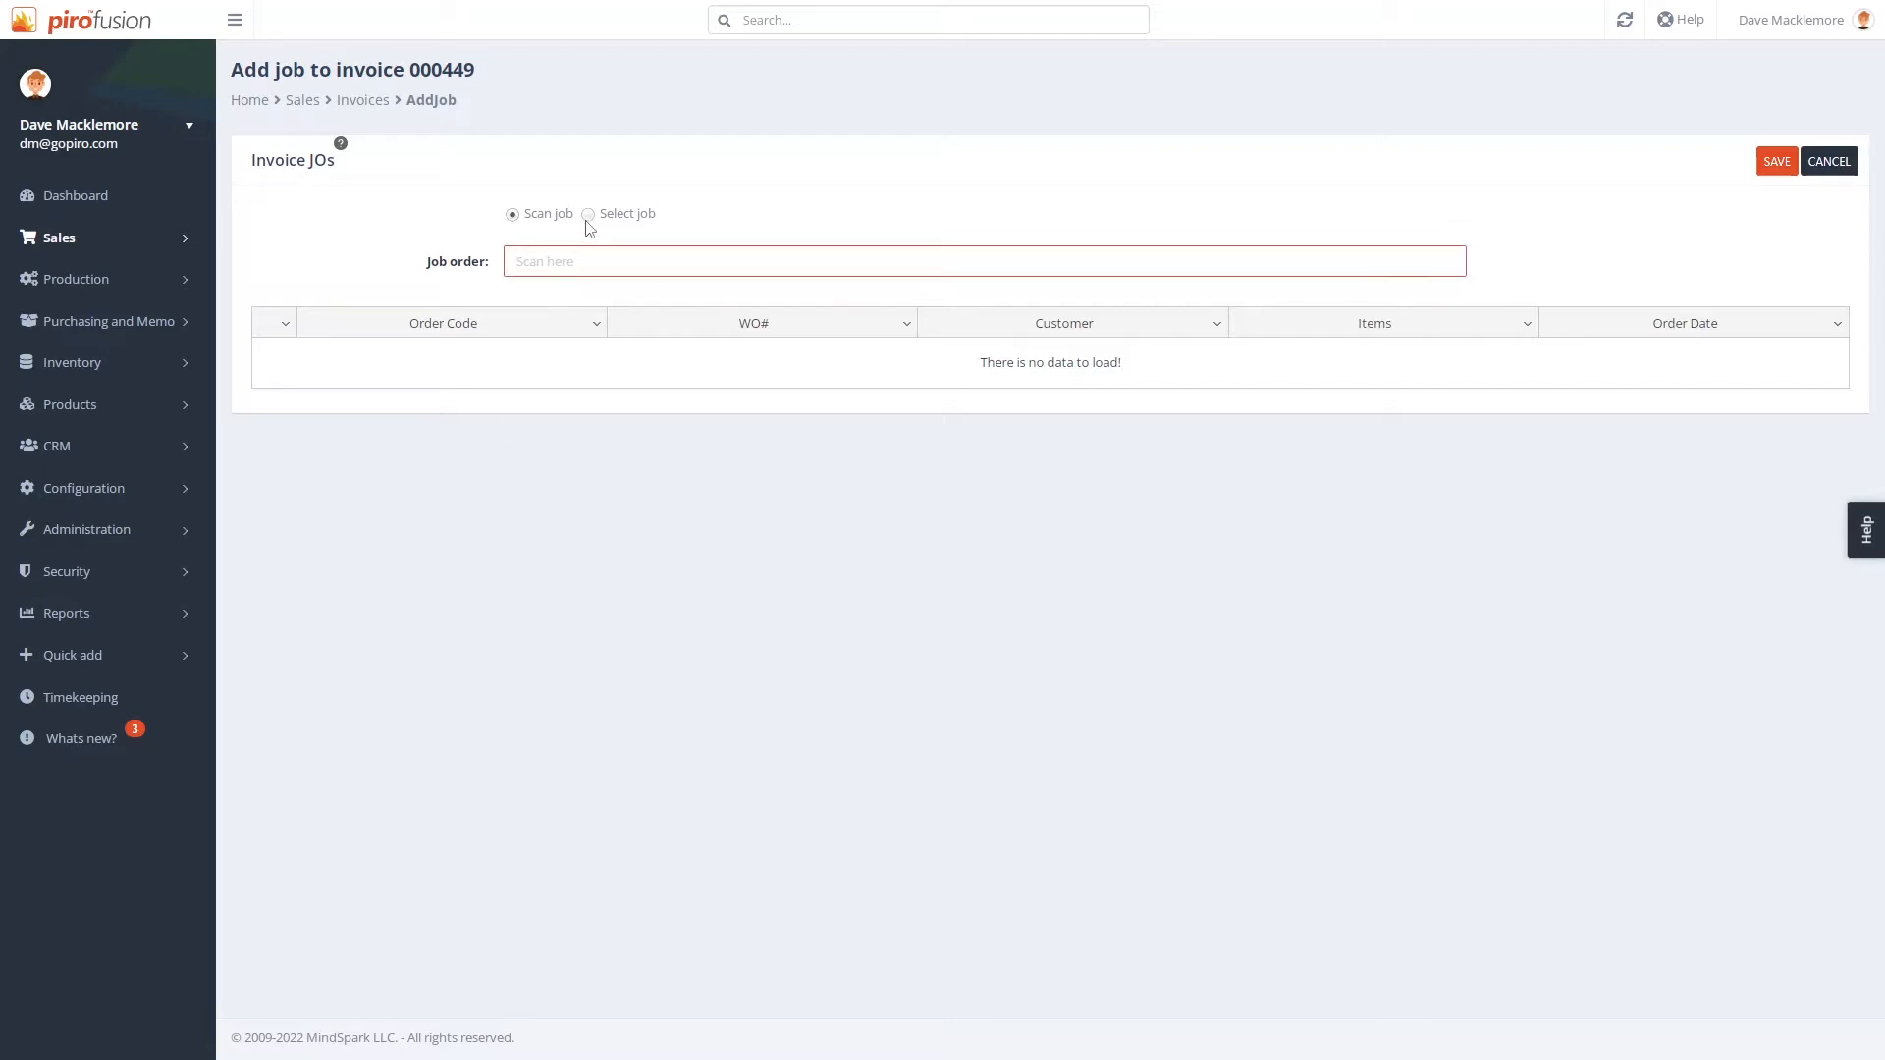
click(589, 214)
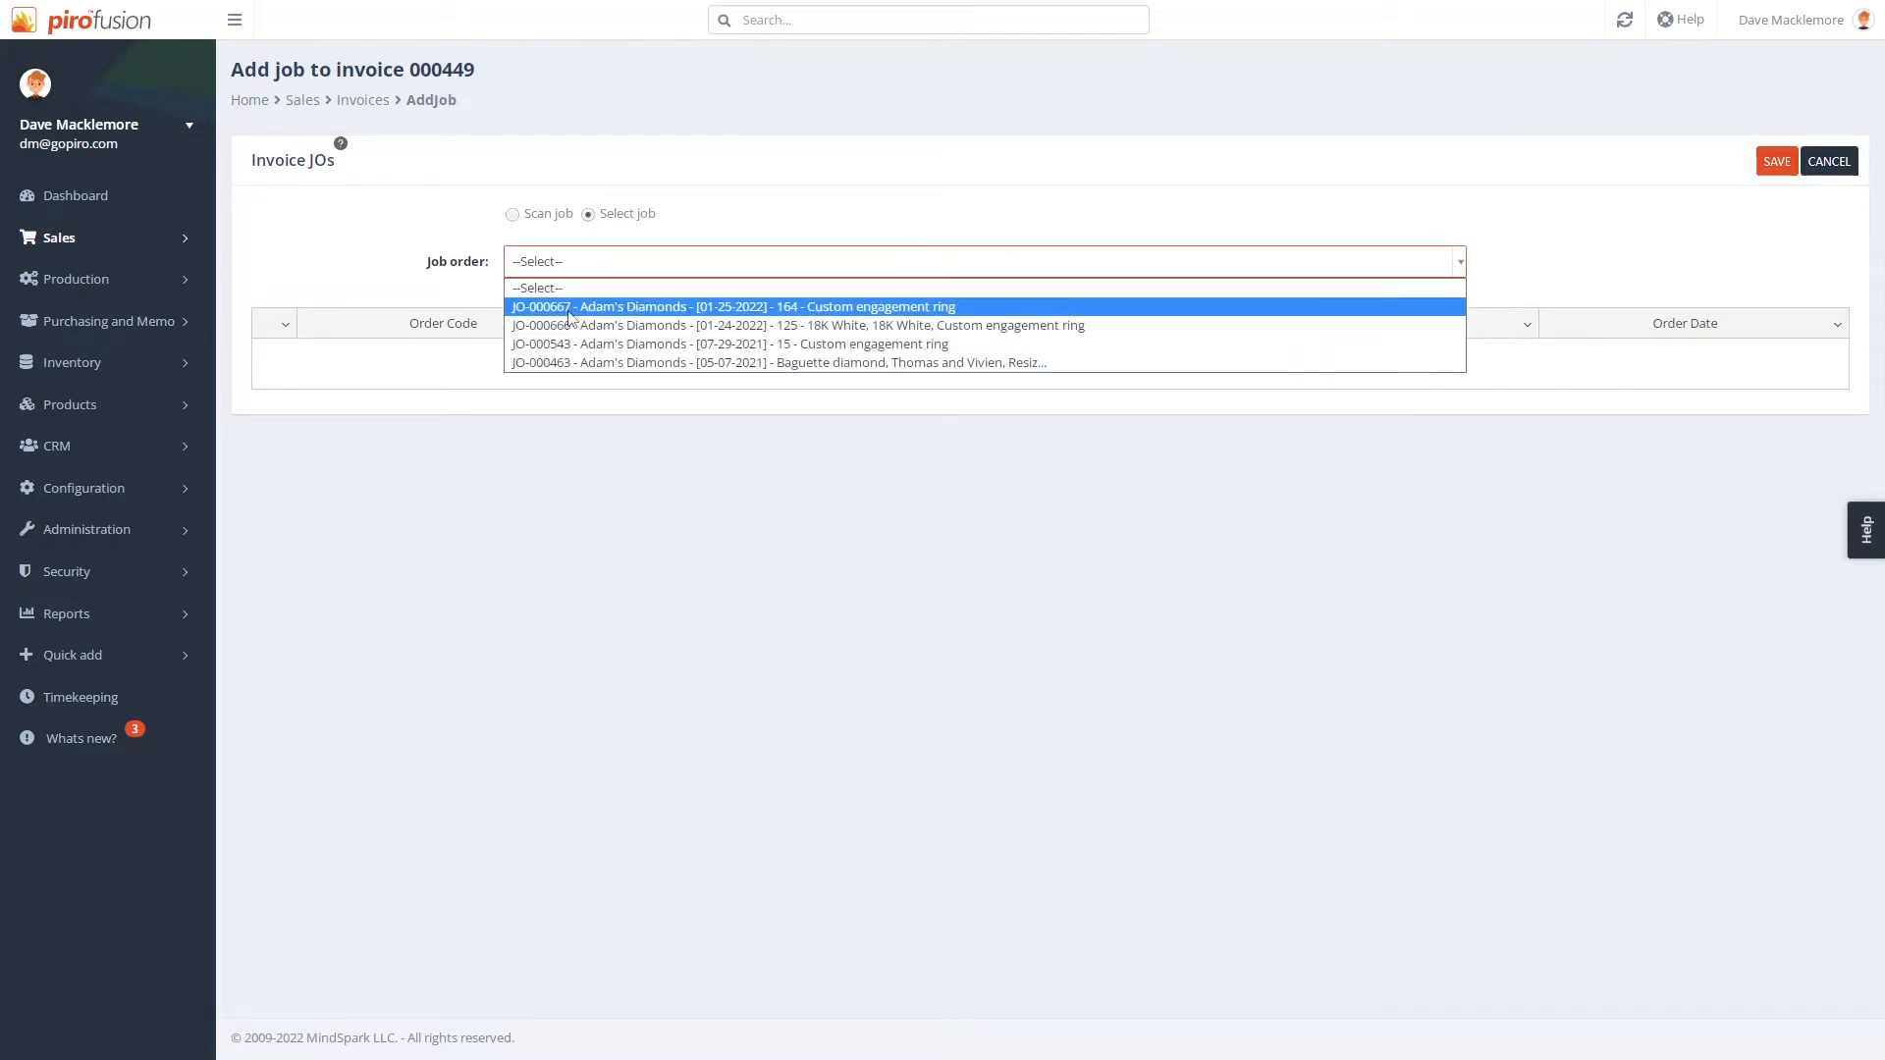
click(731, 306)
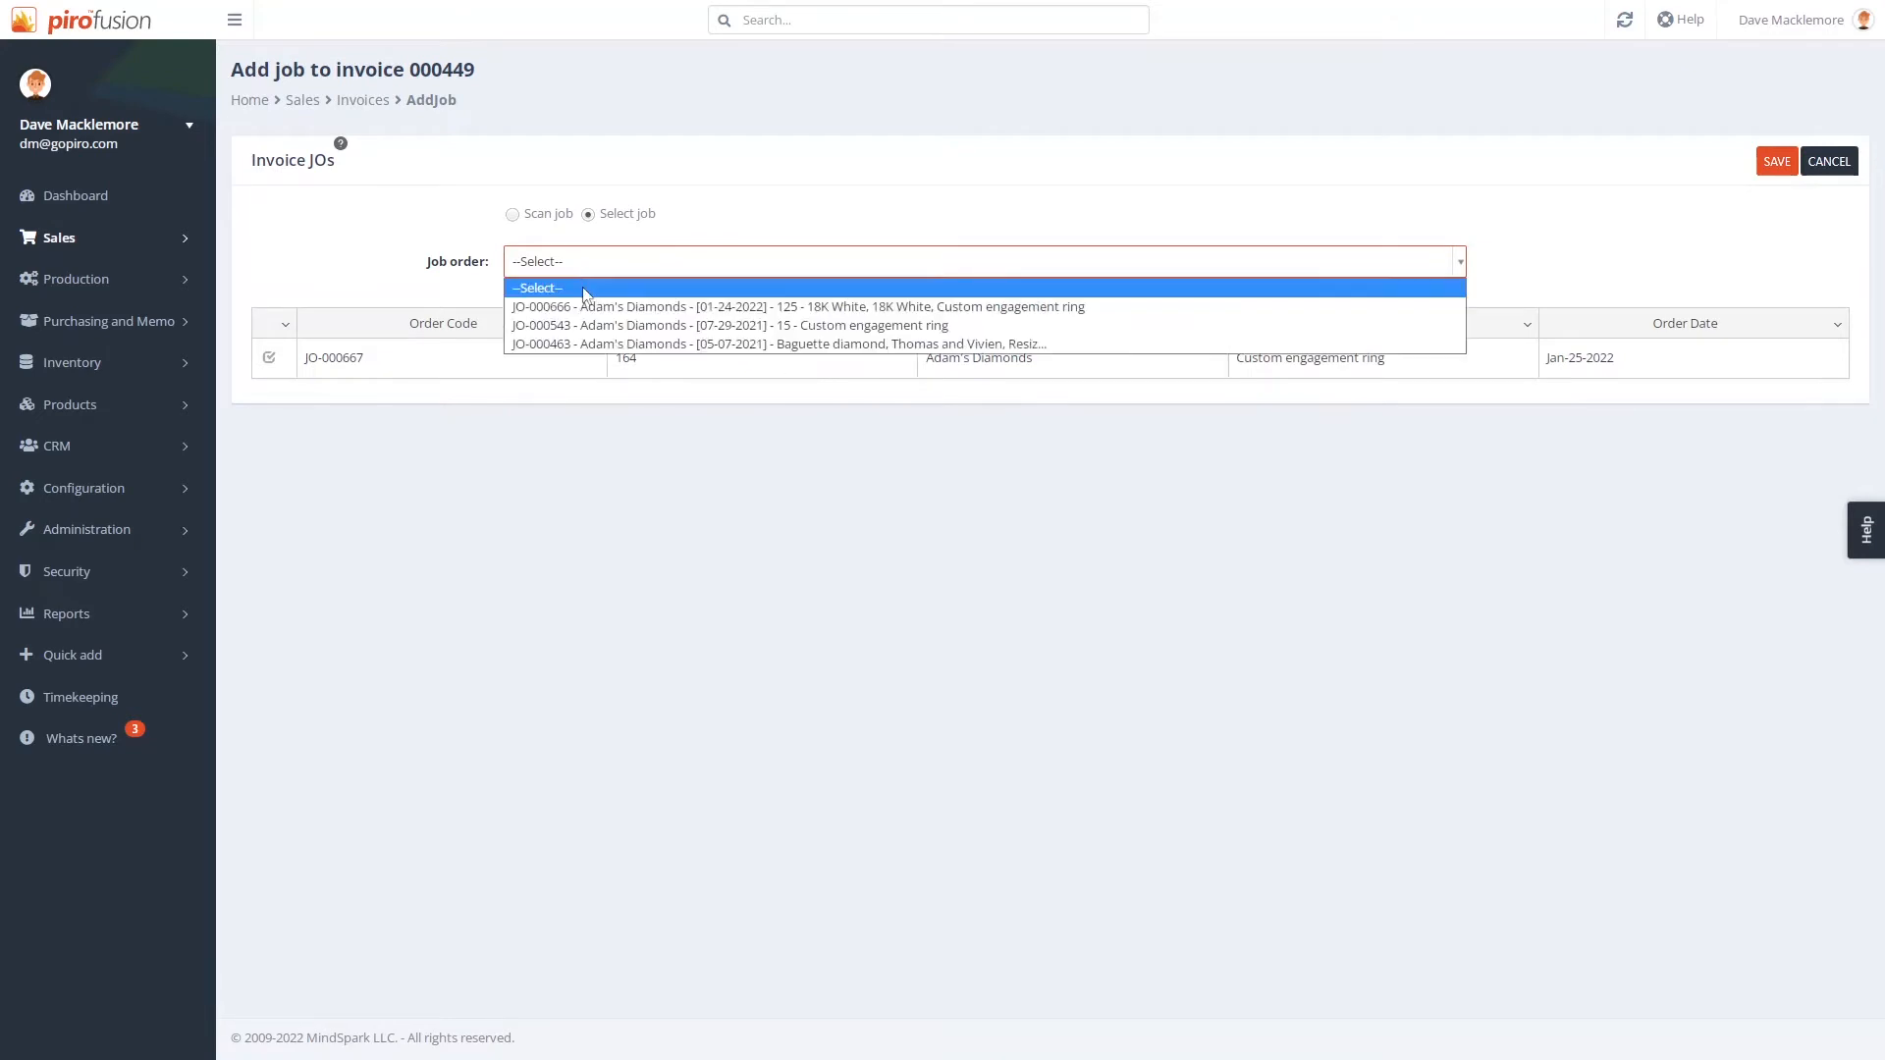
click(777, 344)
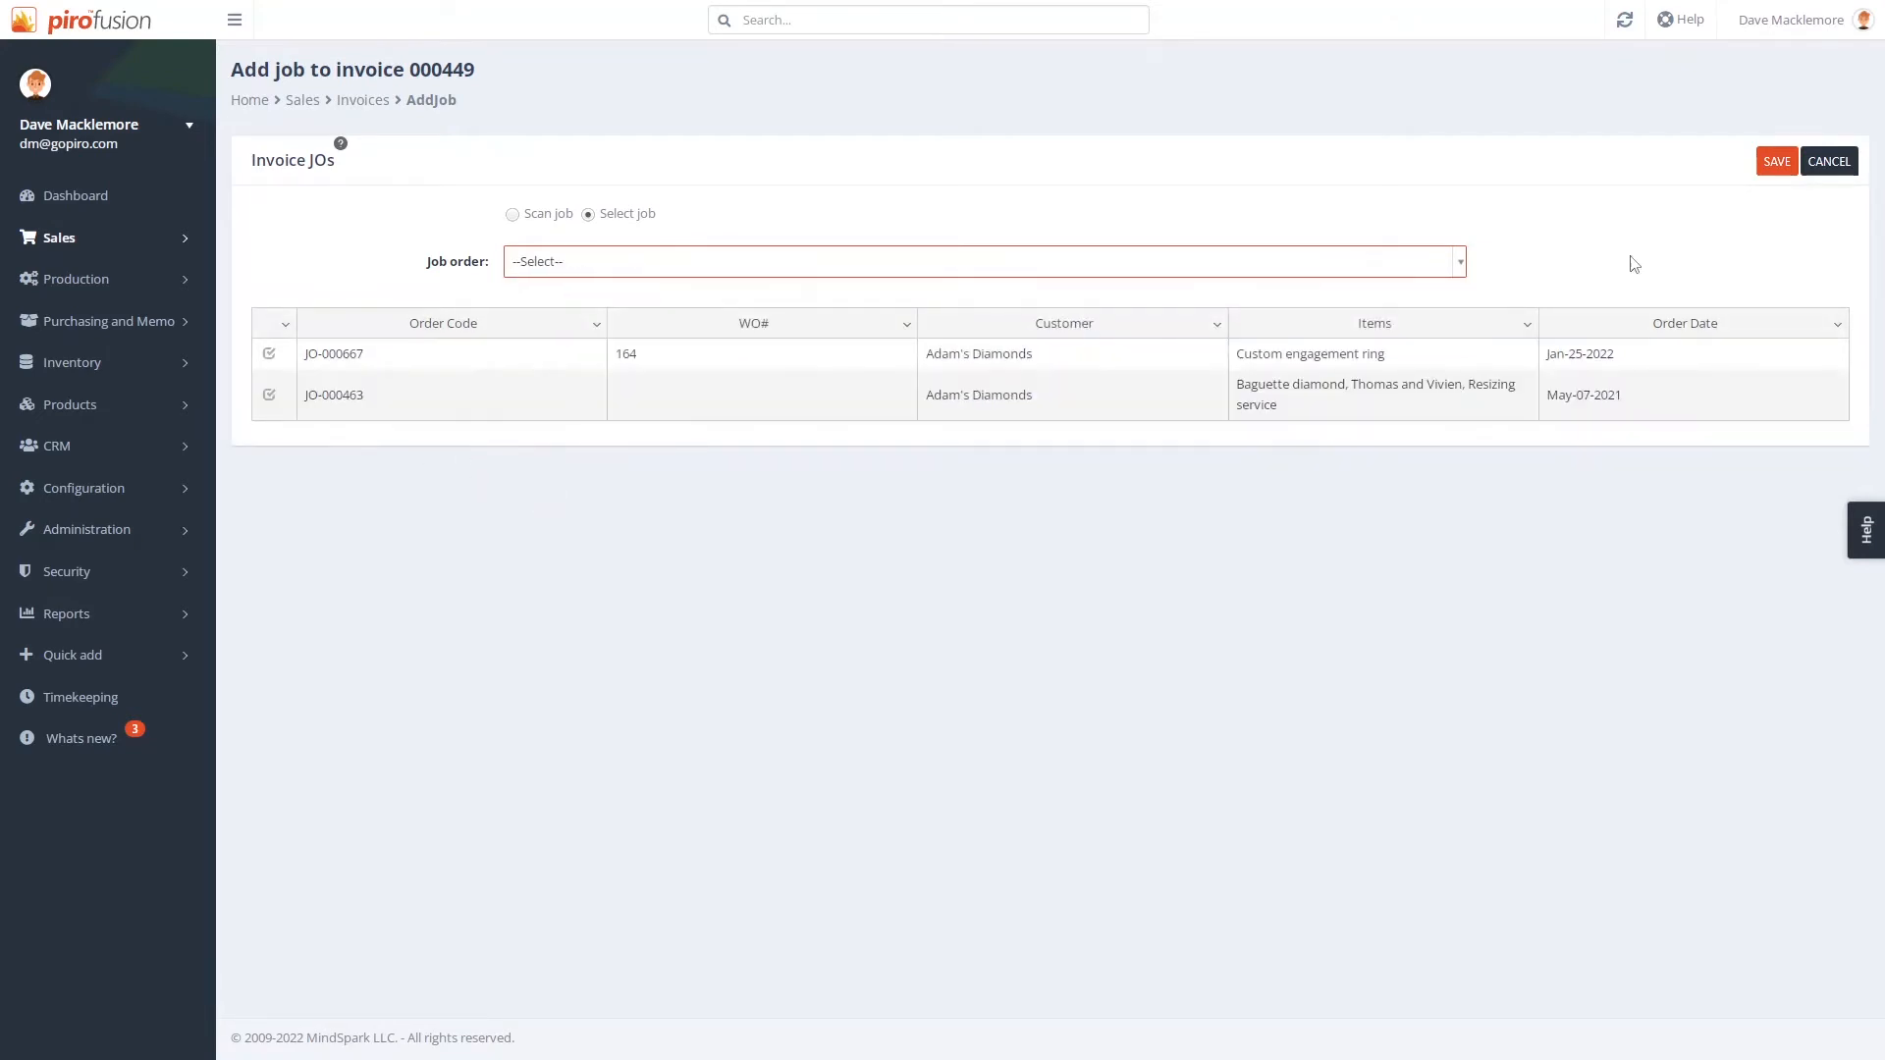
click(1826, 160)
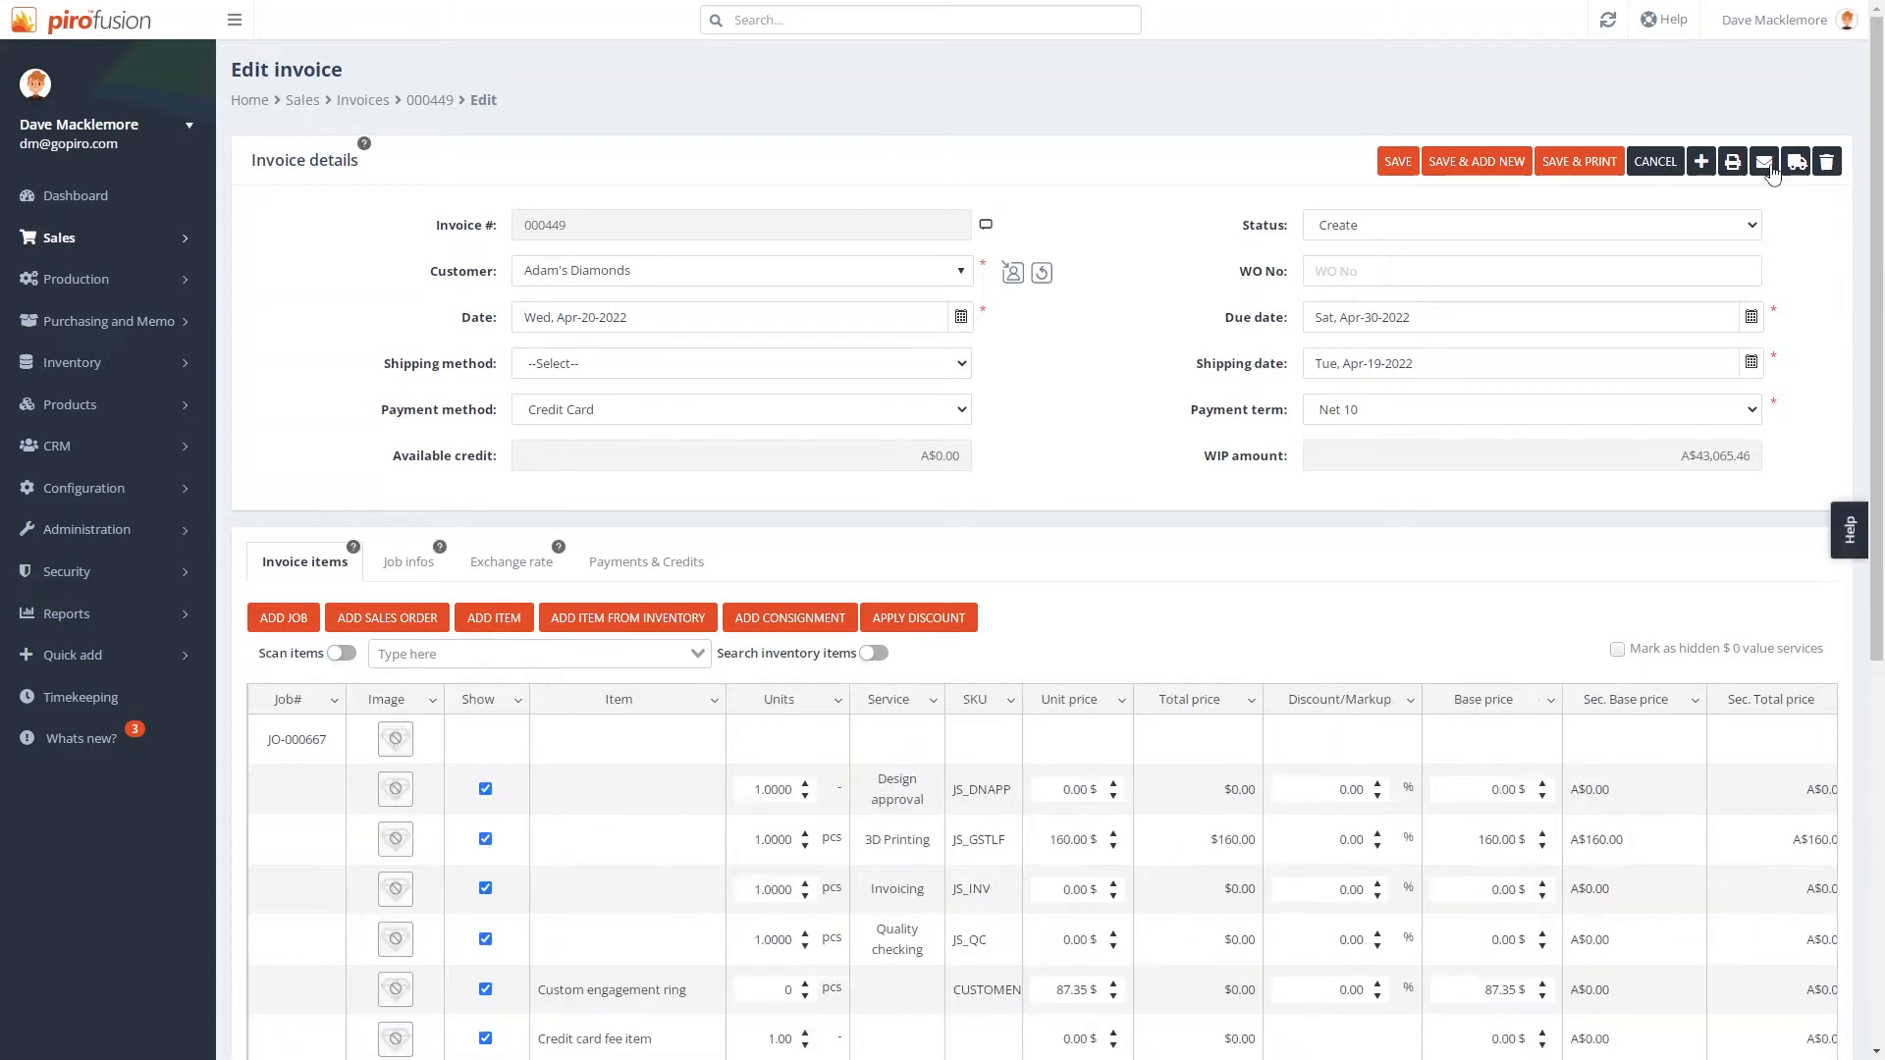
Step: Scroll down through invoice 000449's service and item lines
scroll(down, 3)
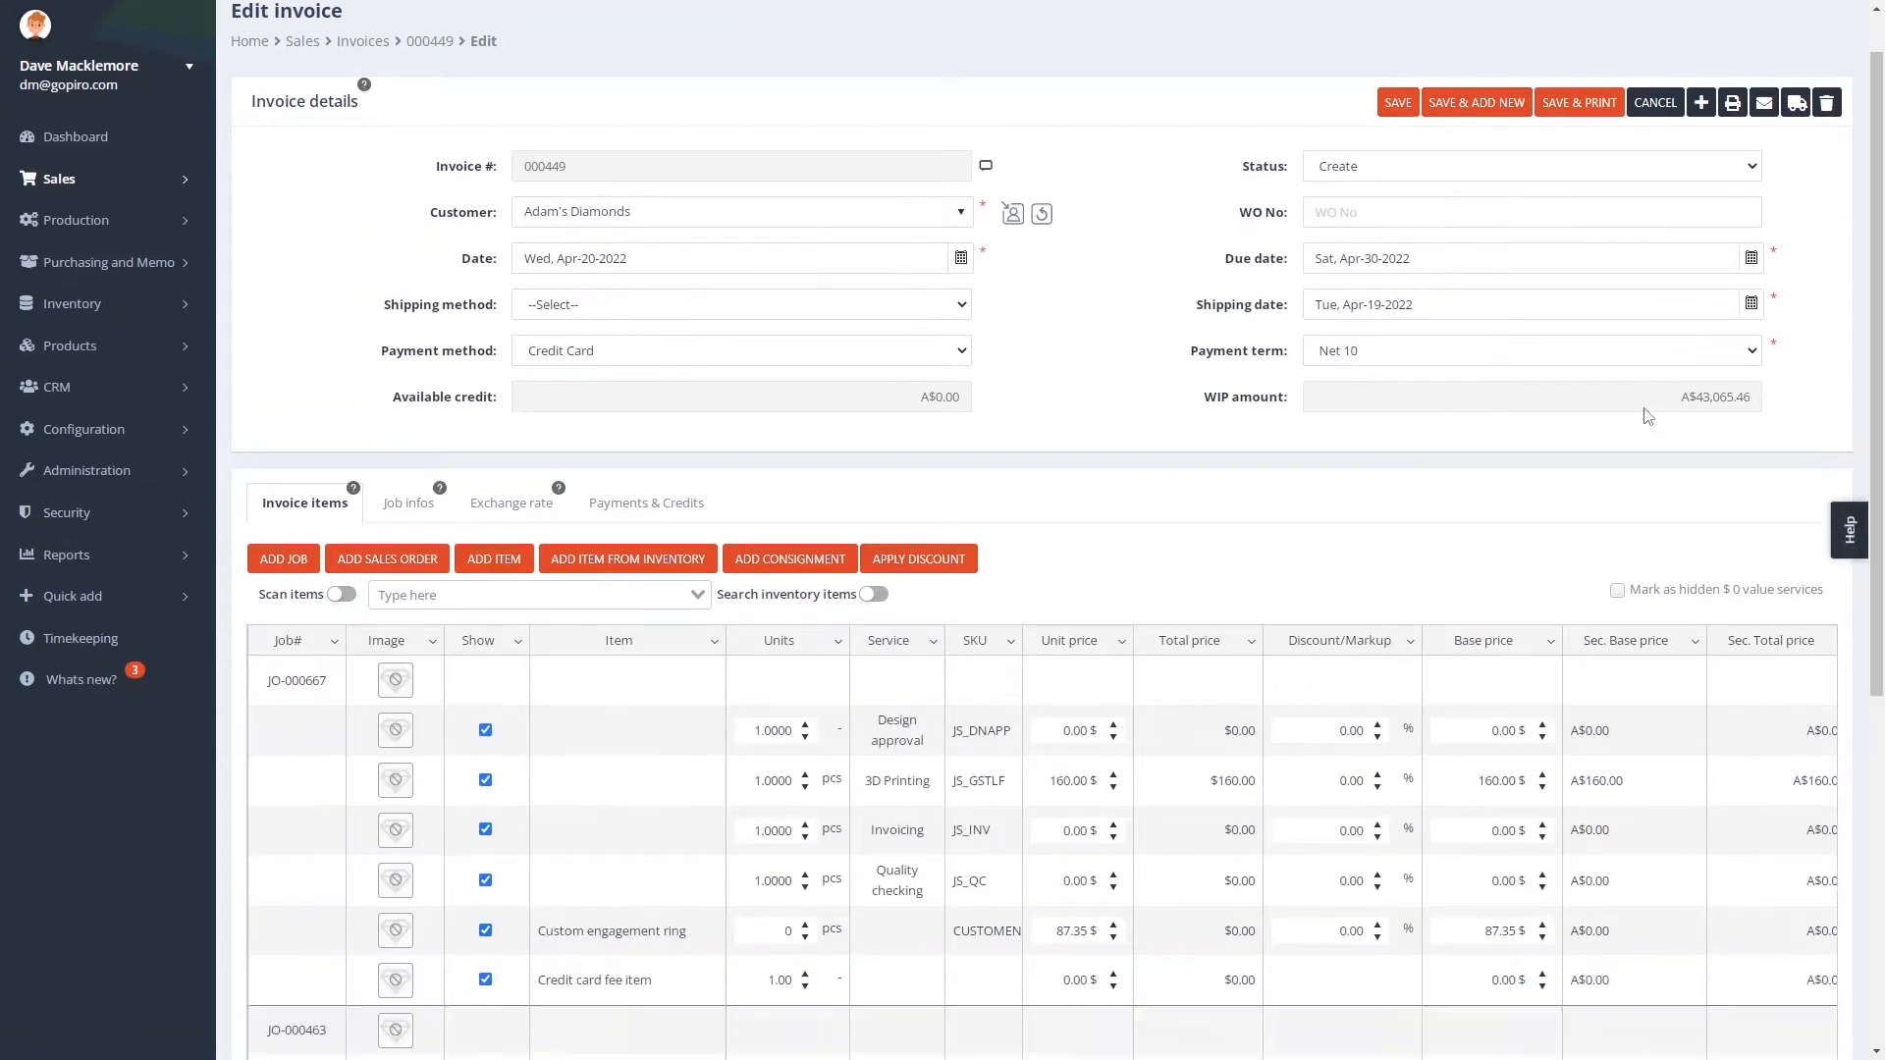
scroll(down, 3)
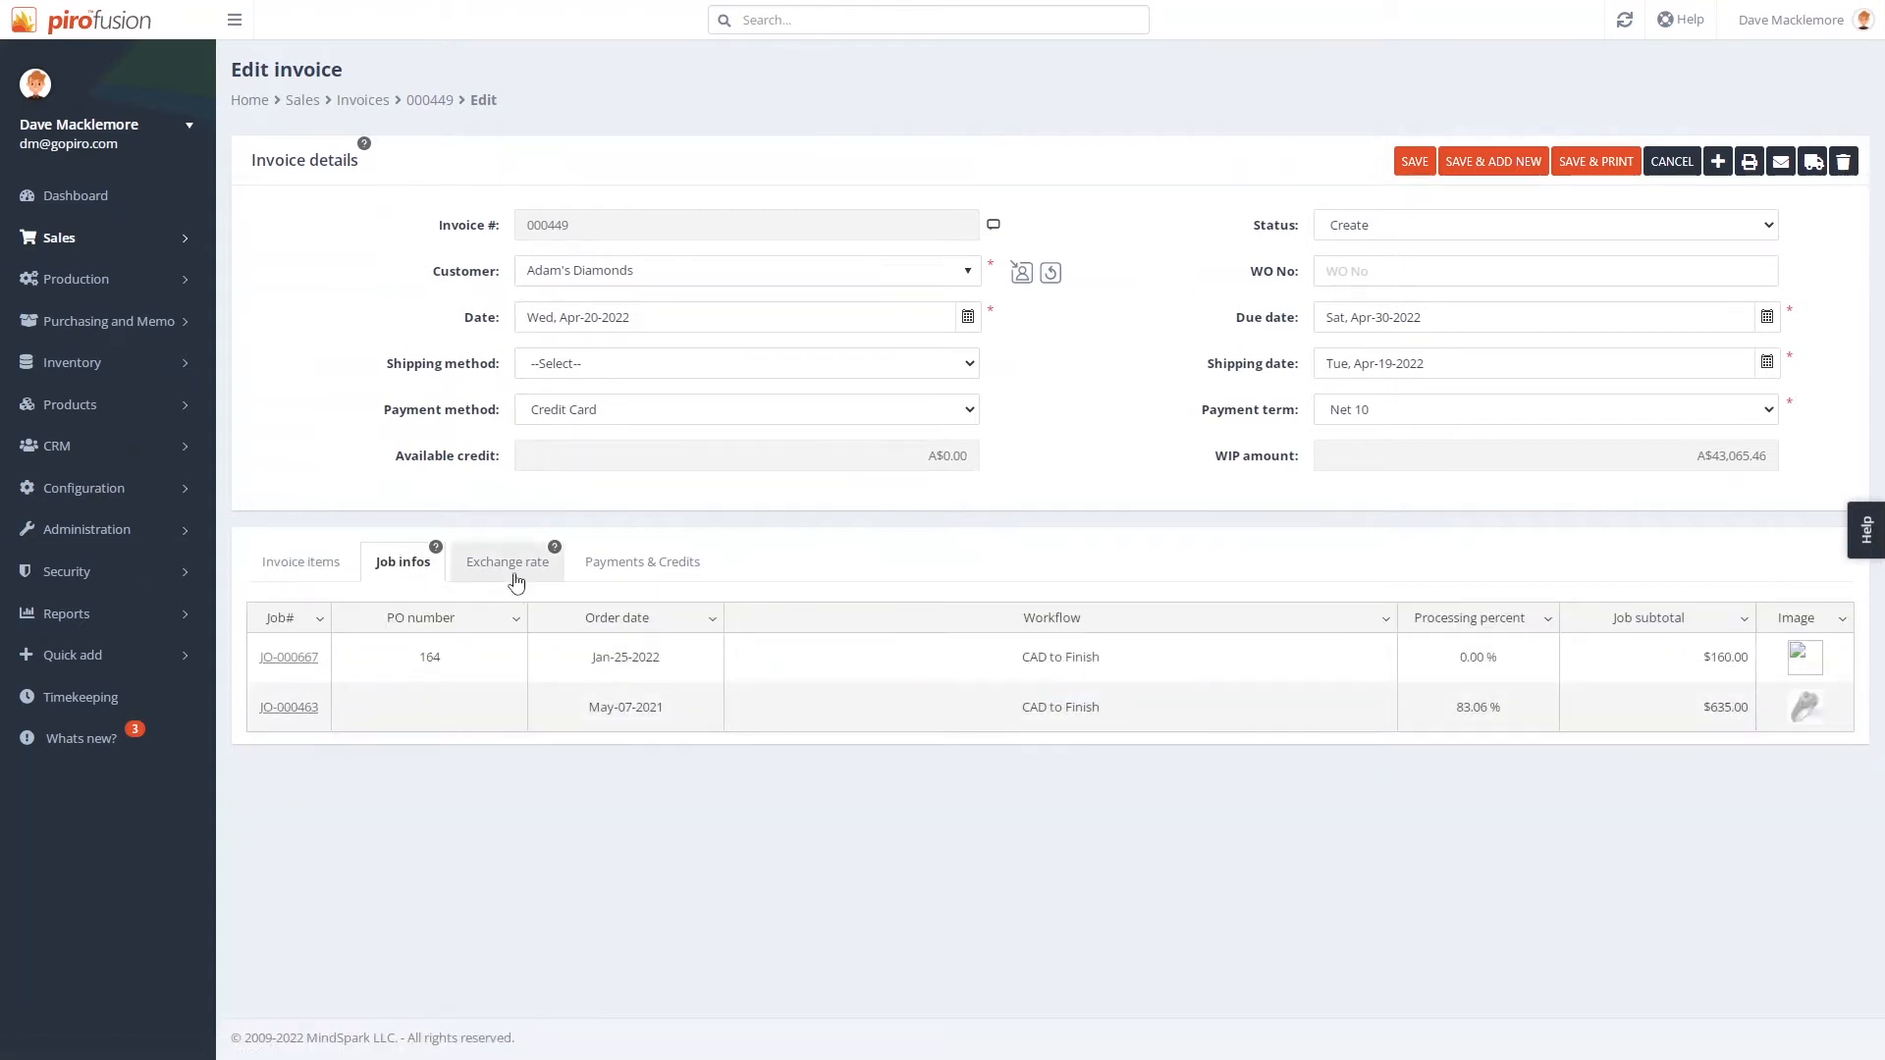
Step: View invoice 000449's exchange rate details
click(643, 561)
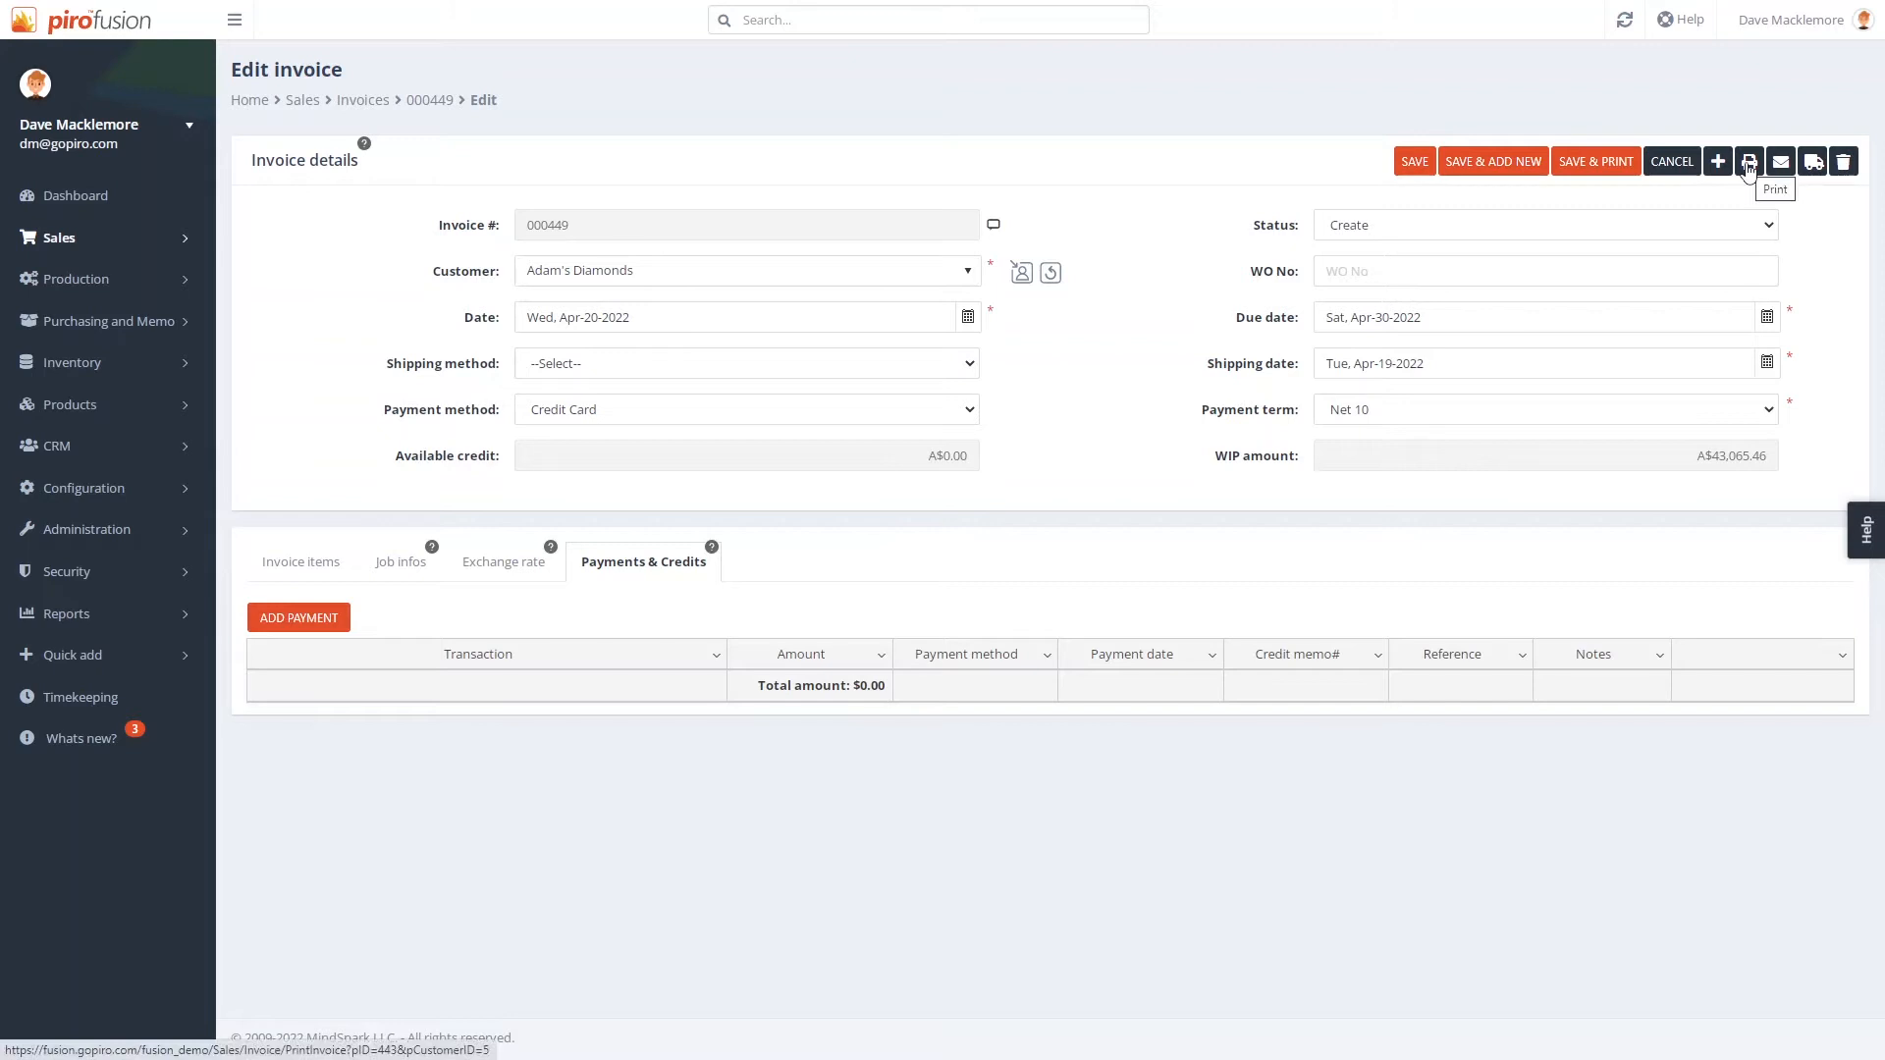
mouse_move(1810, 162)
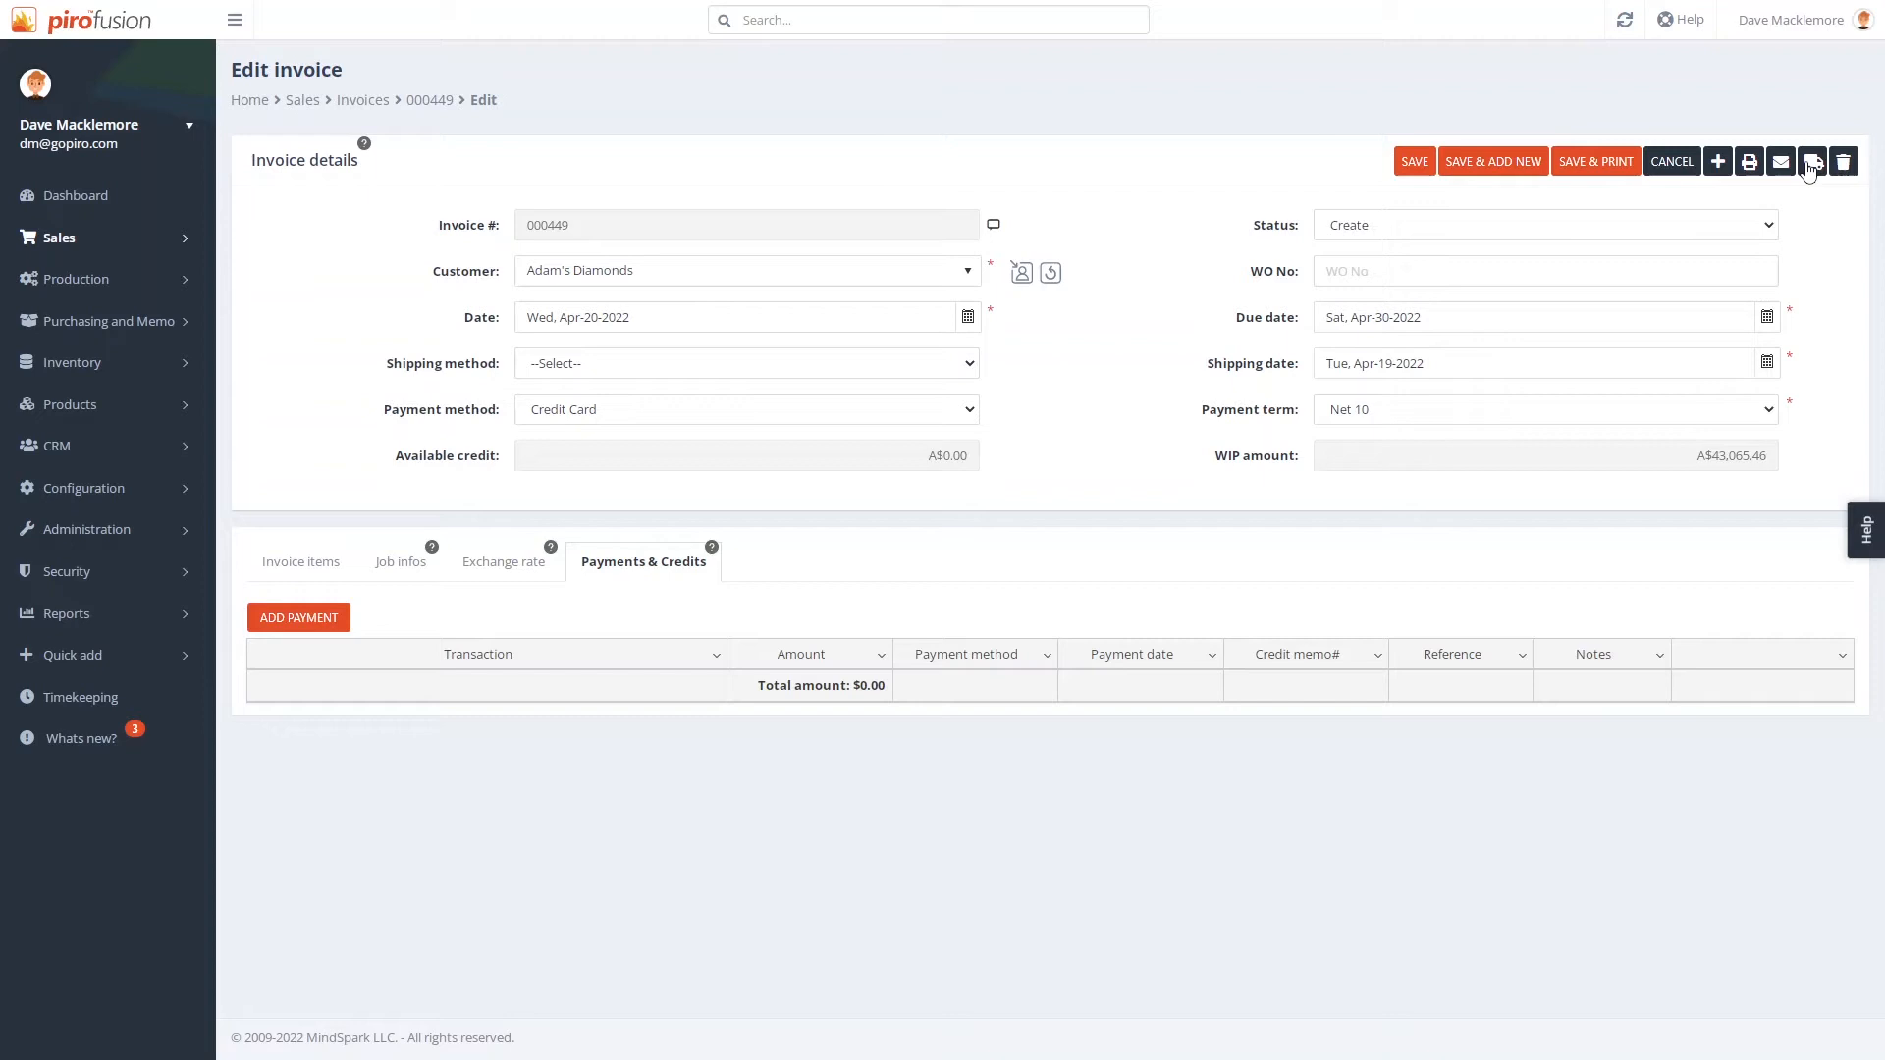
mouse_move(1814, 162)
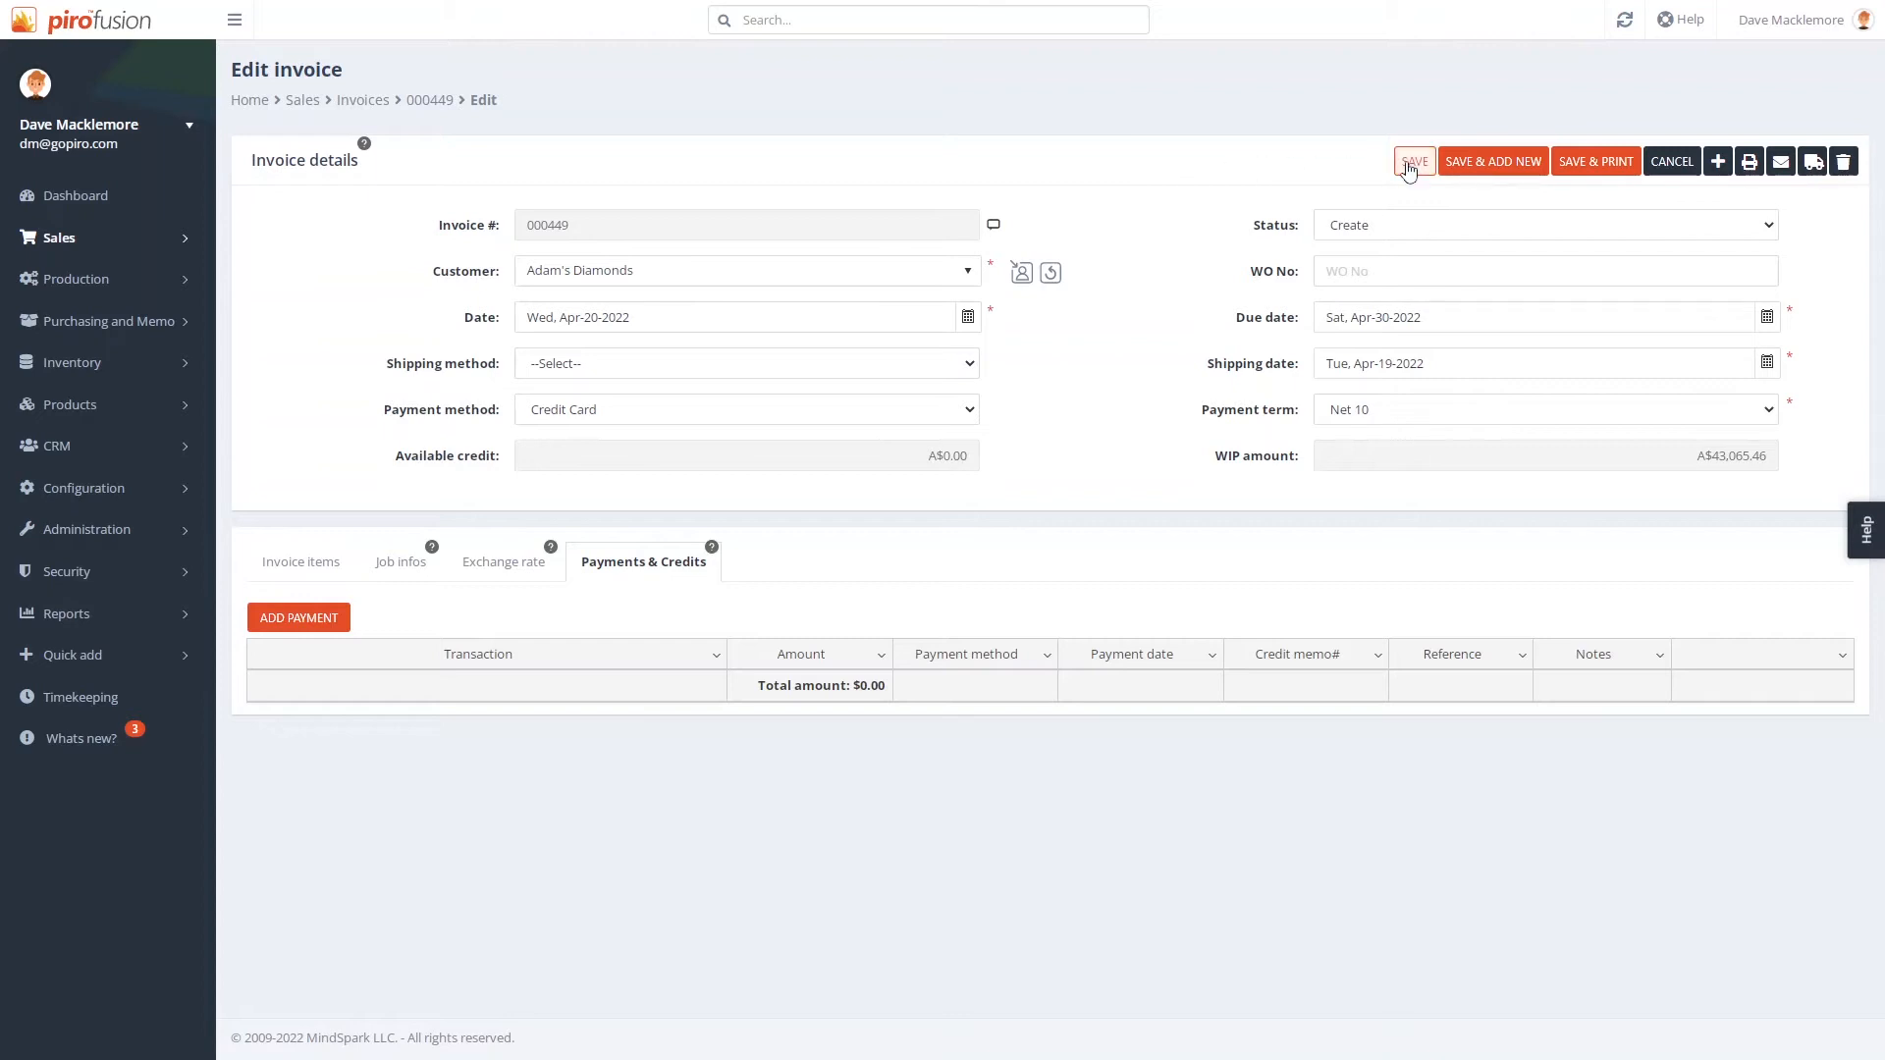
Step: Save invoice 000449's changes and return to the invoices list
click(1414, 161)
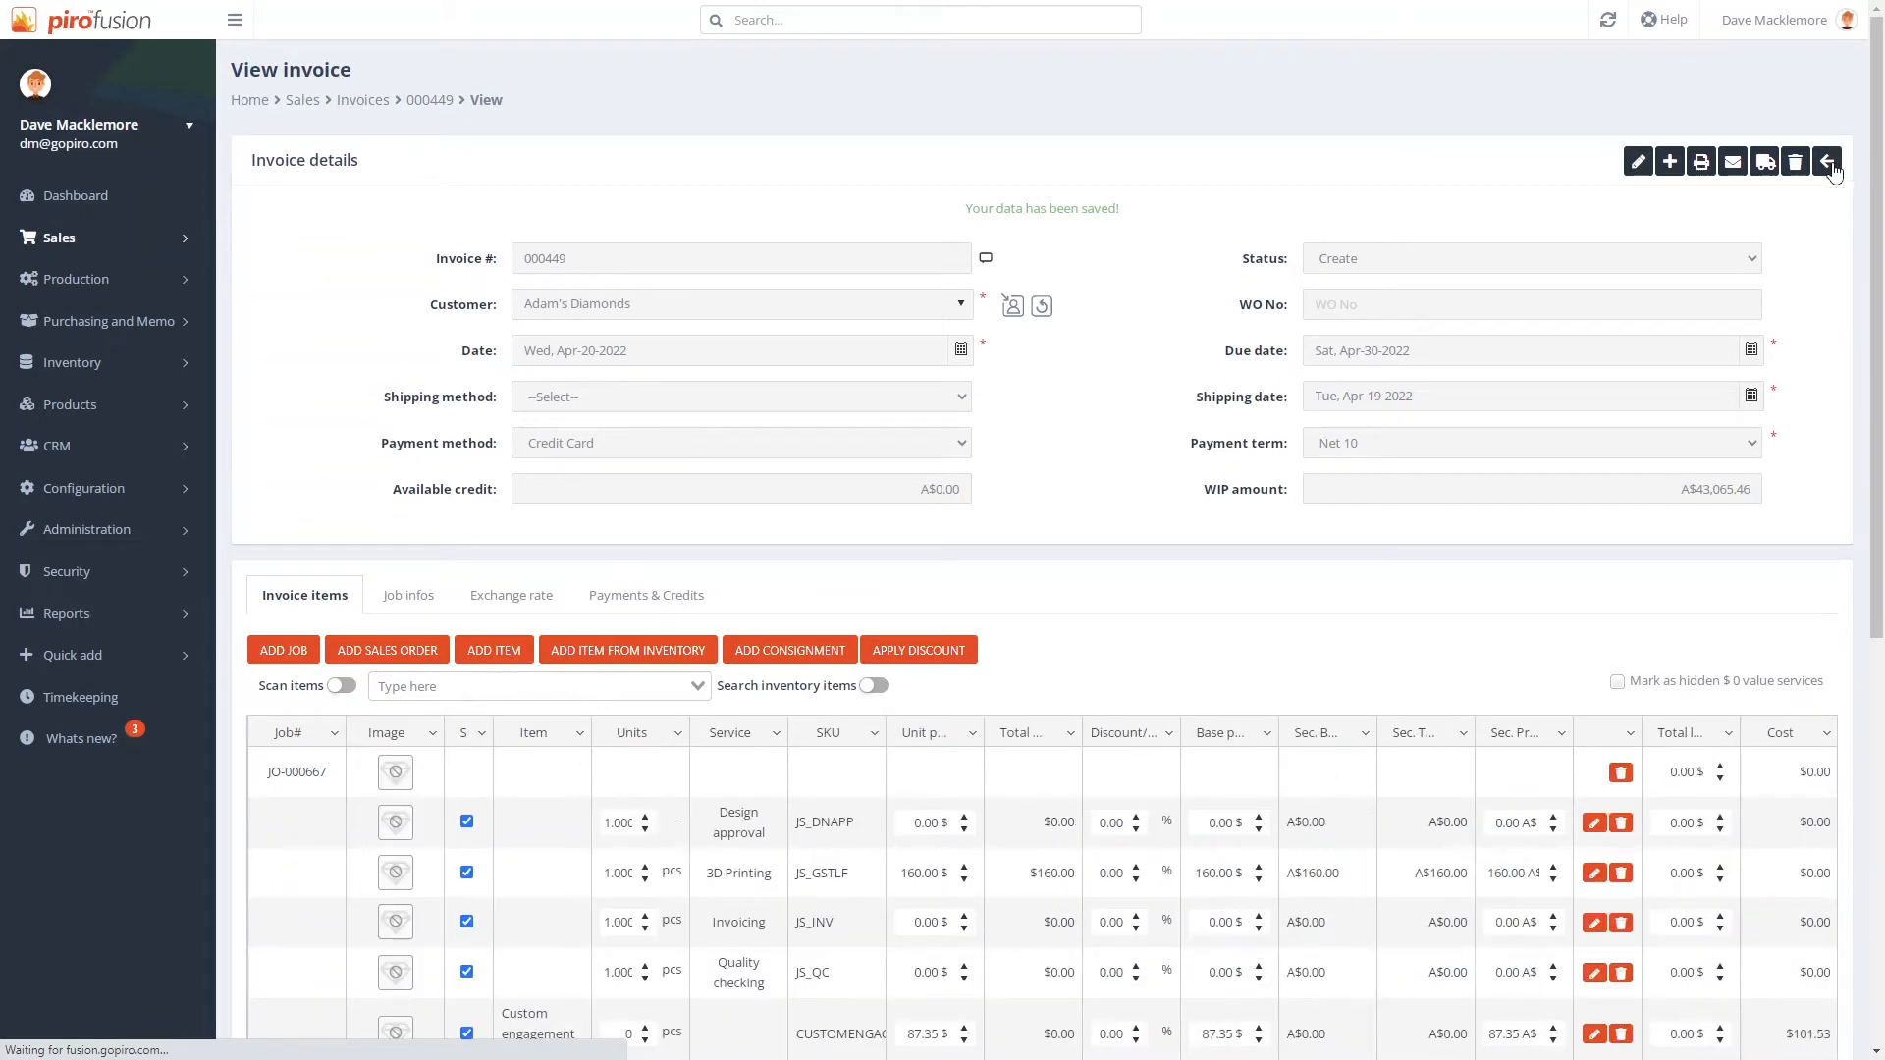
click(1826, 161)
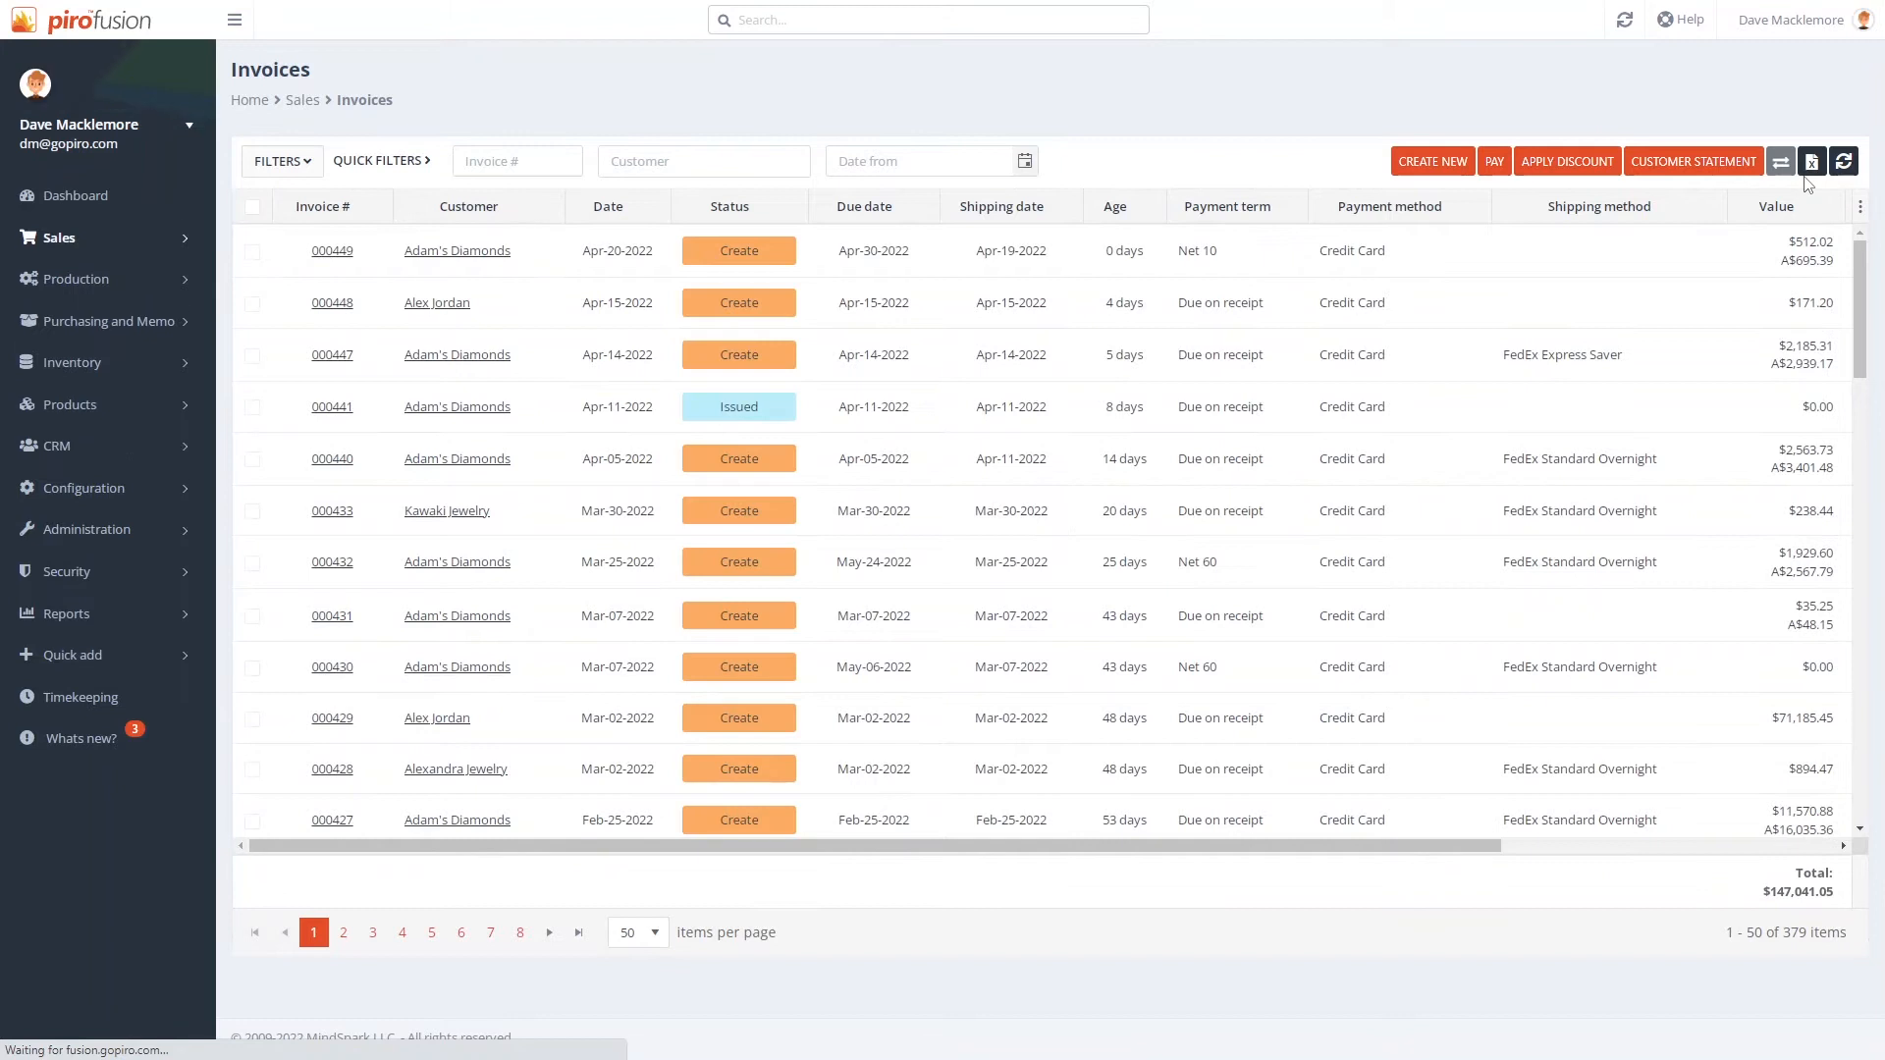
mouse_move(1774, 205)
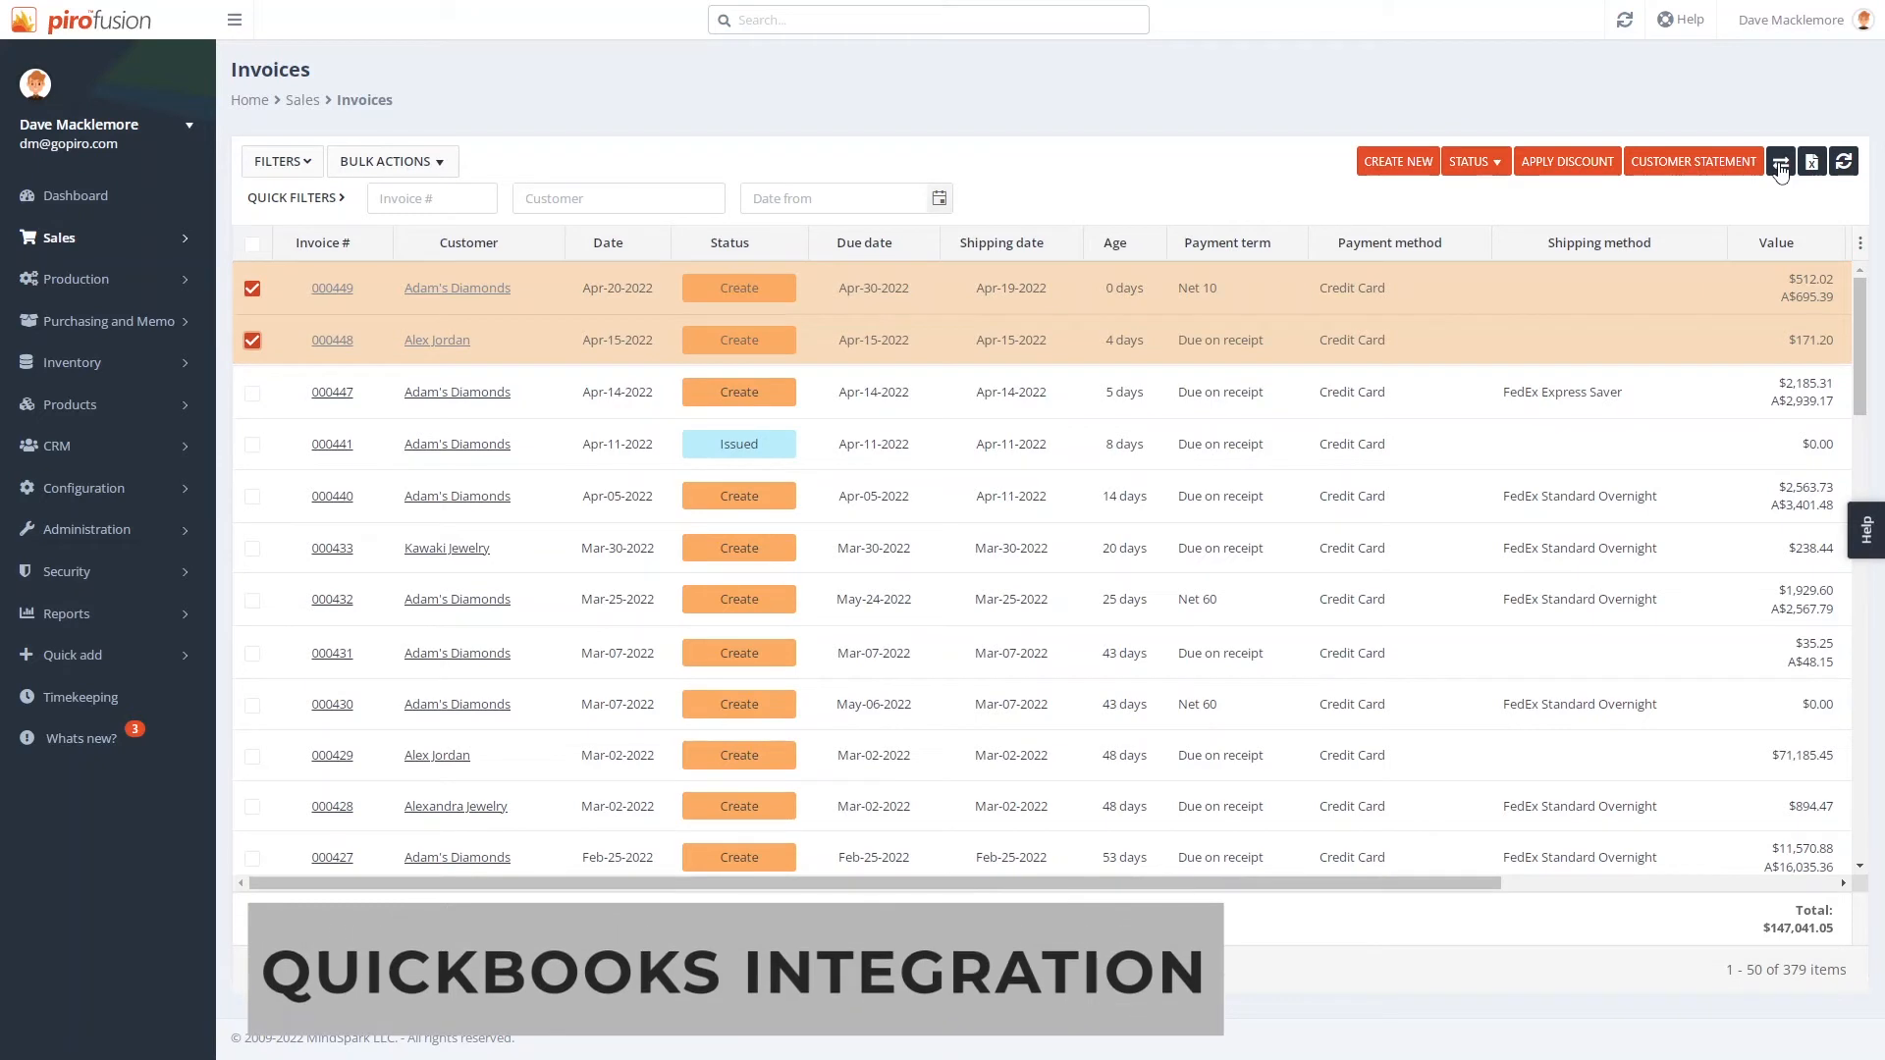
mouse_move(1780, 161)
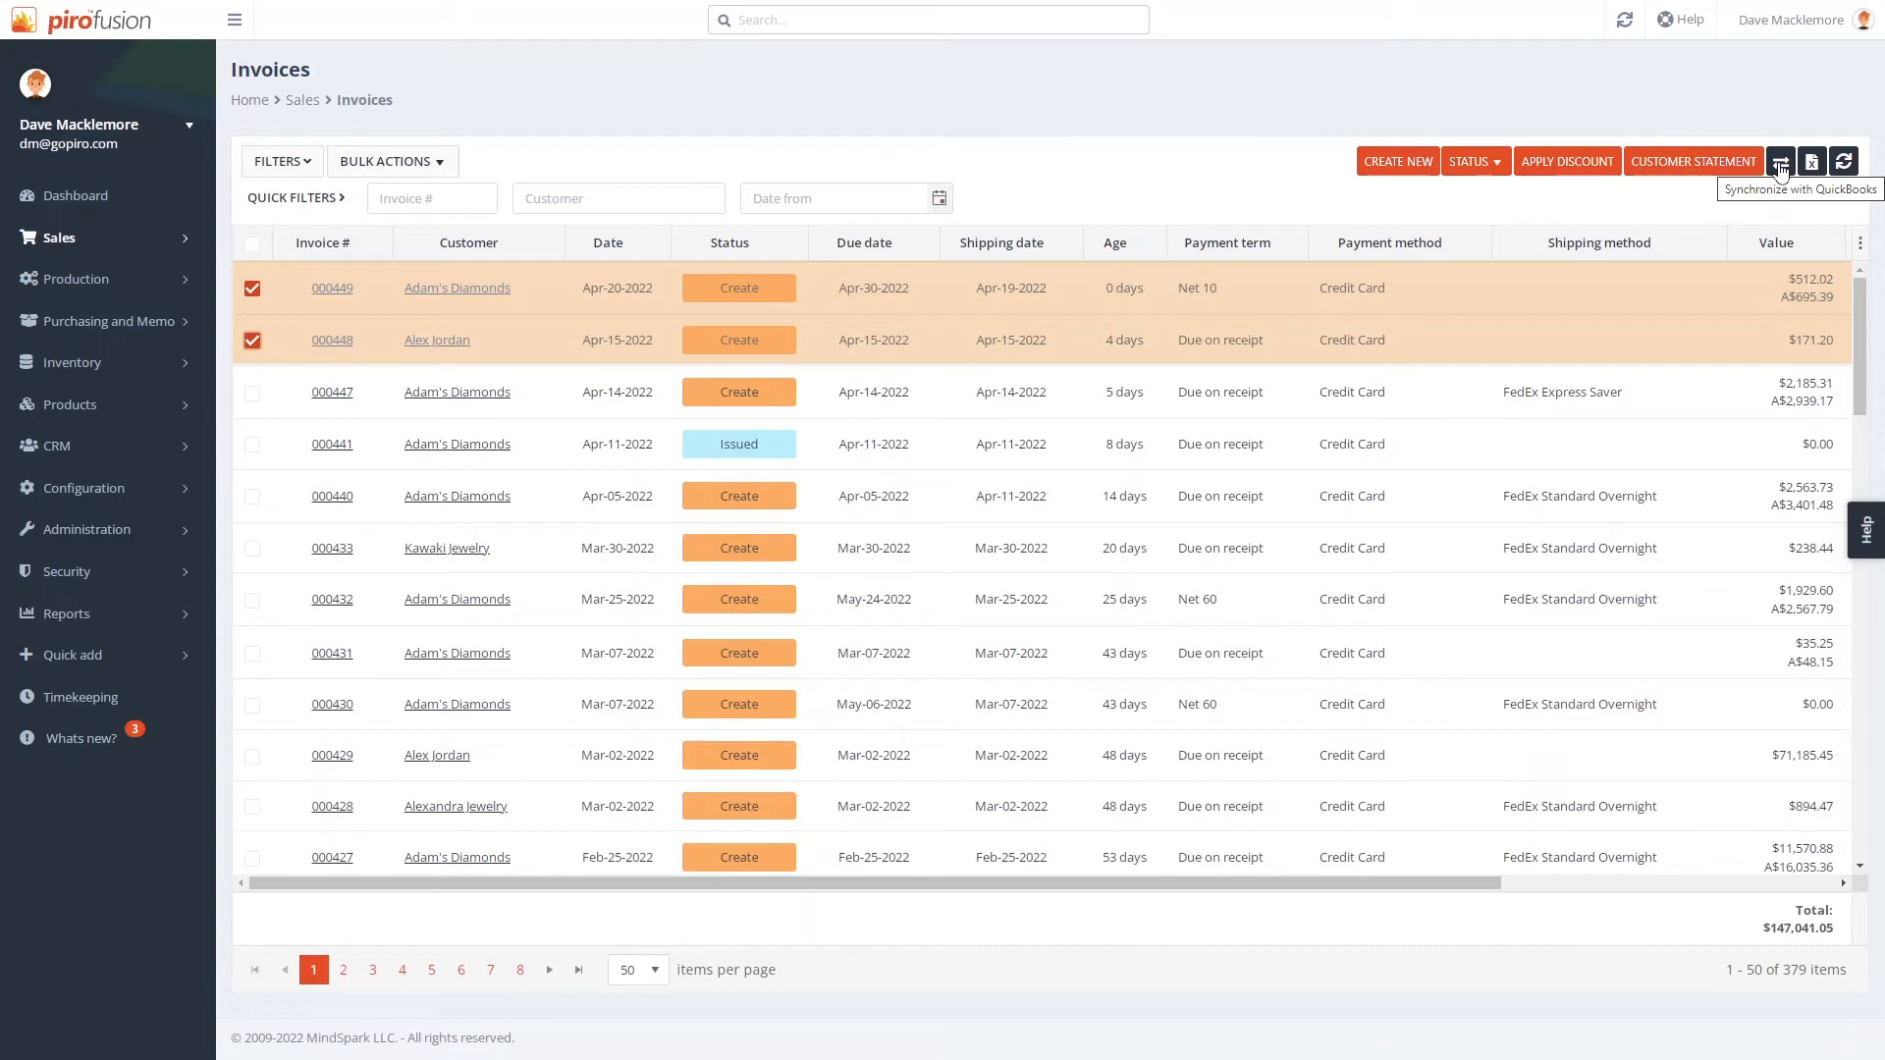
Step: Synchronize the chosen invoices 000449 and 000448 with QuickBooks and expand the sidebar
click(1780, 161)
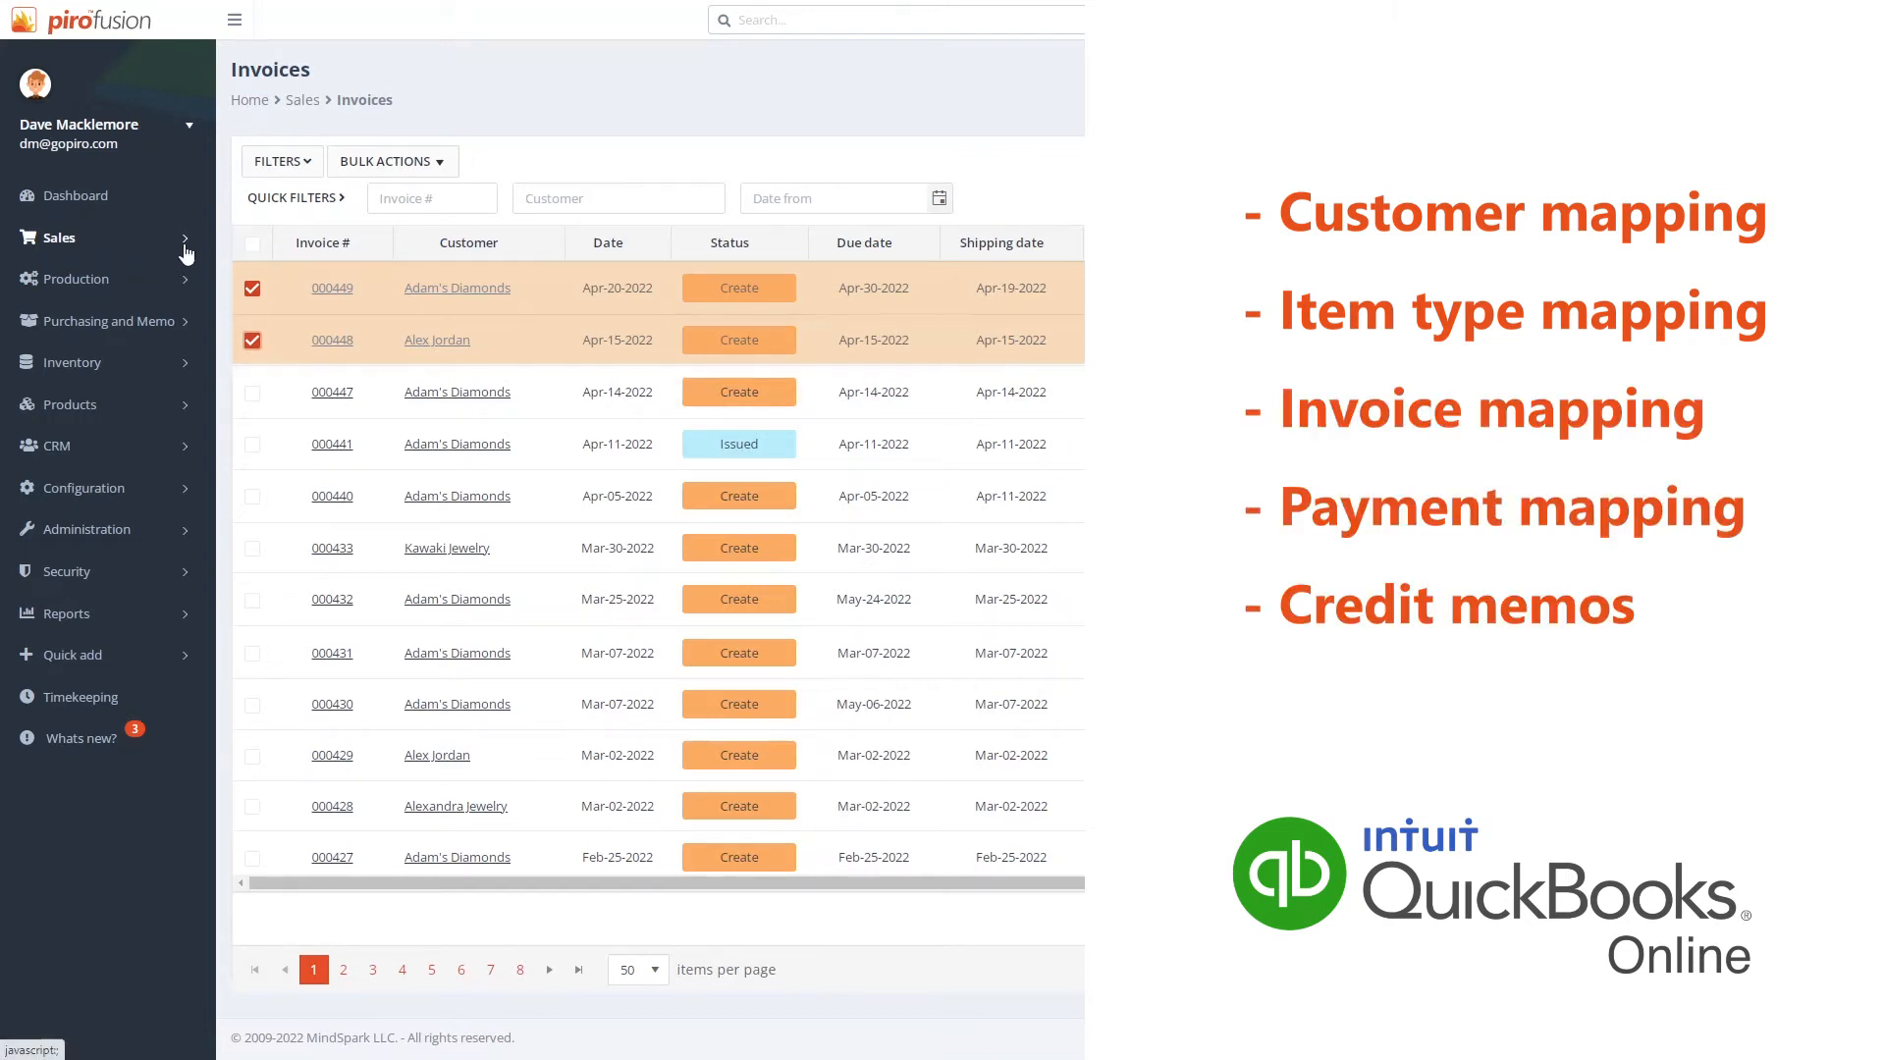
click(58, 237)
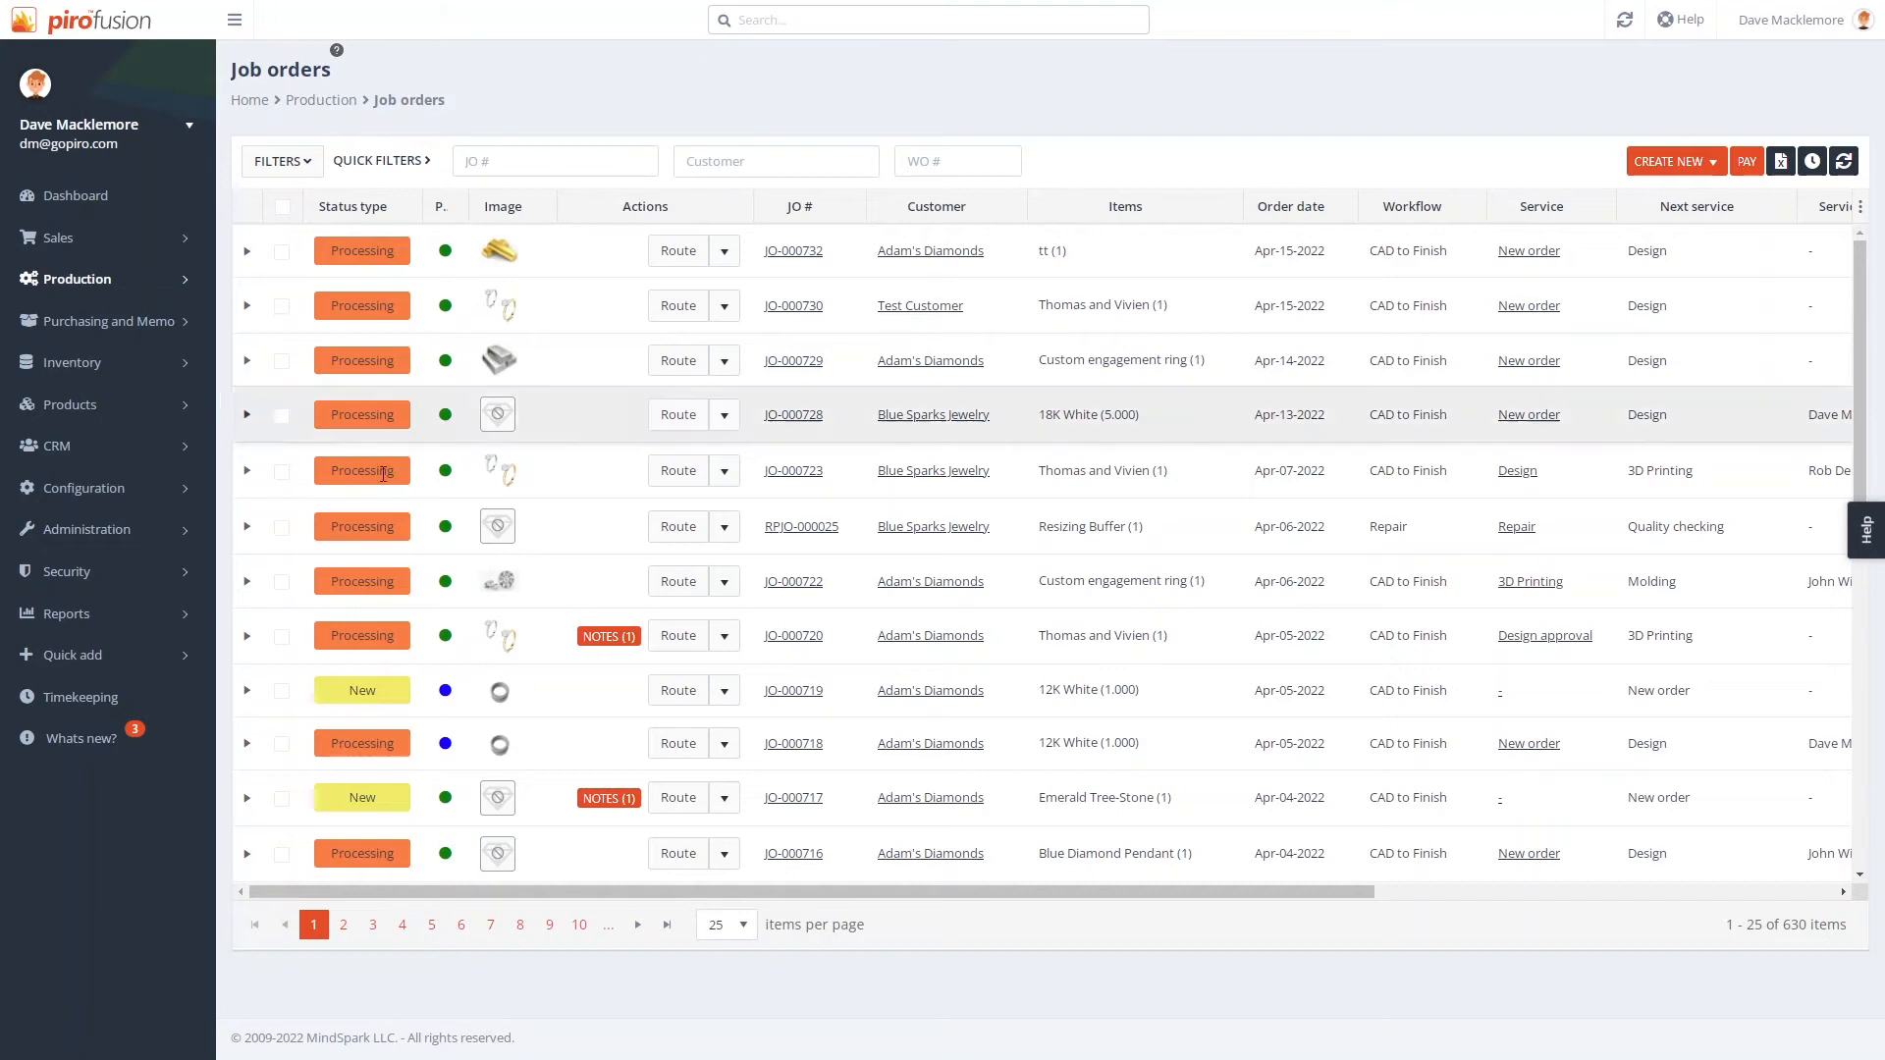
Step: Cancel adding job JO-000723 to an existing invoice and open the job order instead
click(724, 470)
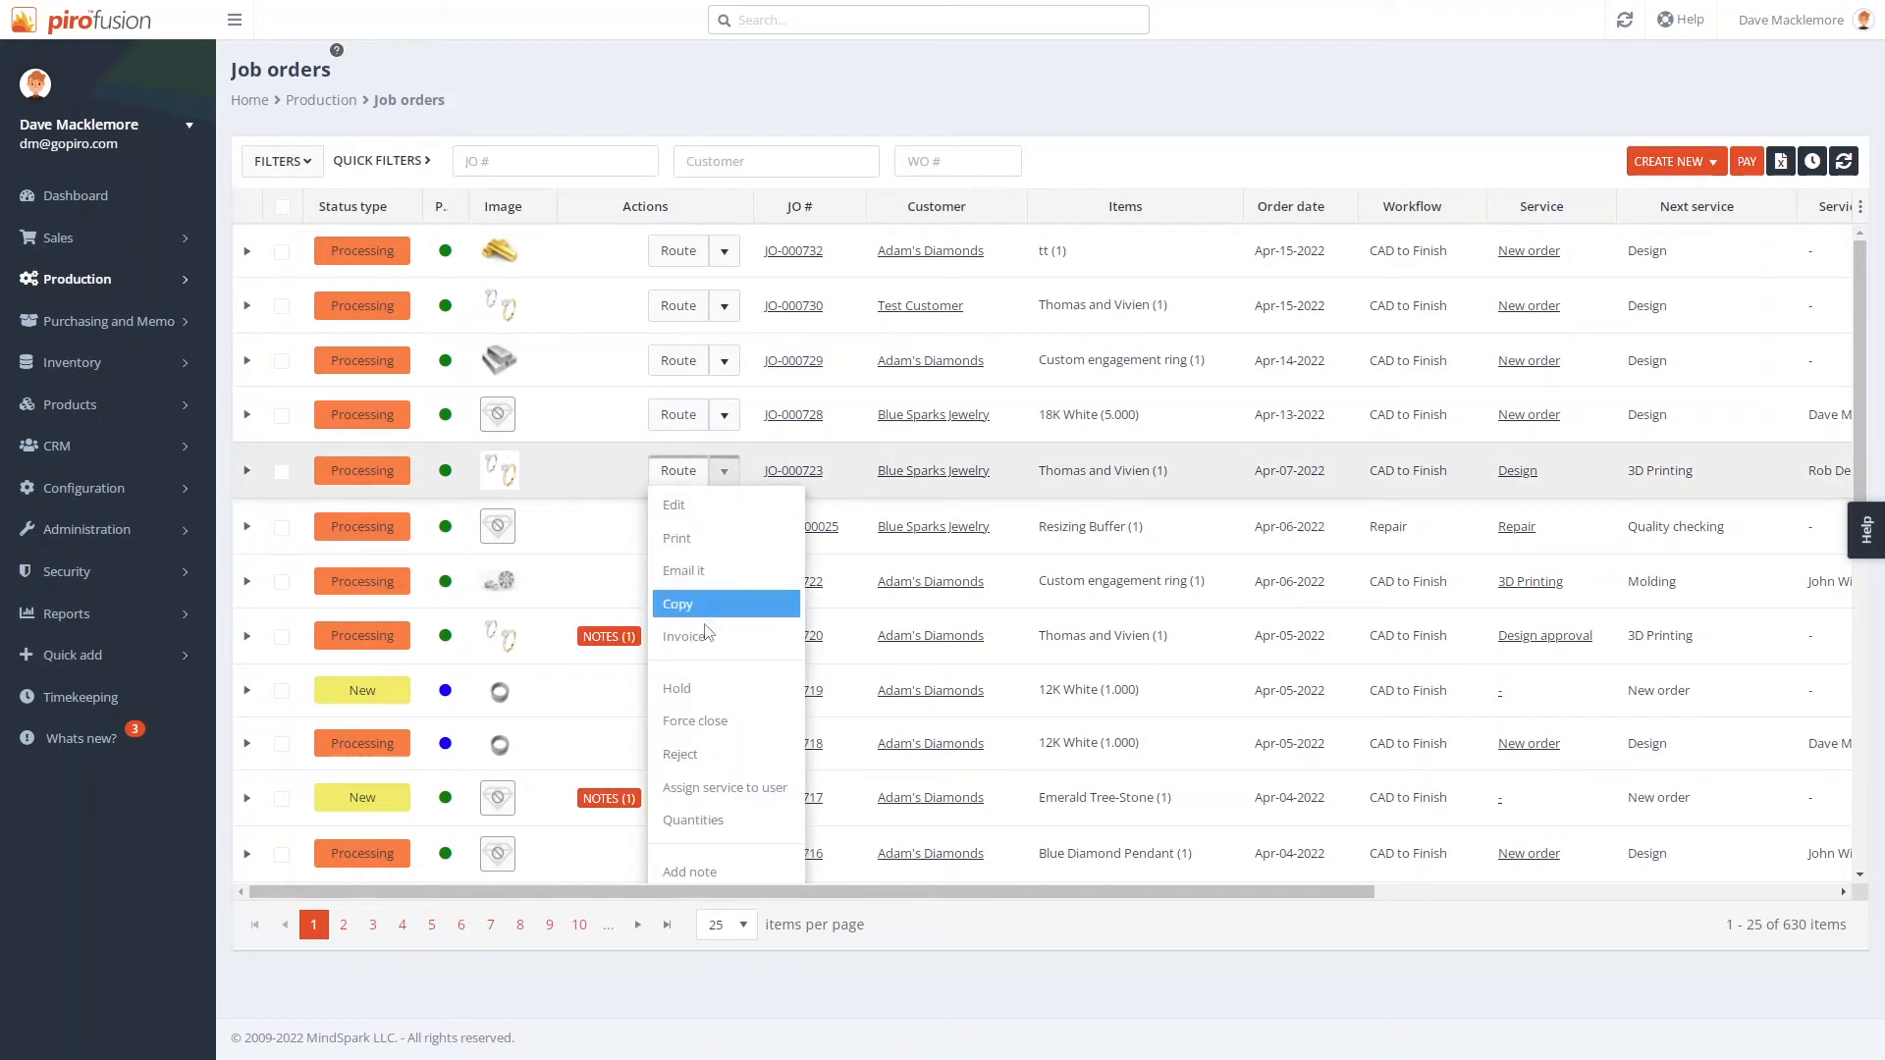
click(685, 635)
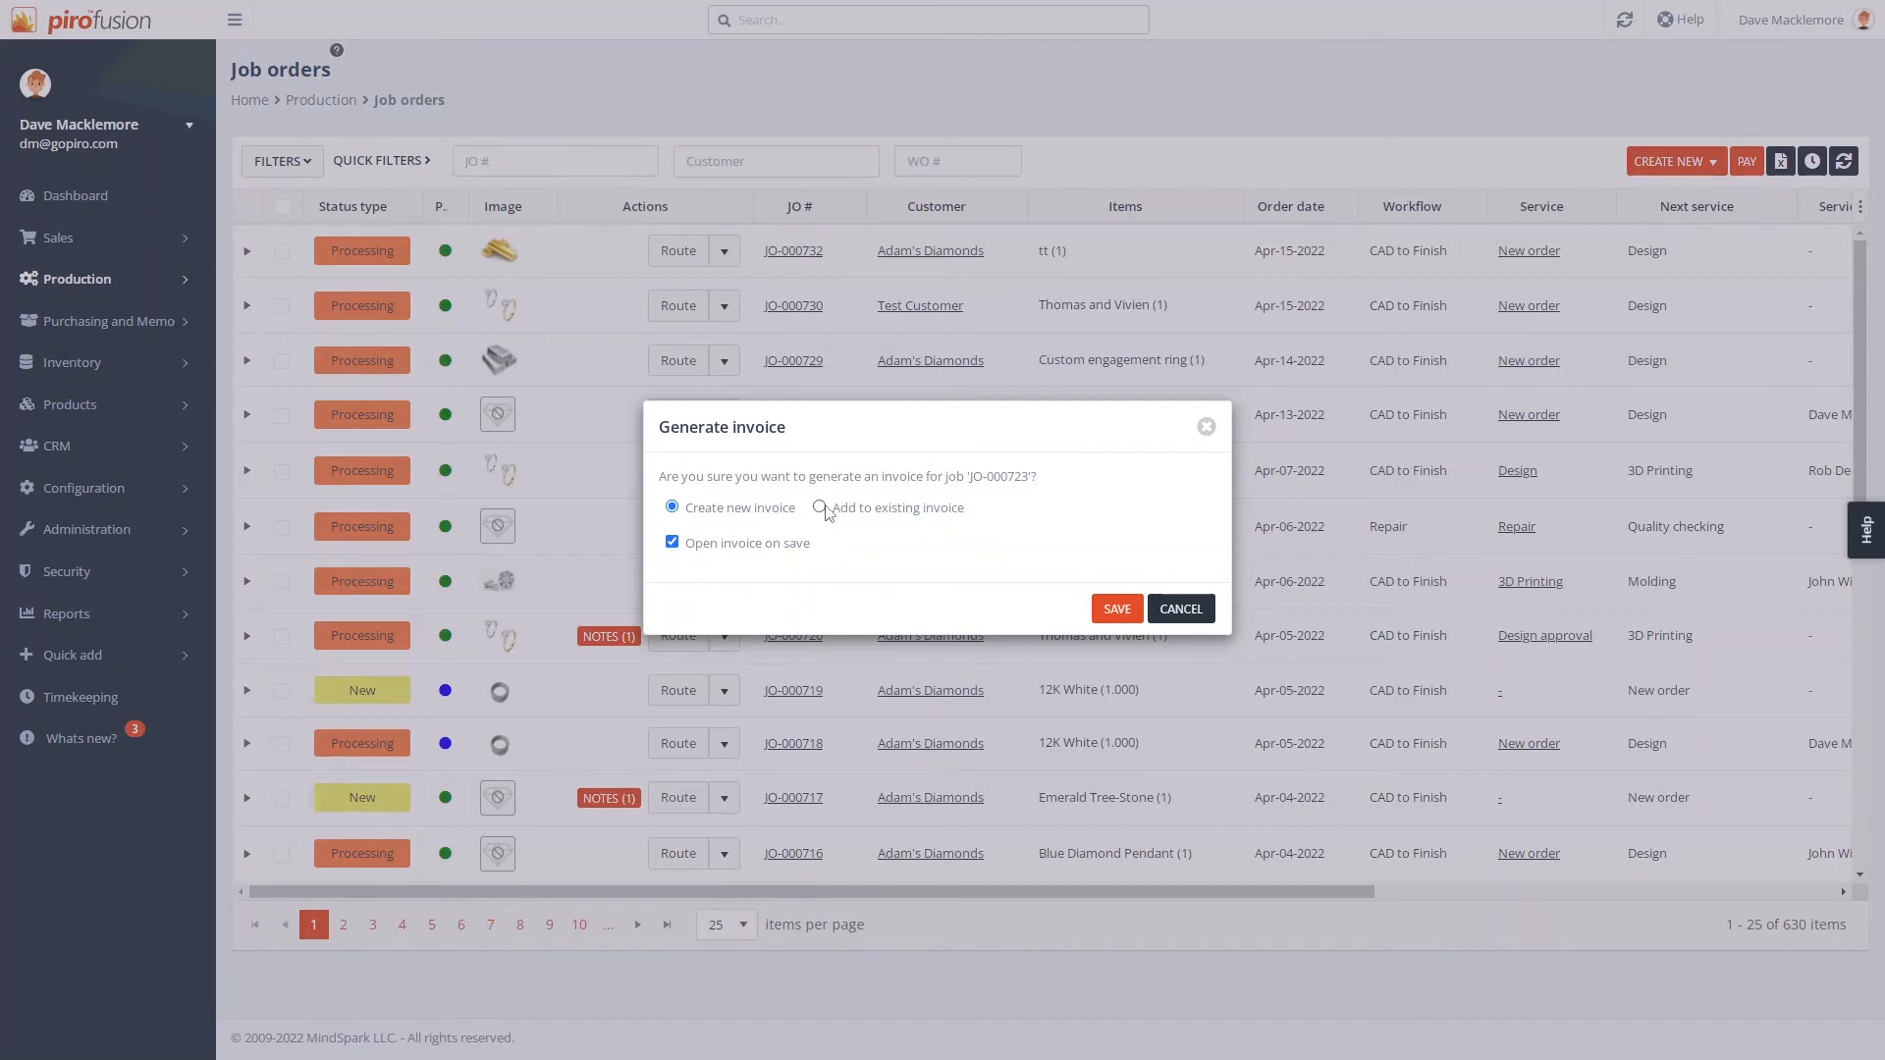
click(820, 508)
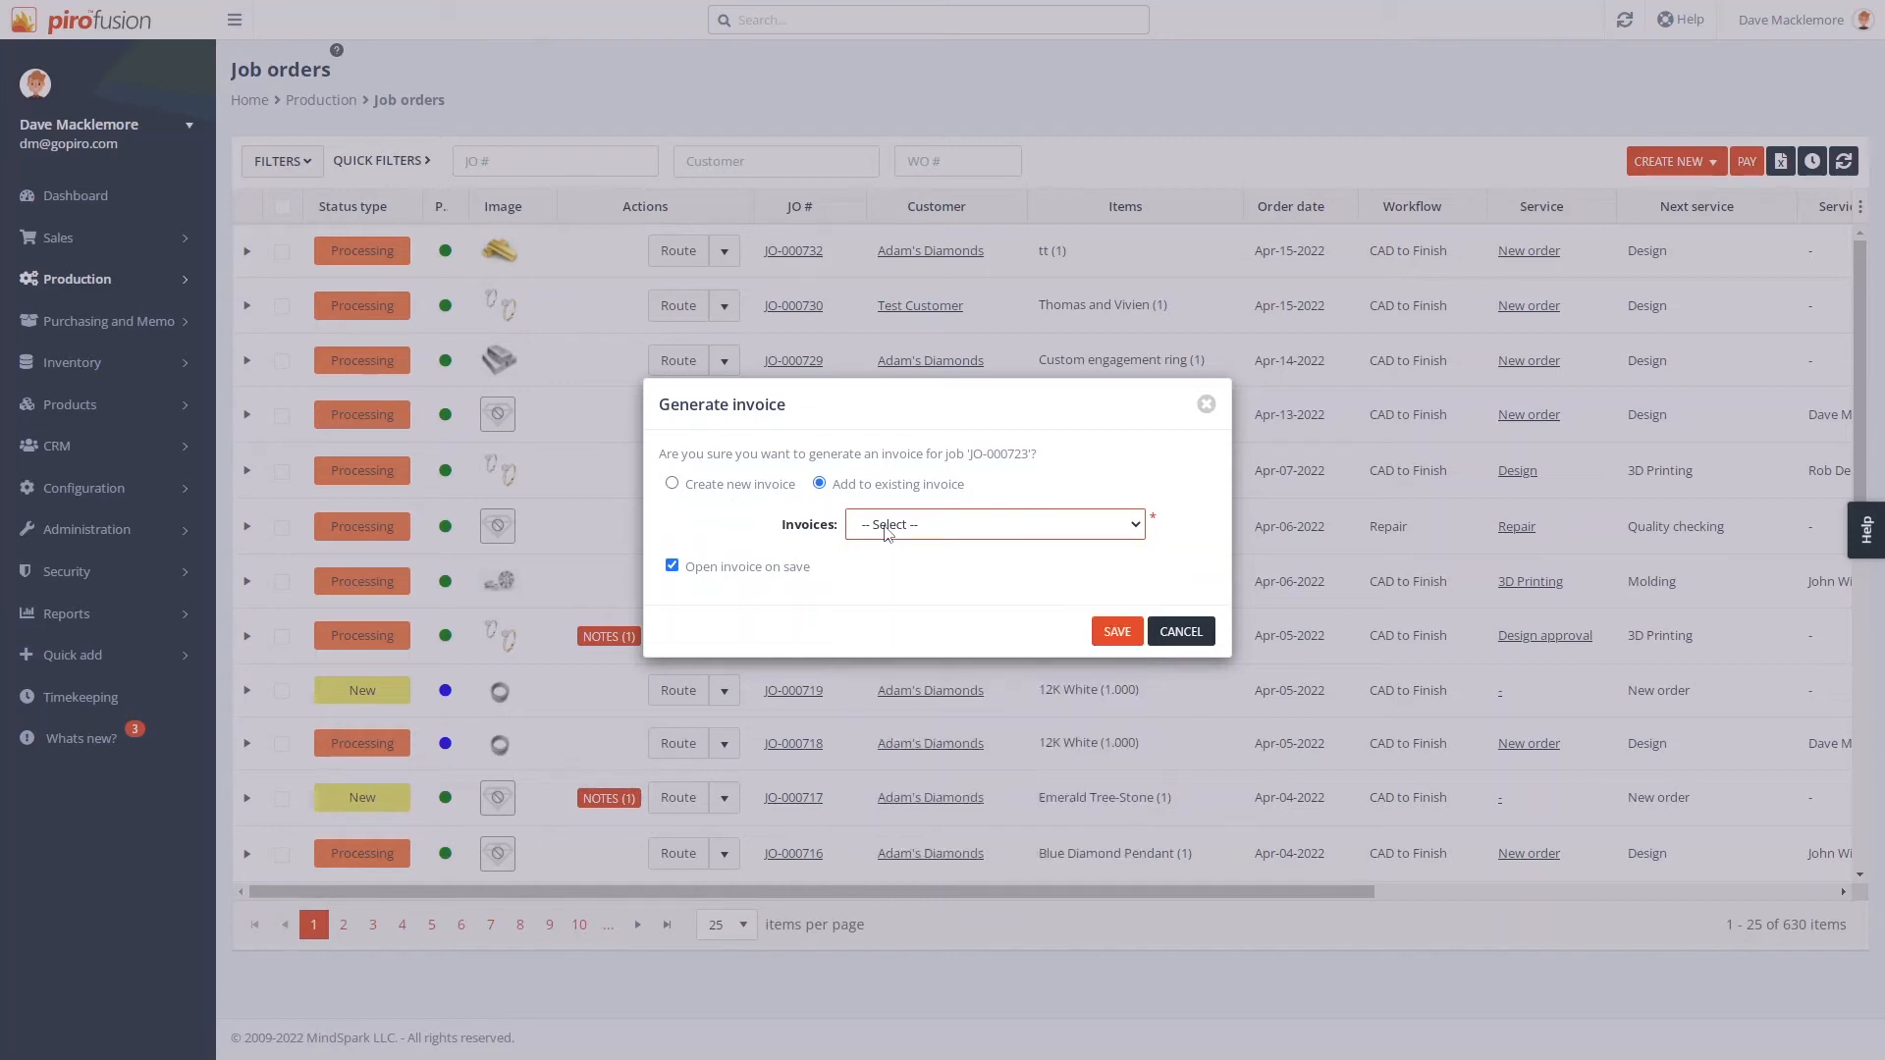
mouse_move(944, 575)
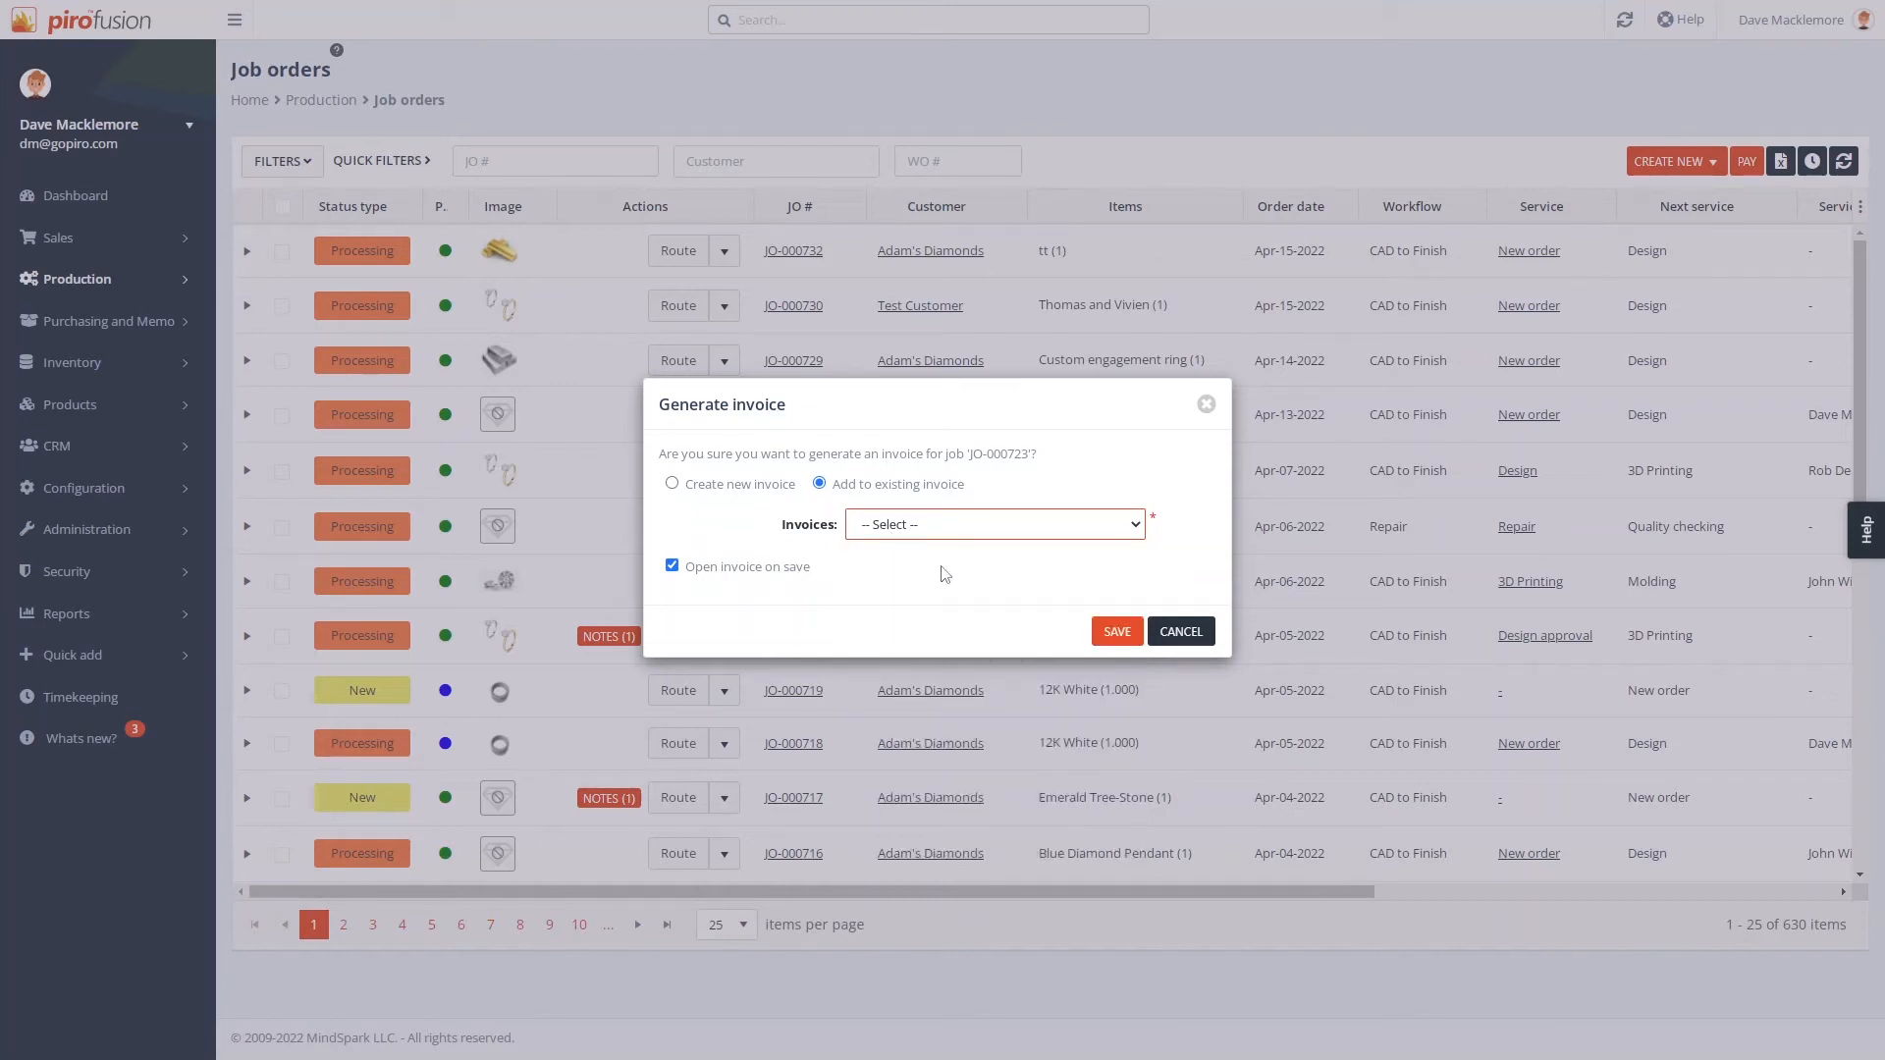
click(1179, 632)
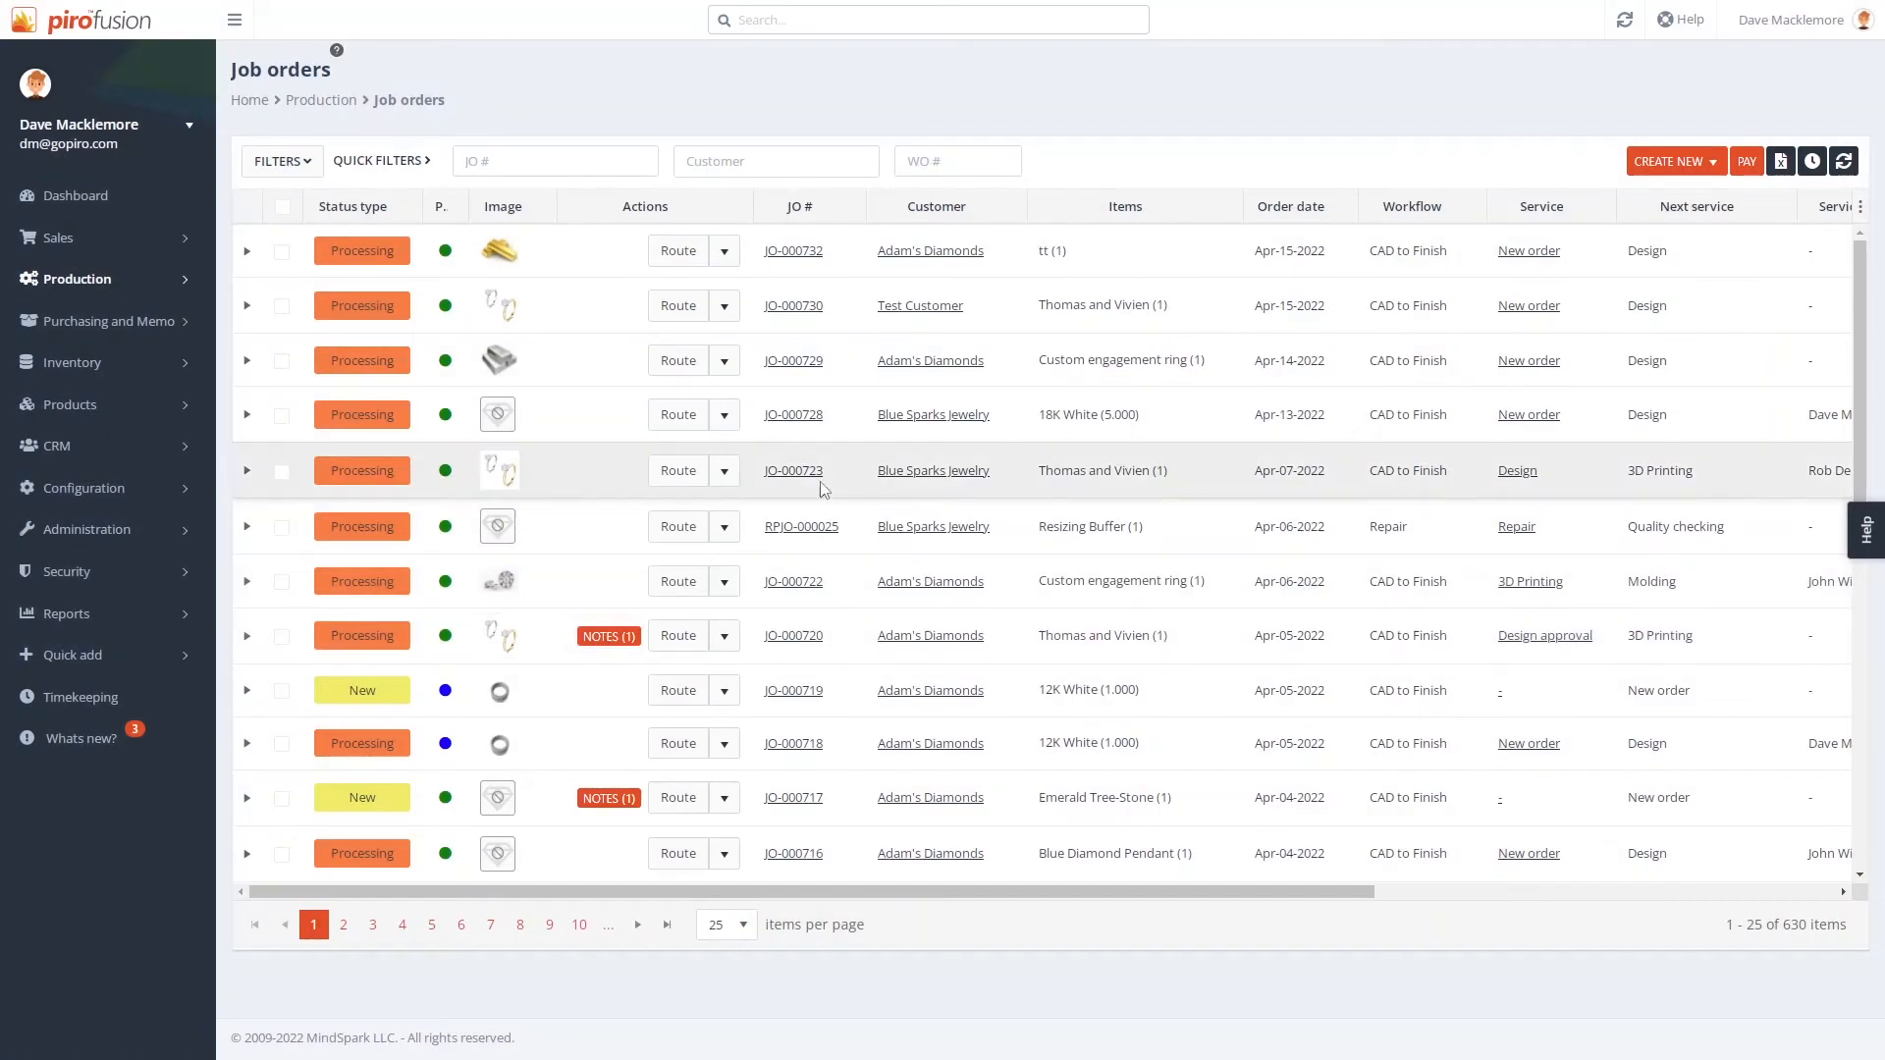
click(793, 470)
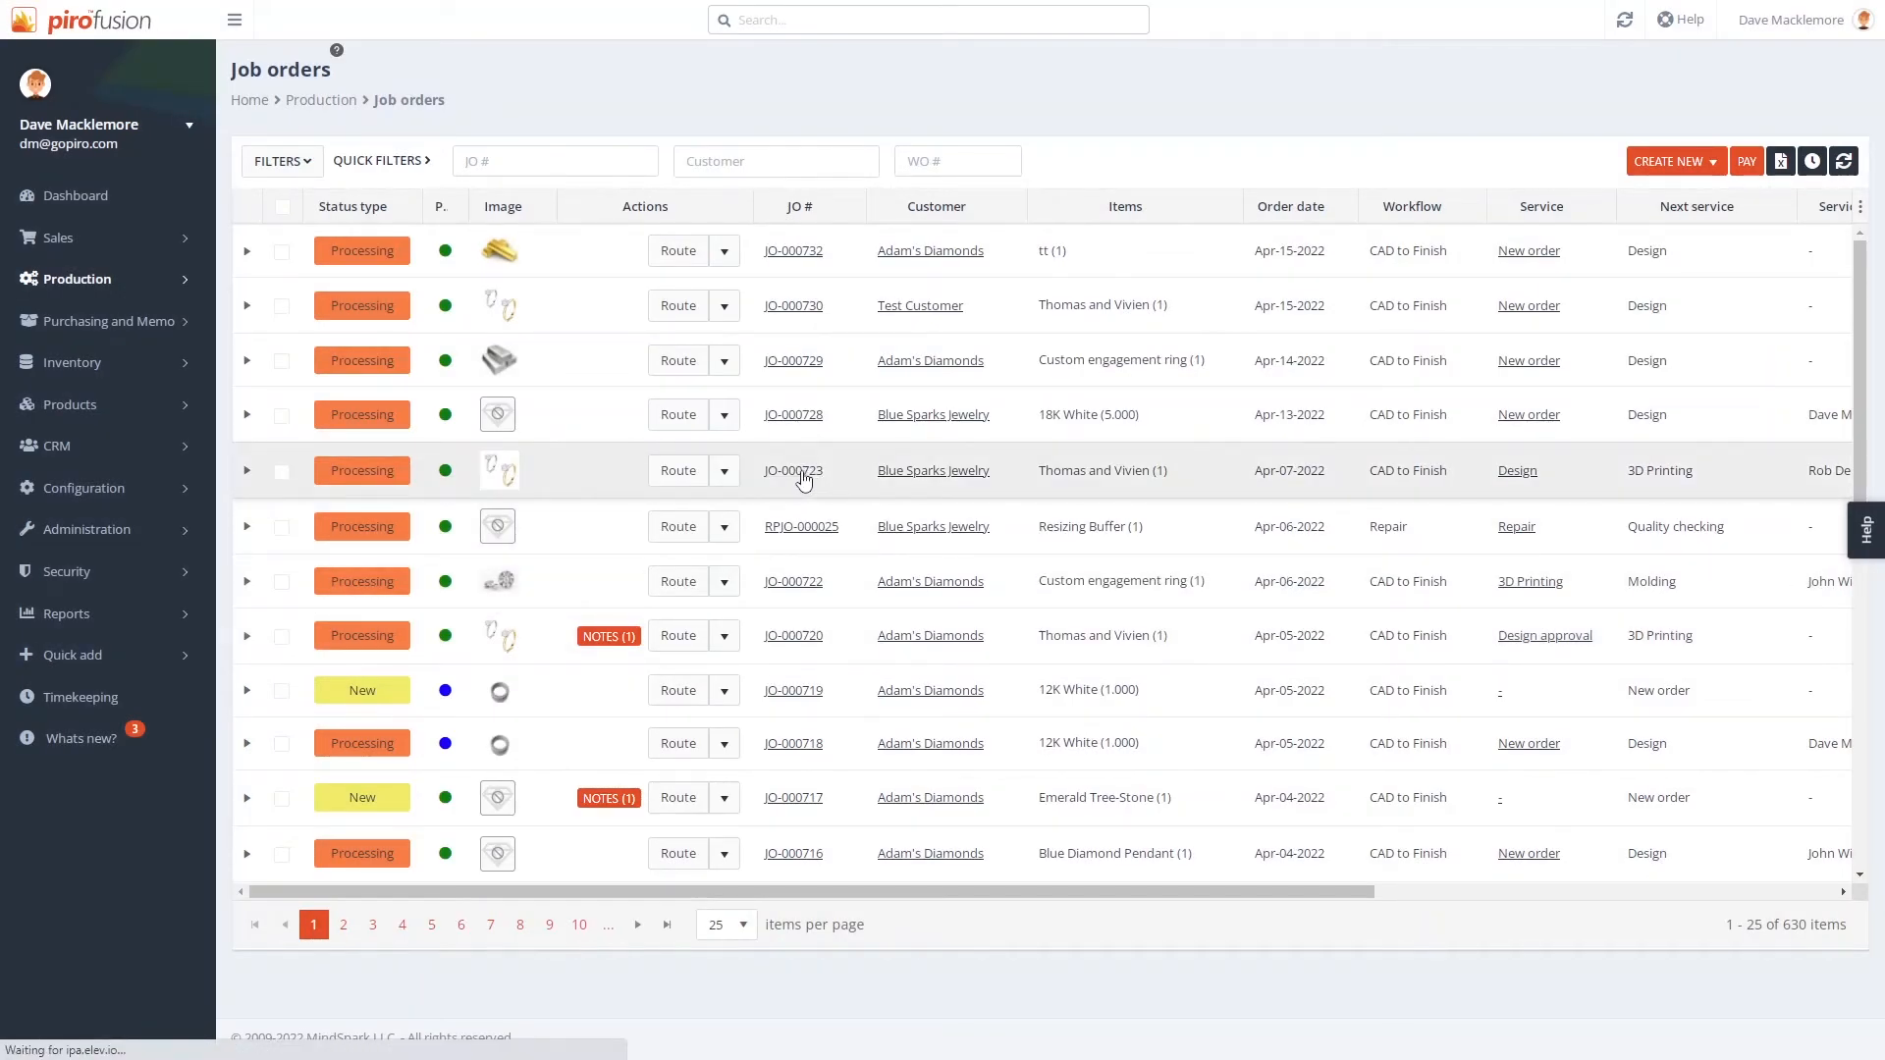
click(792, 470)
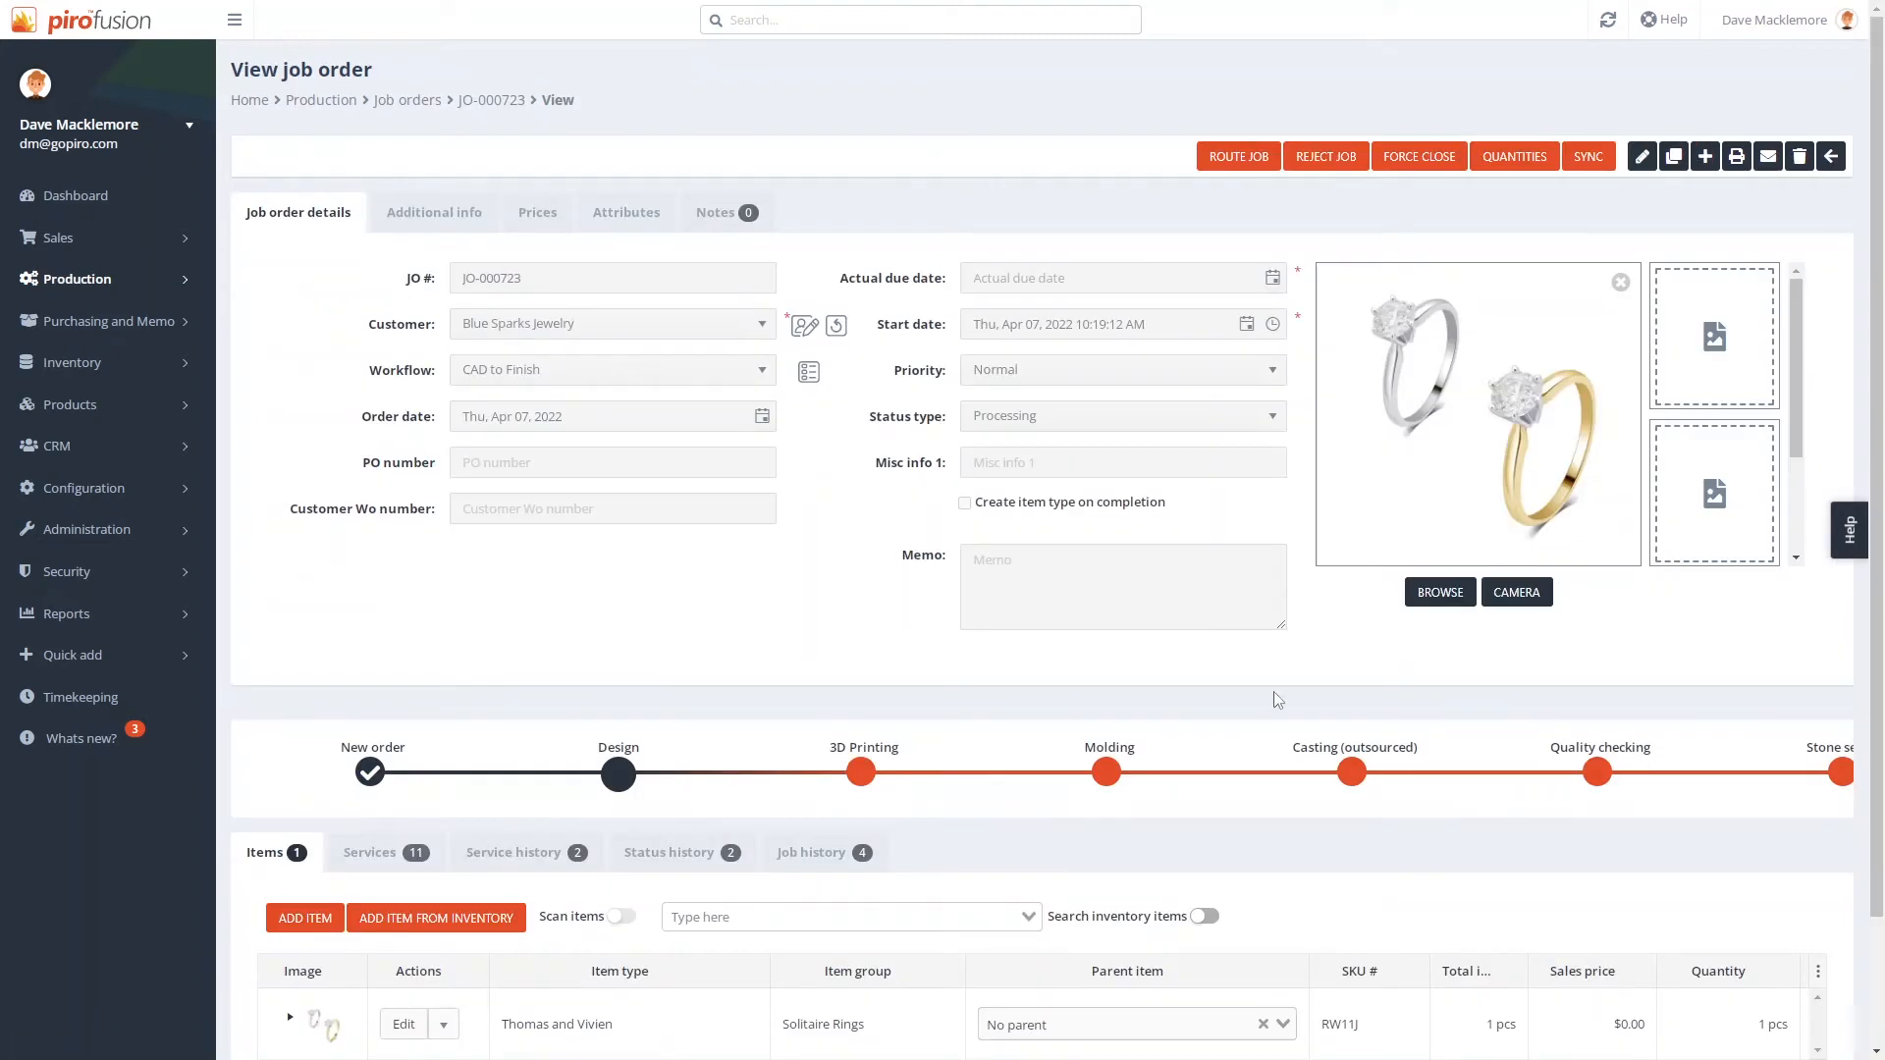
scroll(right, 3)
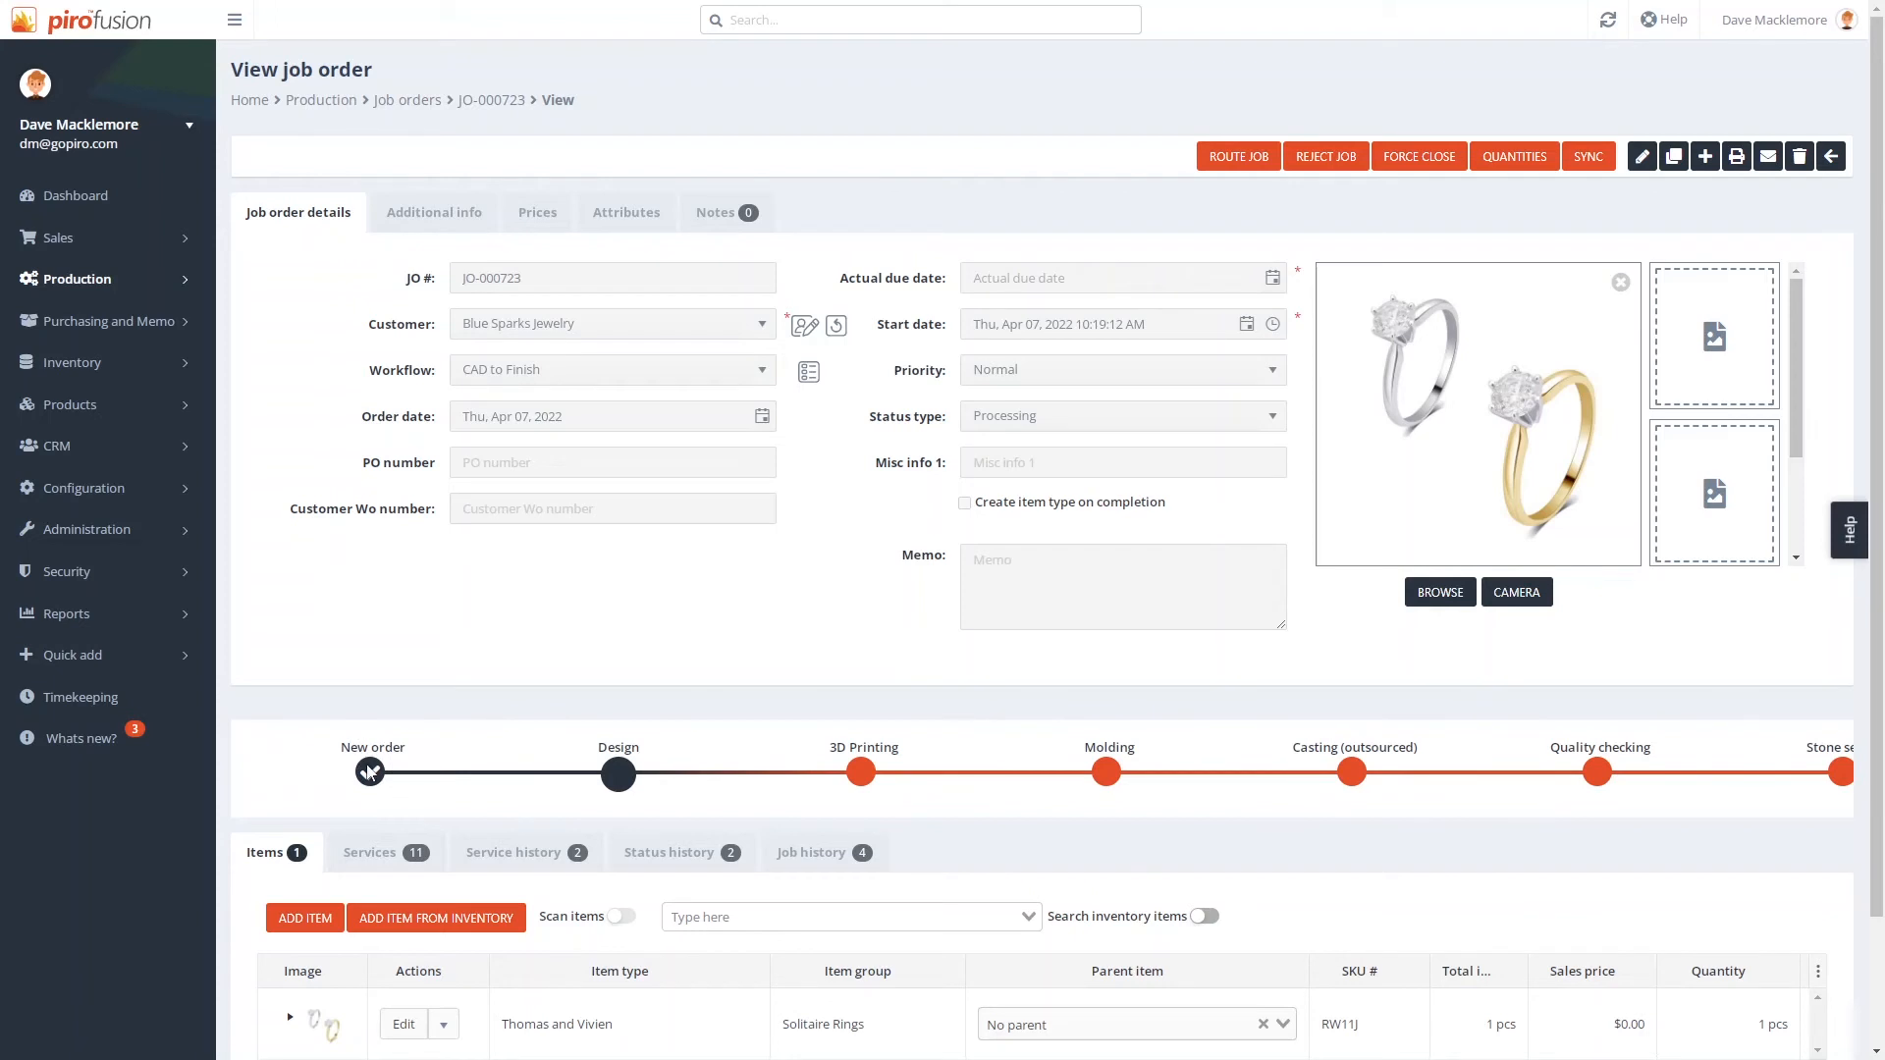
click(58, 237)
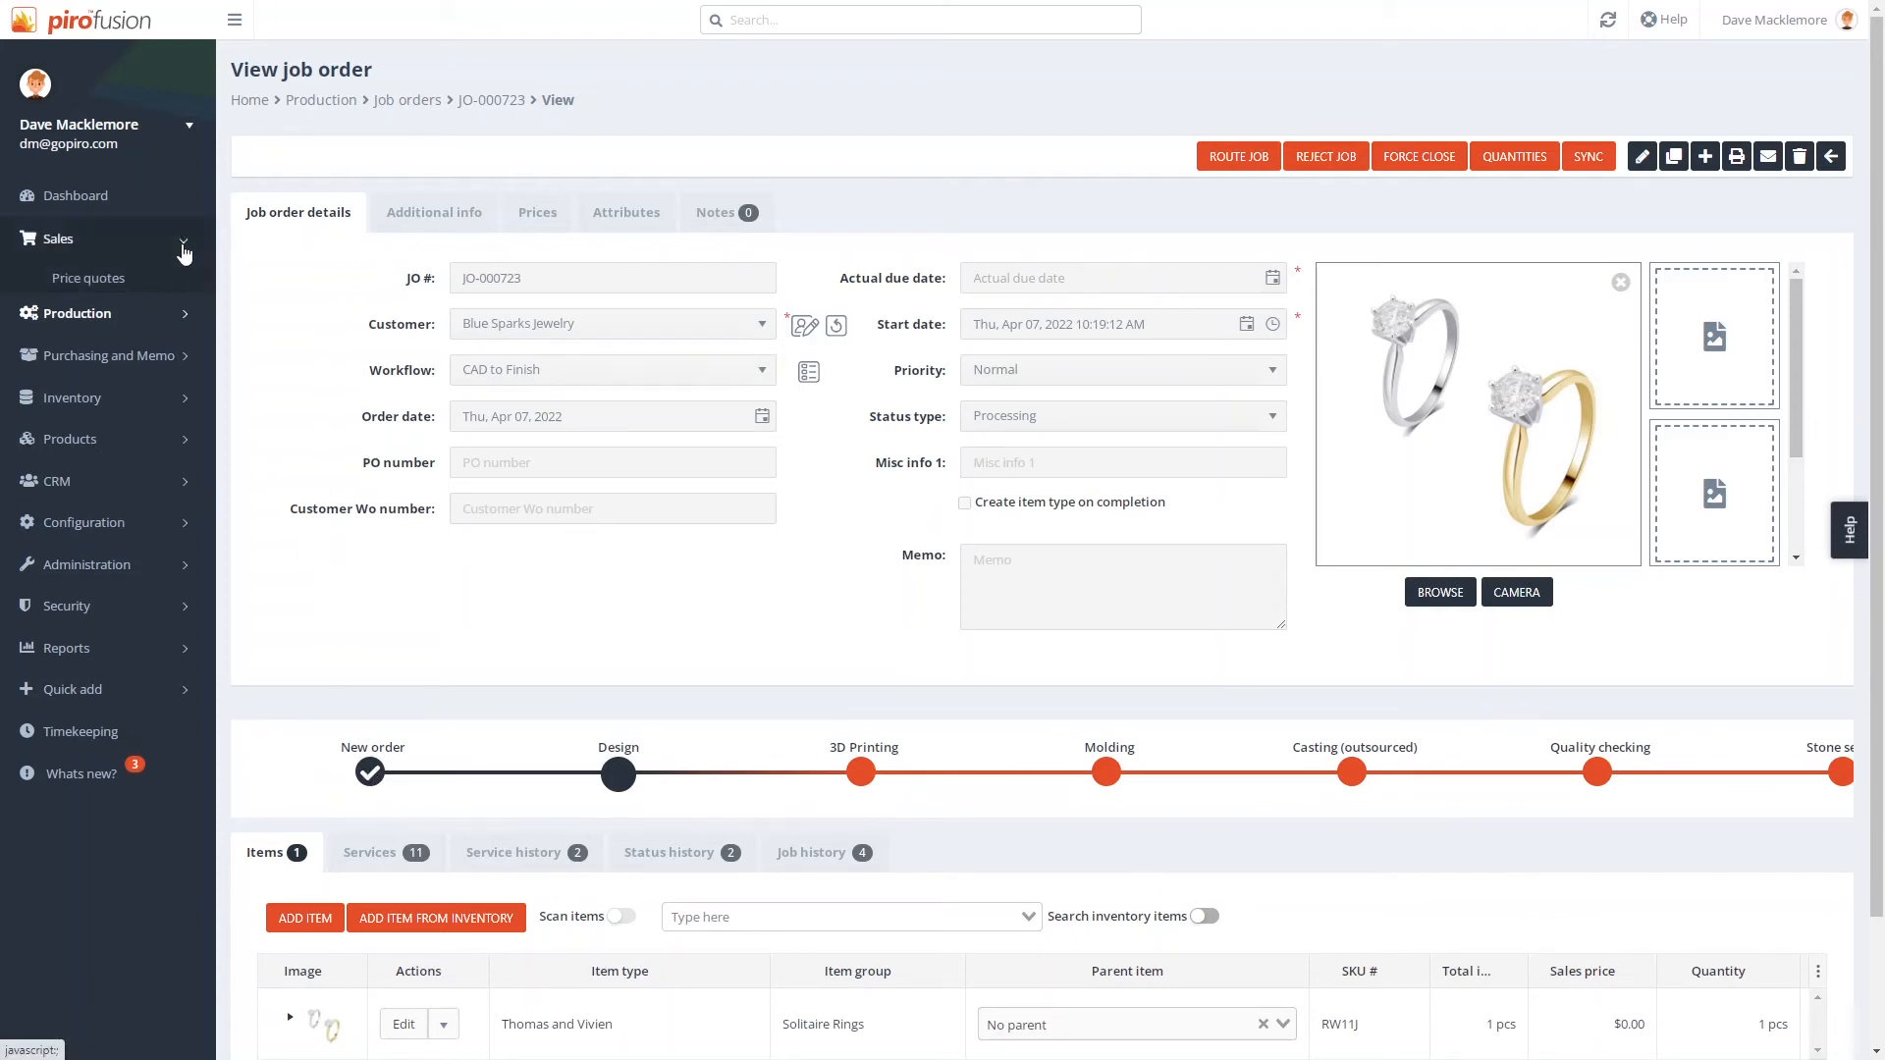
Step: Invoice SO-000014's Taylor wedding Band item from the Sales orders list
click(58, 238)
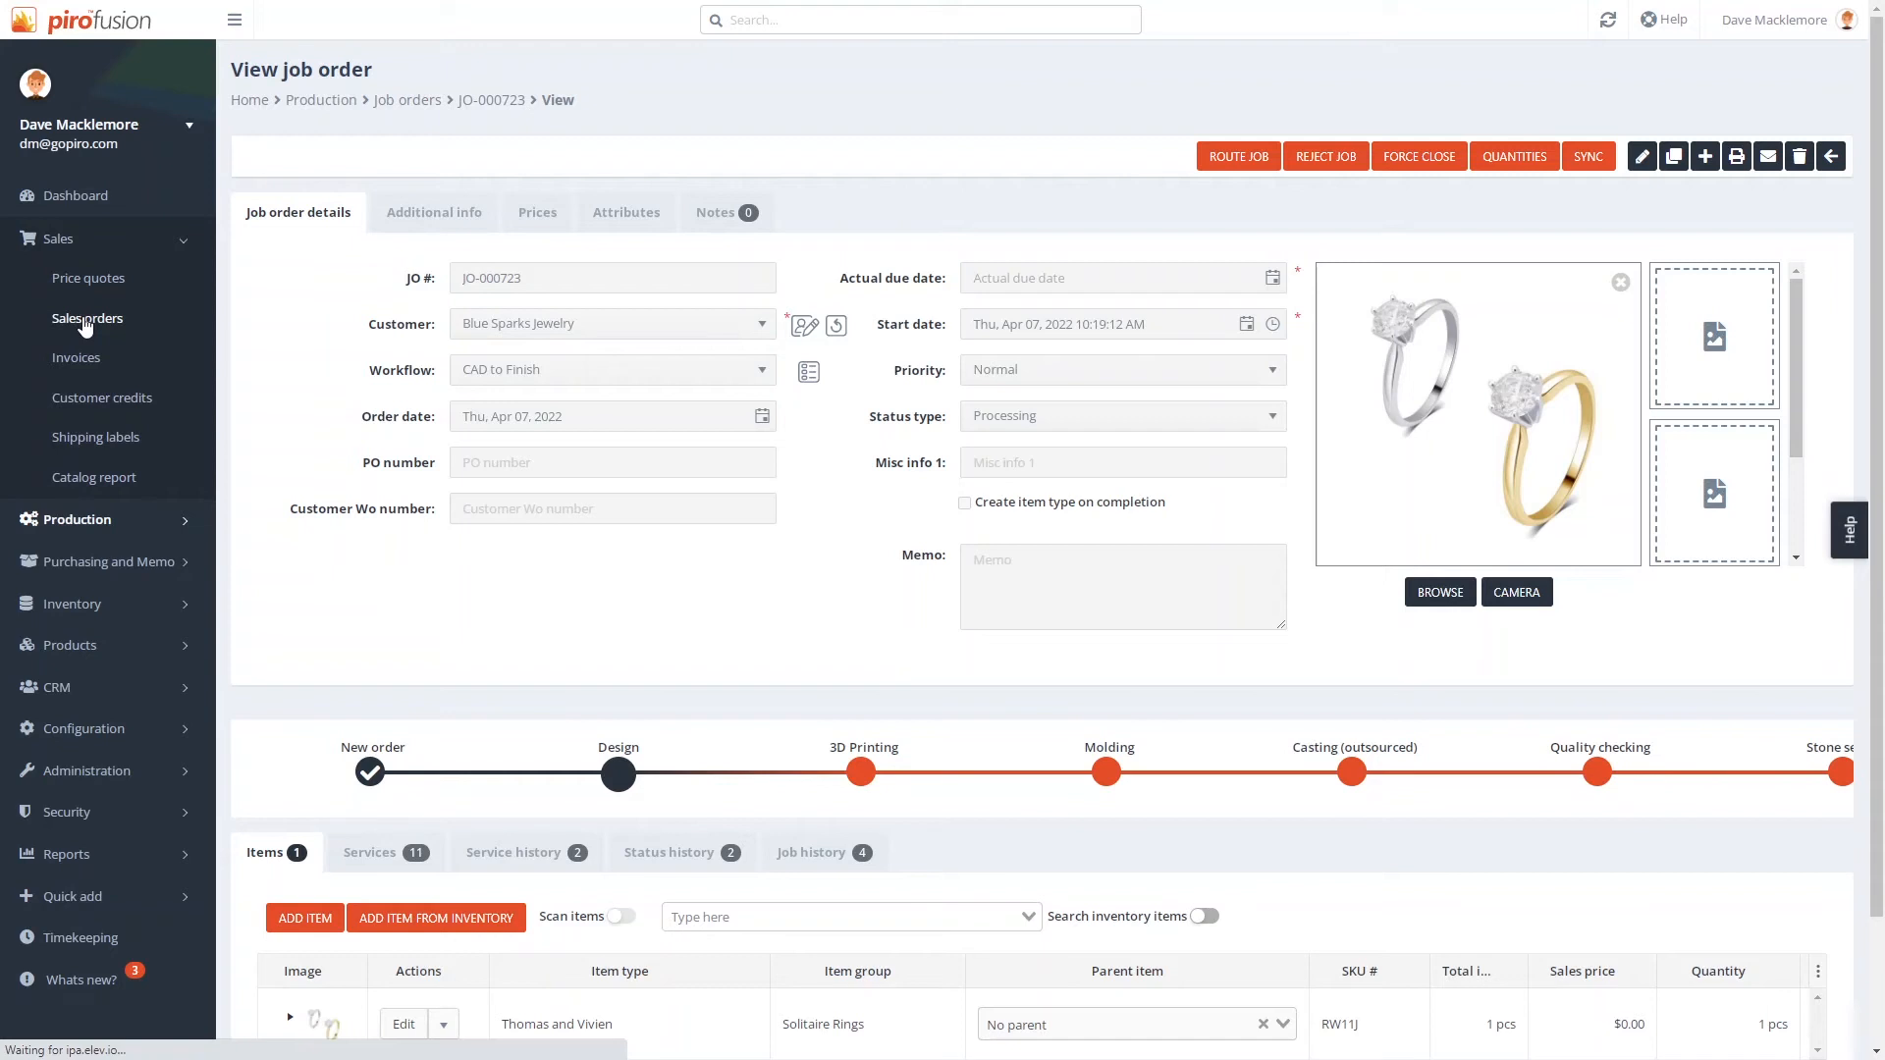
click(87, 317)
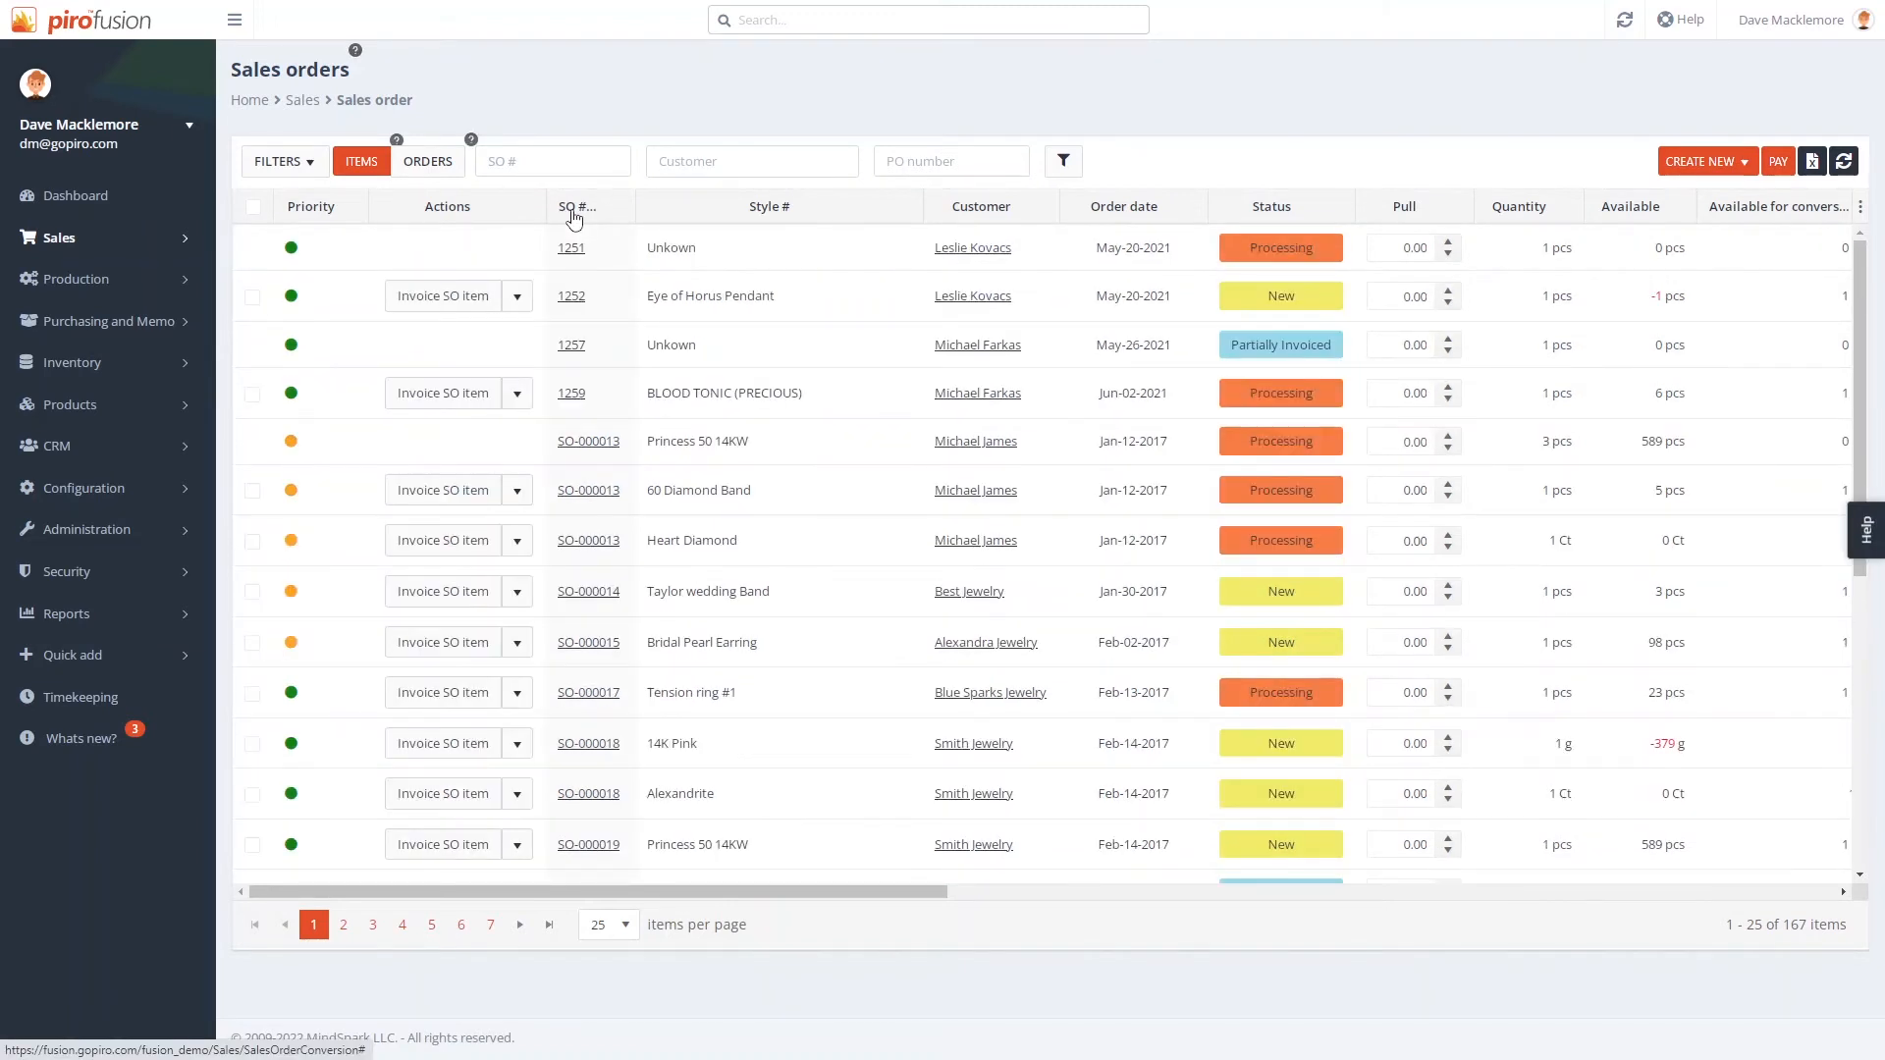
mouse_move(1437, 540)
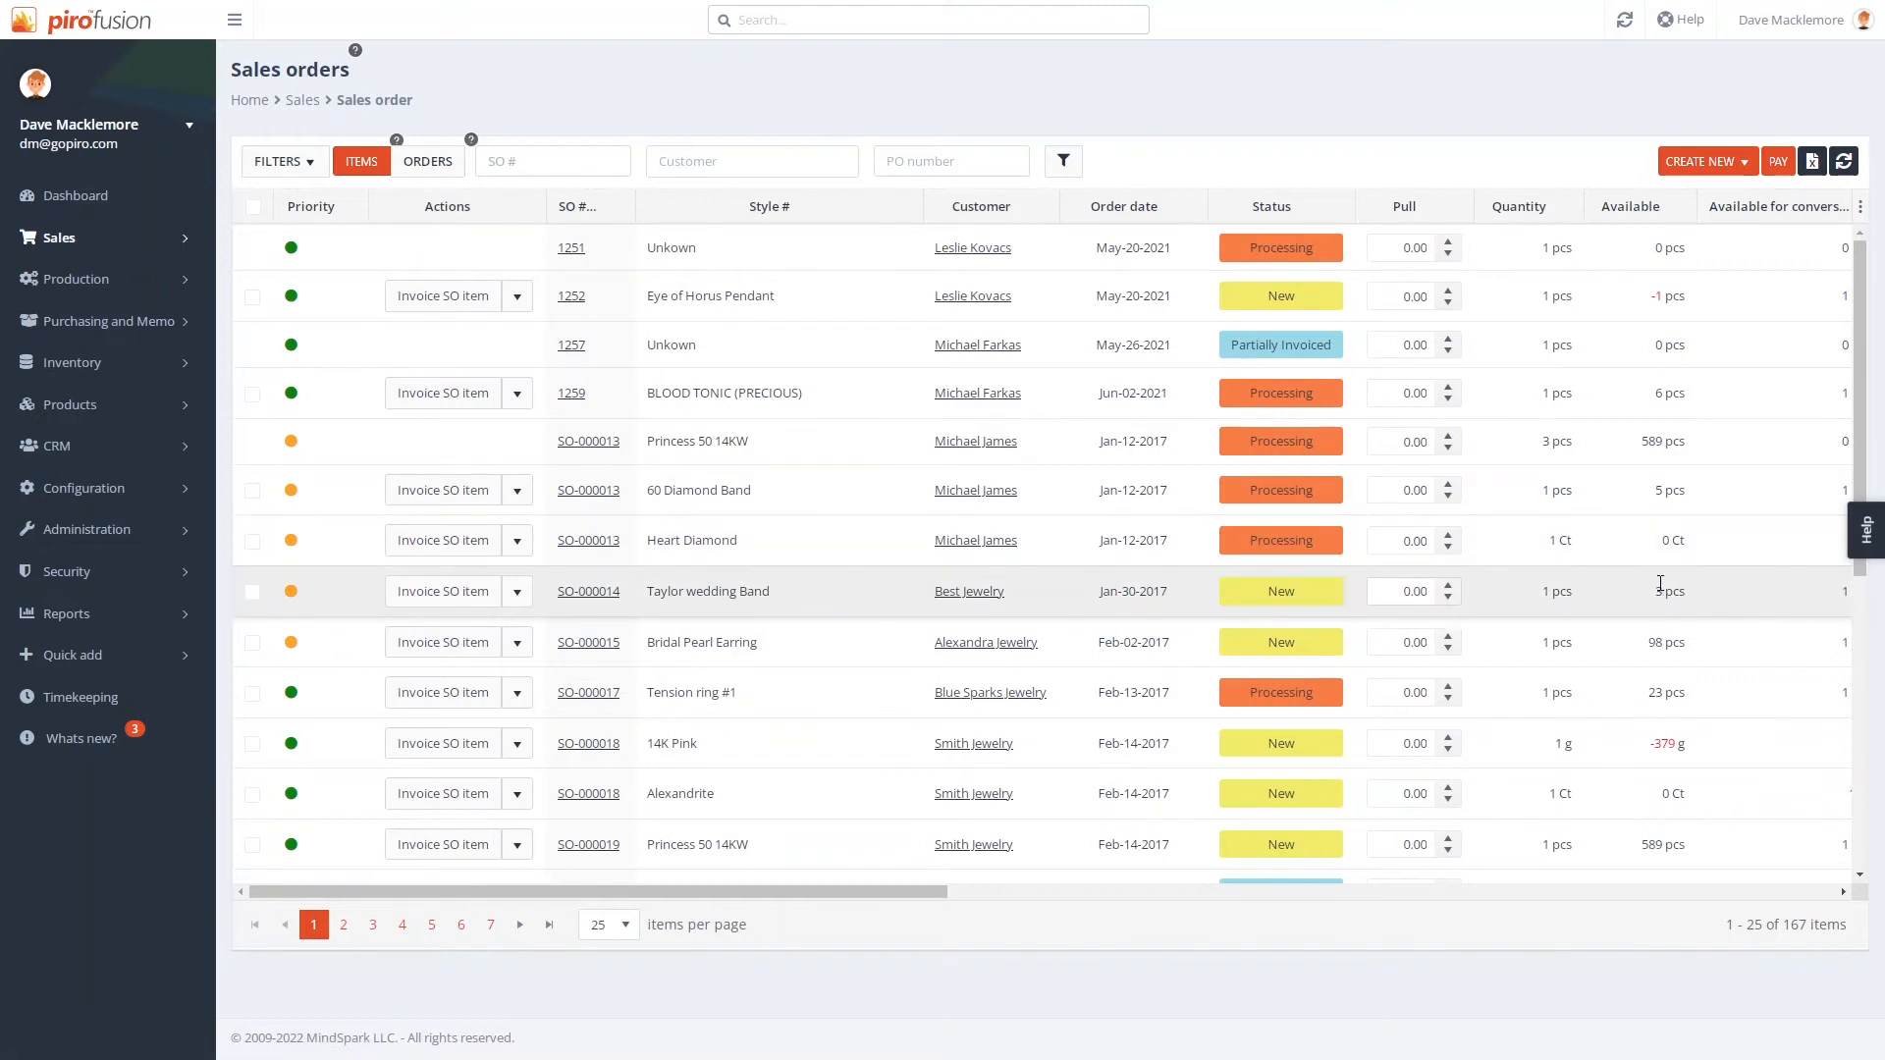
click(1408, 590)
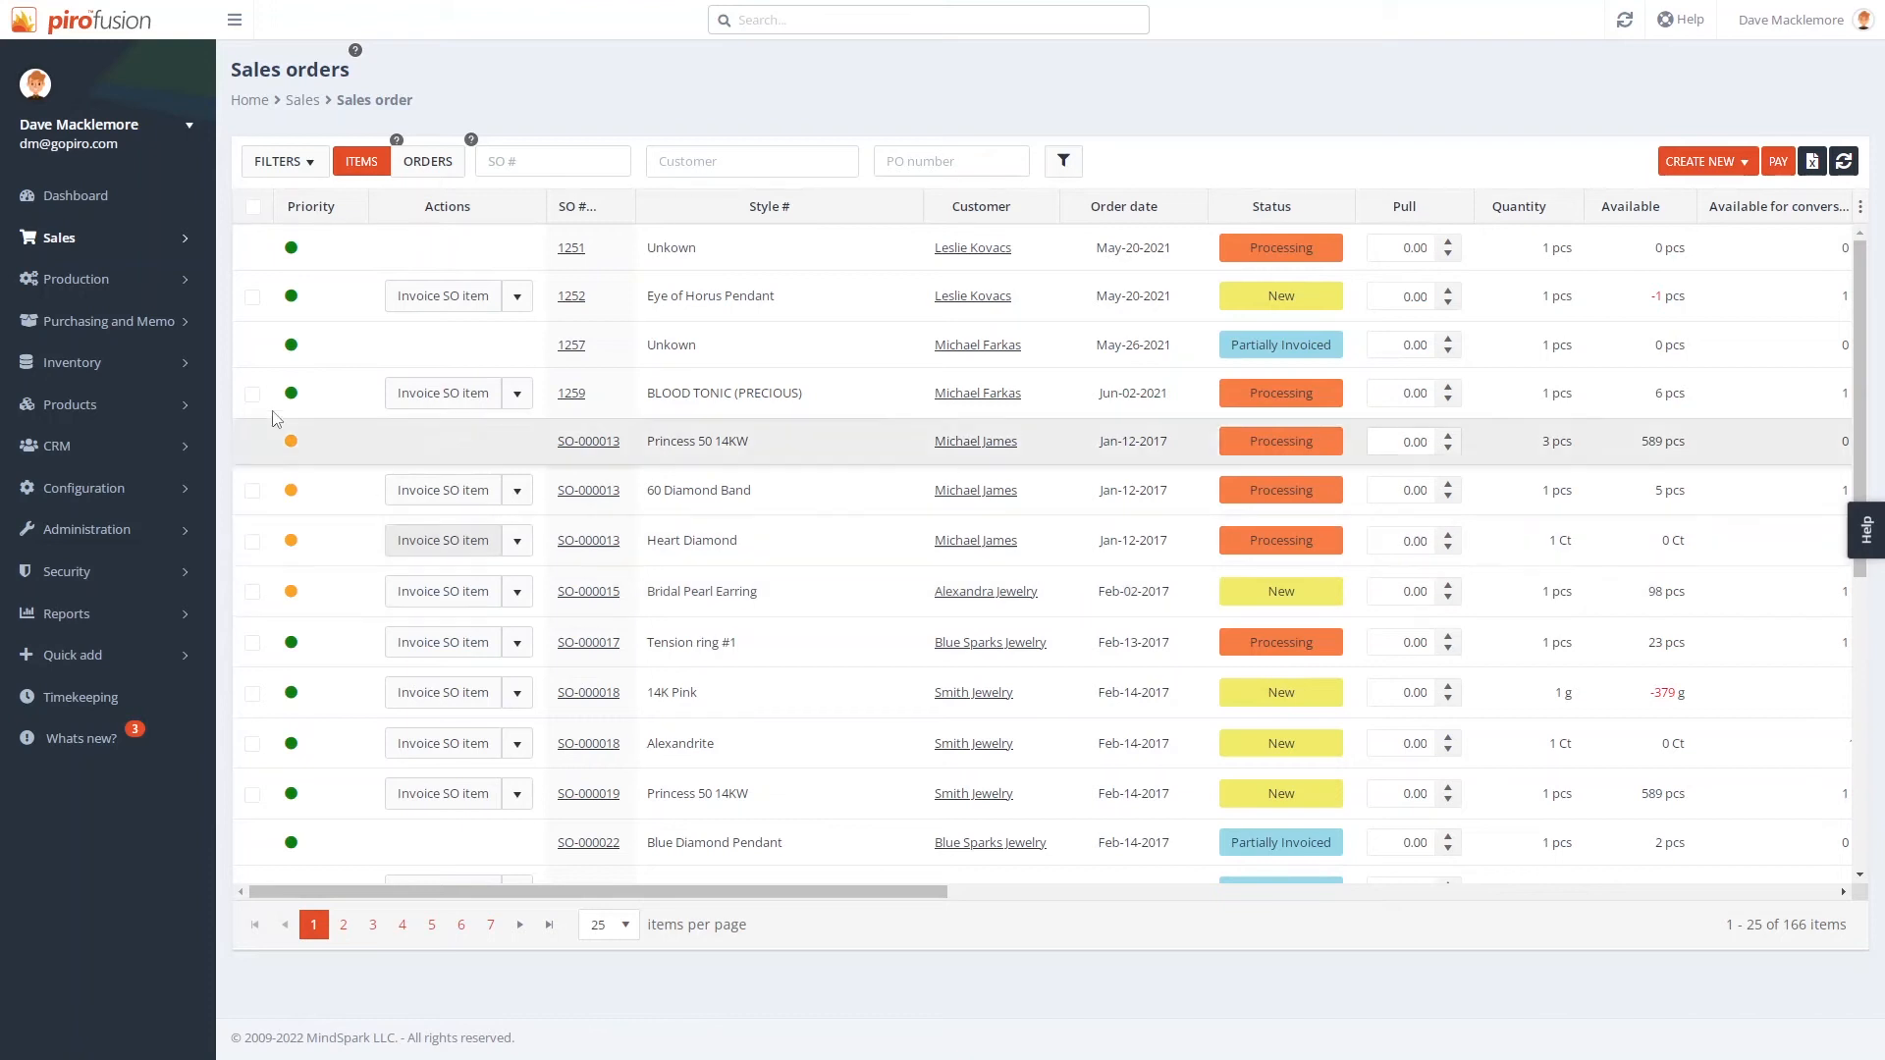
click(103, 321)
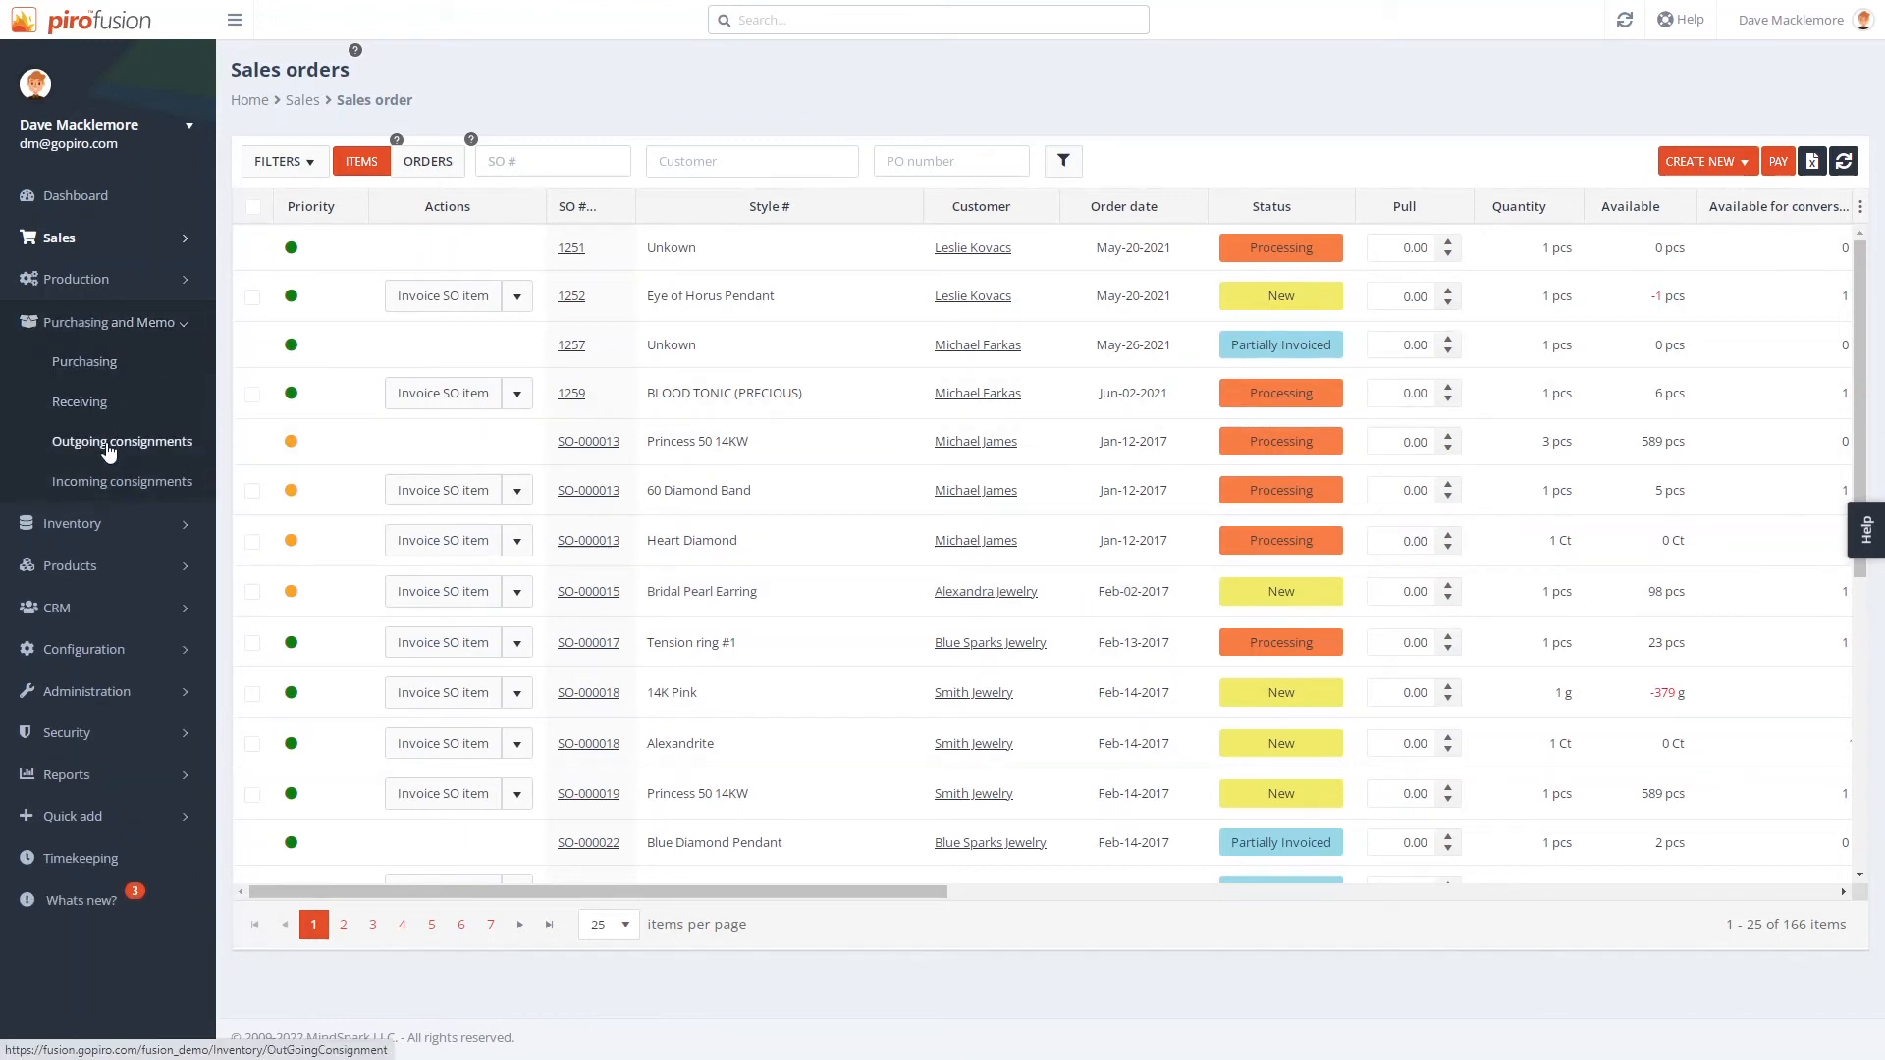
Step: Invoice outgoing consignment OC-000074 and acknowledge the success message
click(120, 440)
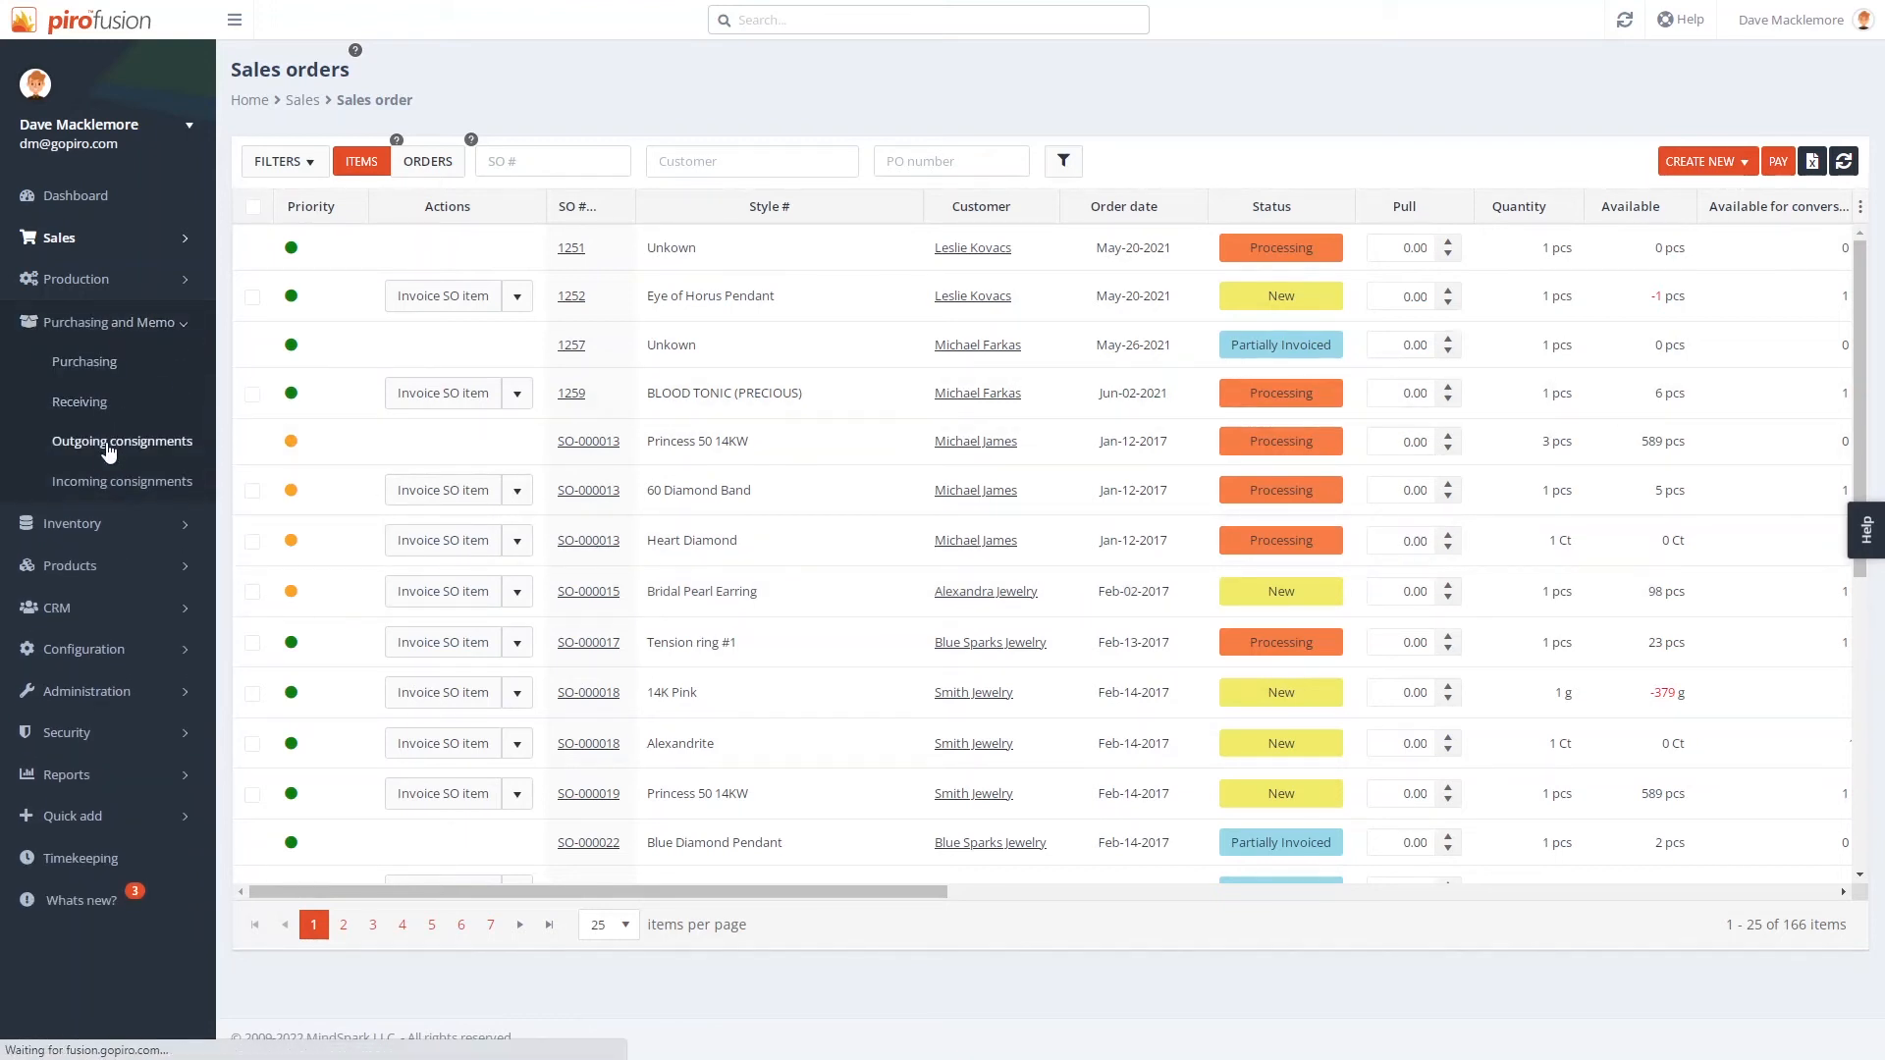
click(121, 441)
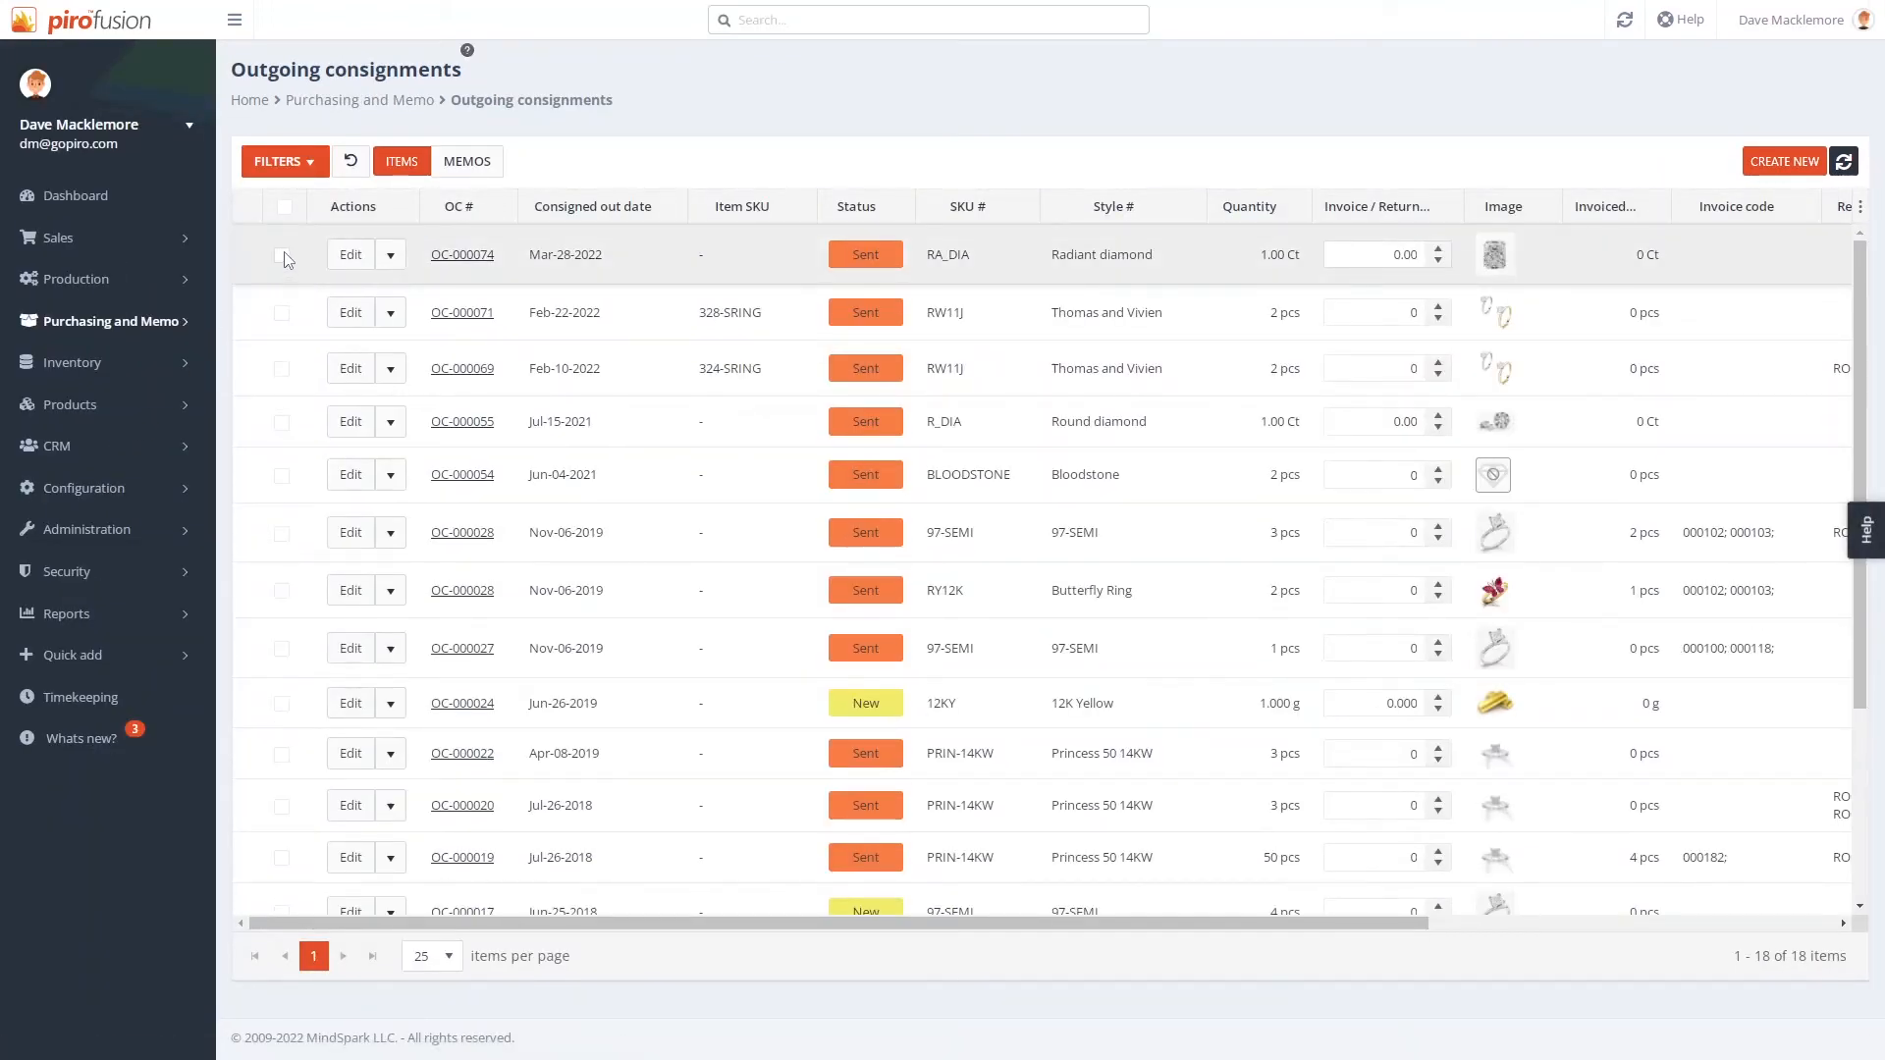
click(283, 254)
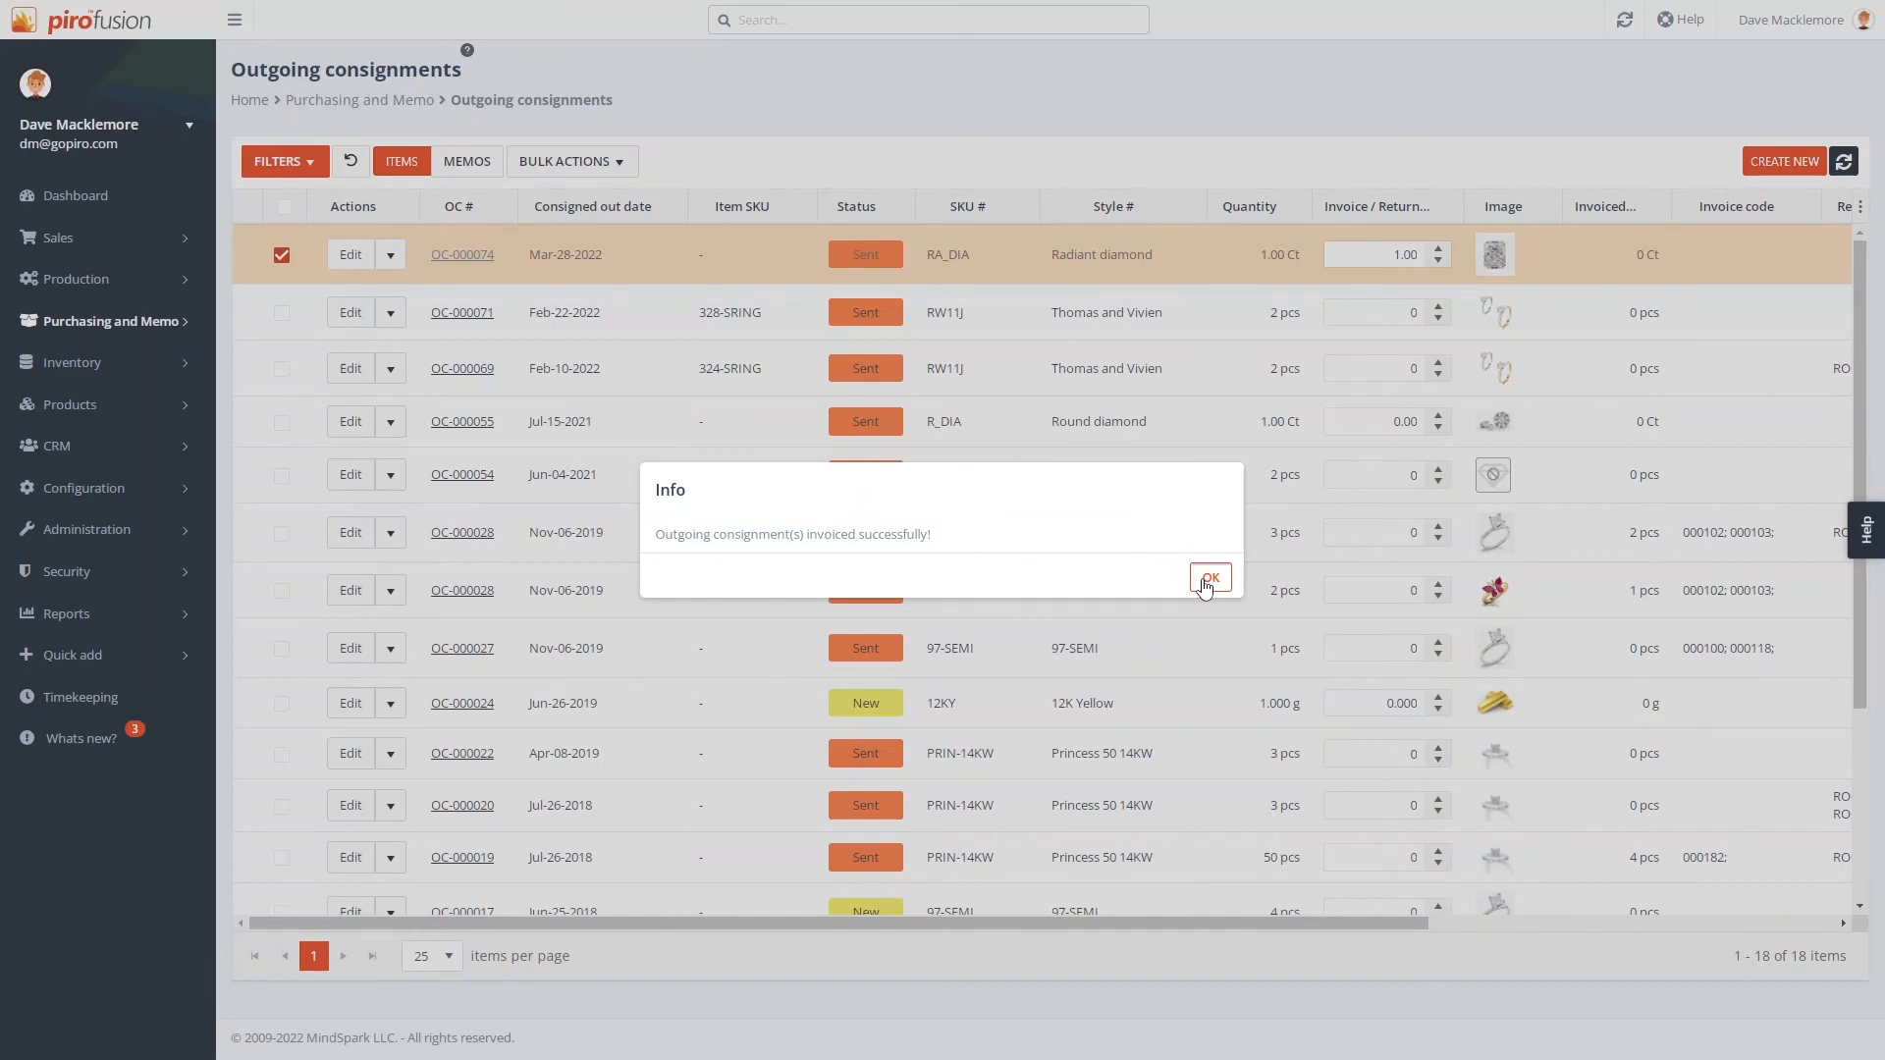
click(1210, 578)
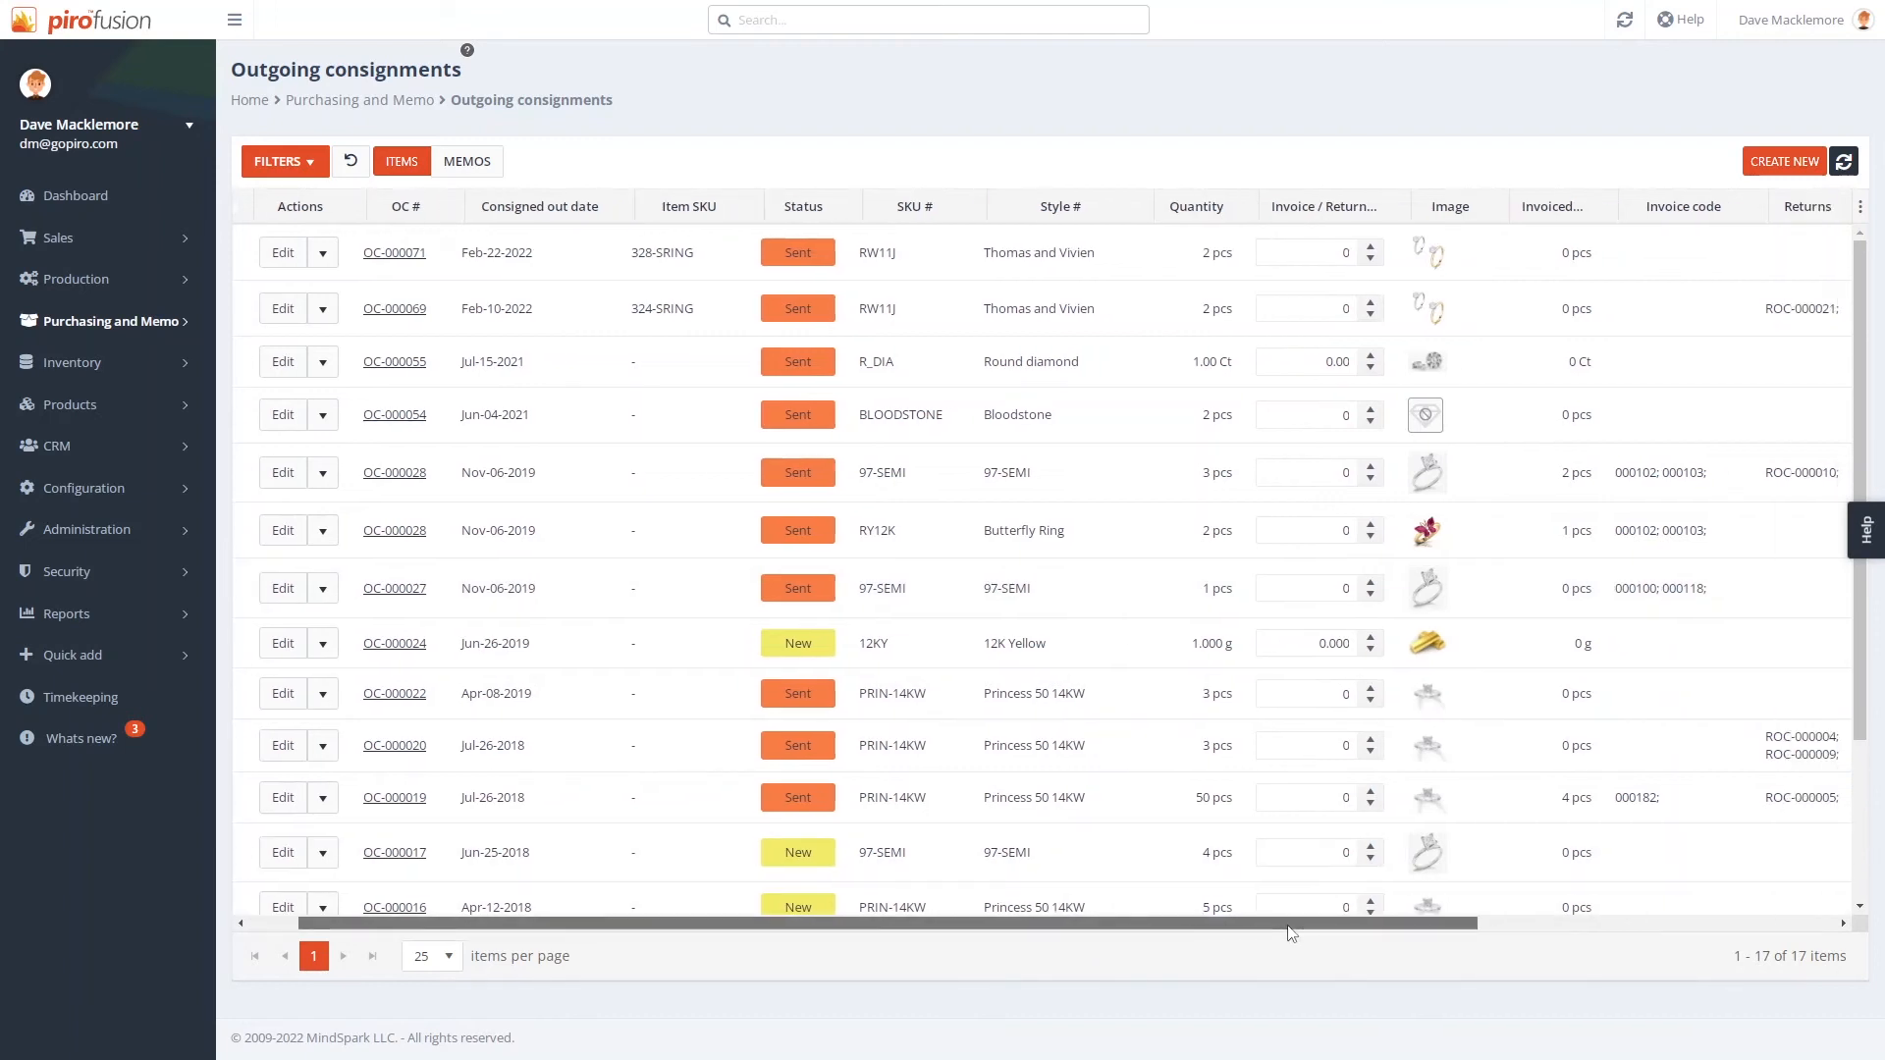
scroll(right, 3)
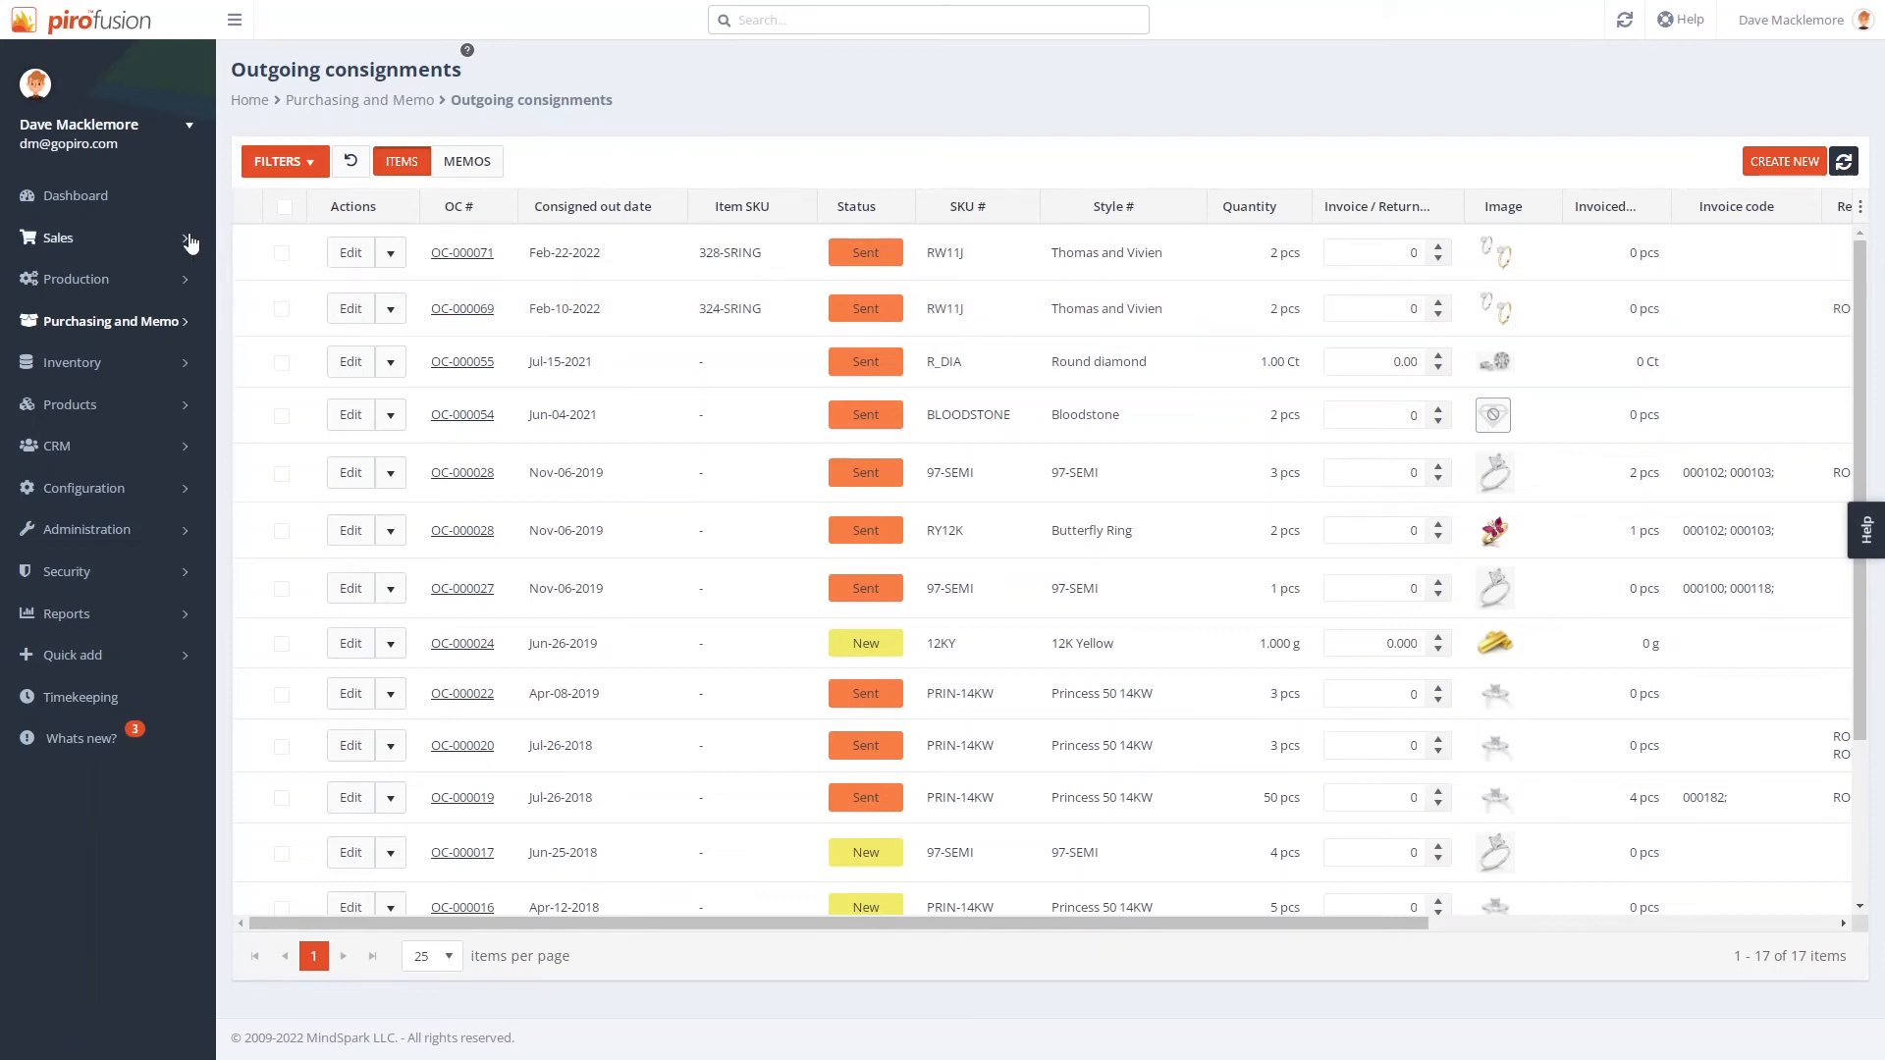
click(57, 236)
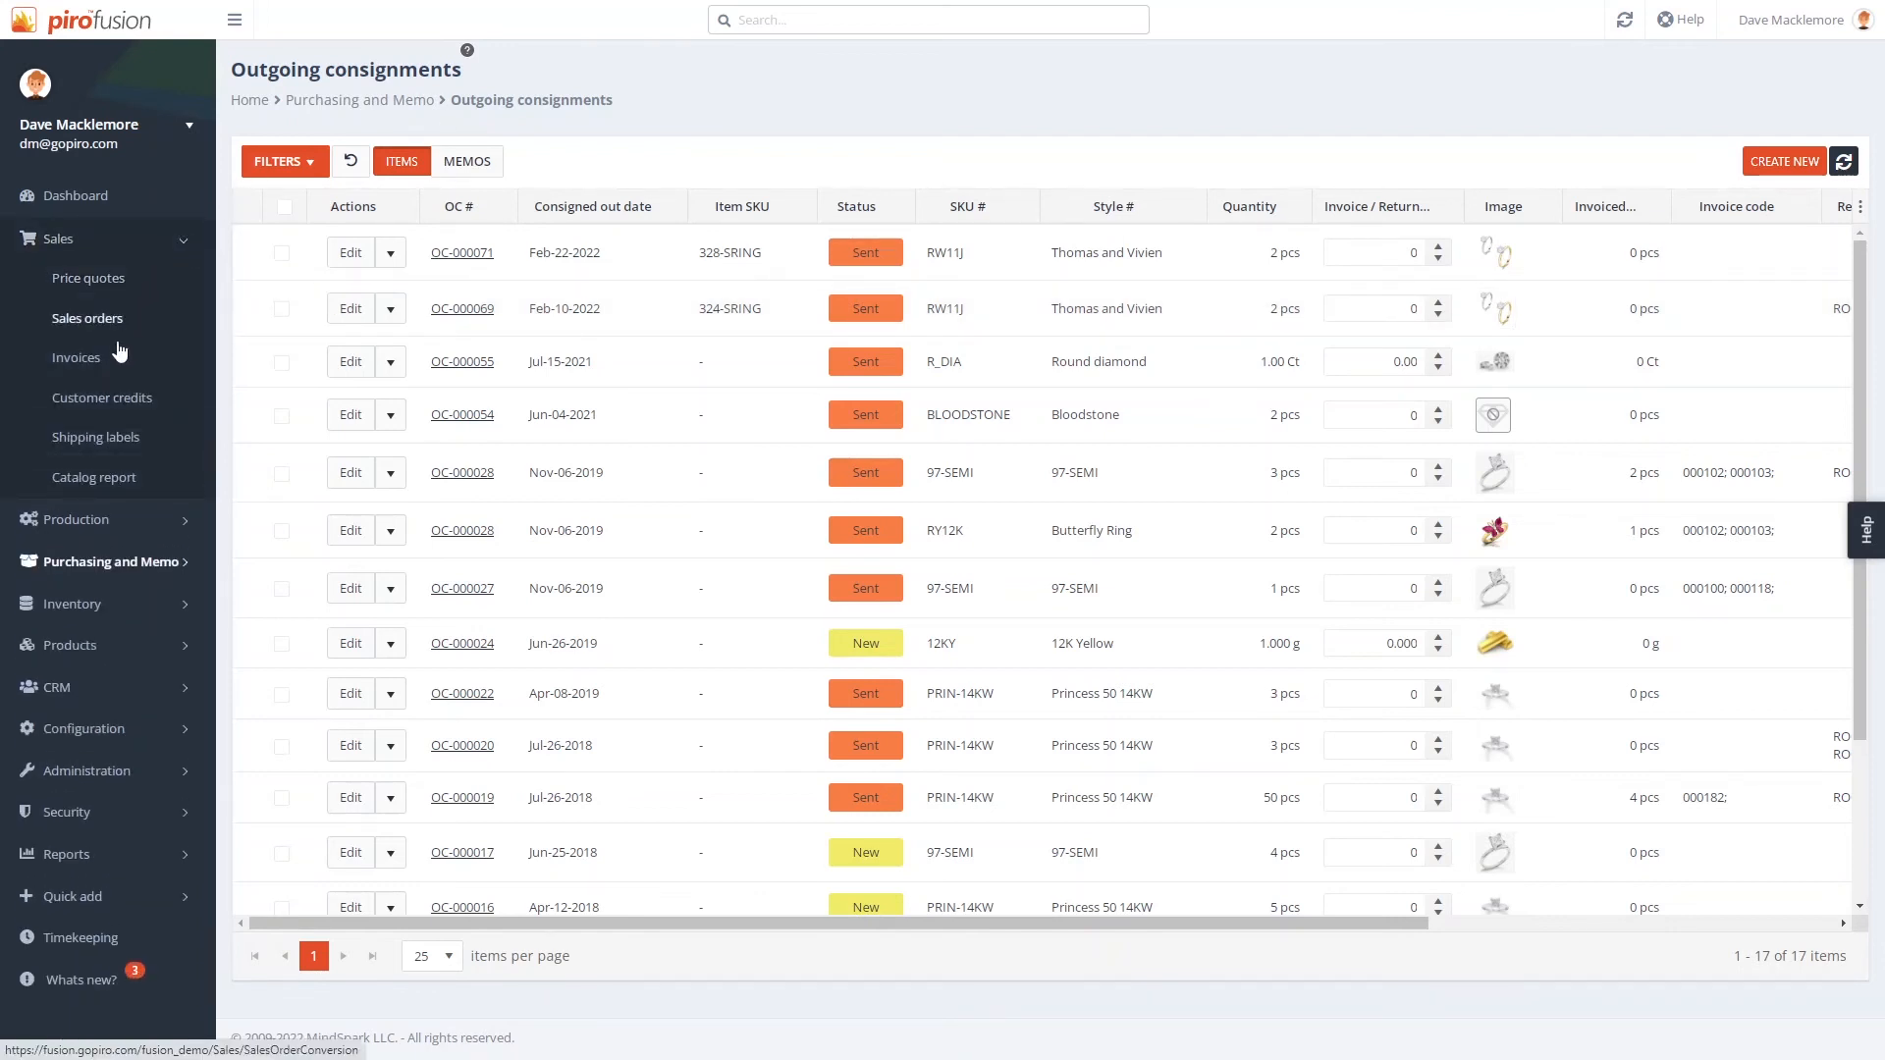
Step: Open Sales > Shipping labels and briefly expand SL-000059's attached invoices
click(95, 436)
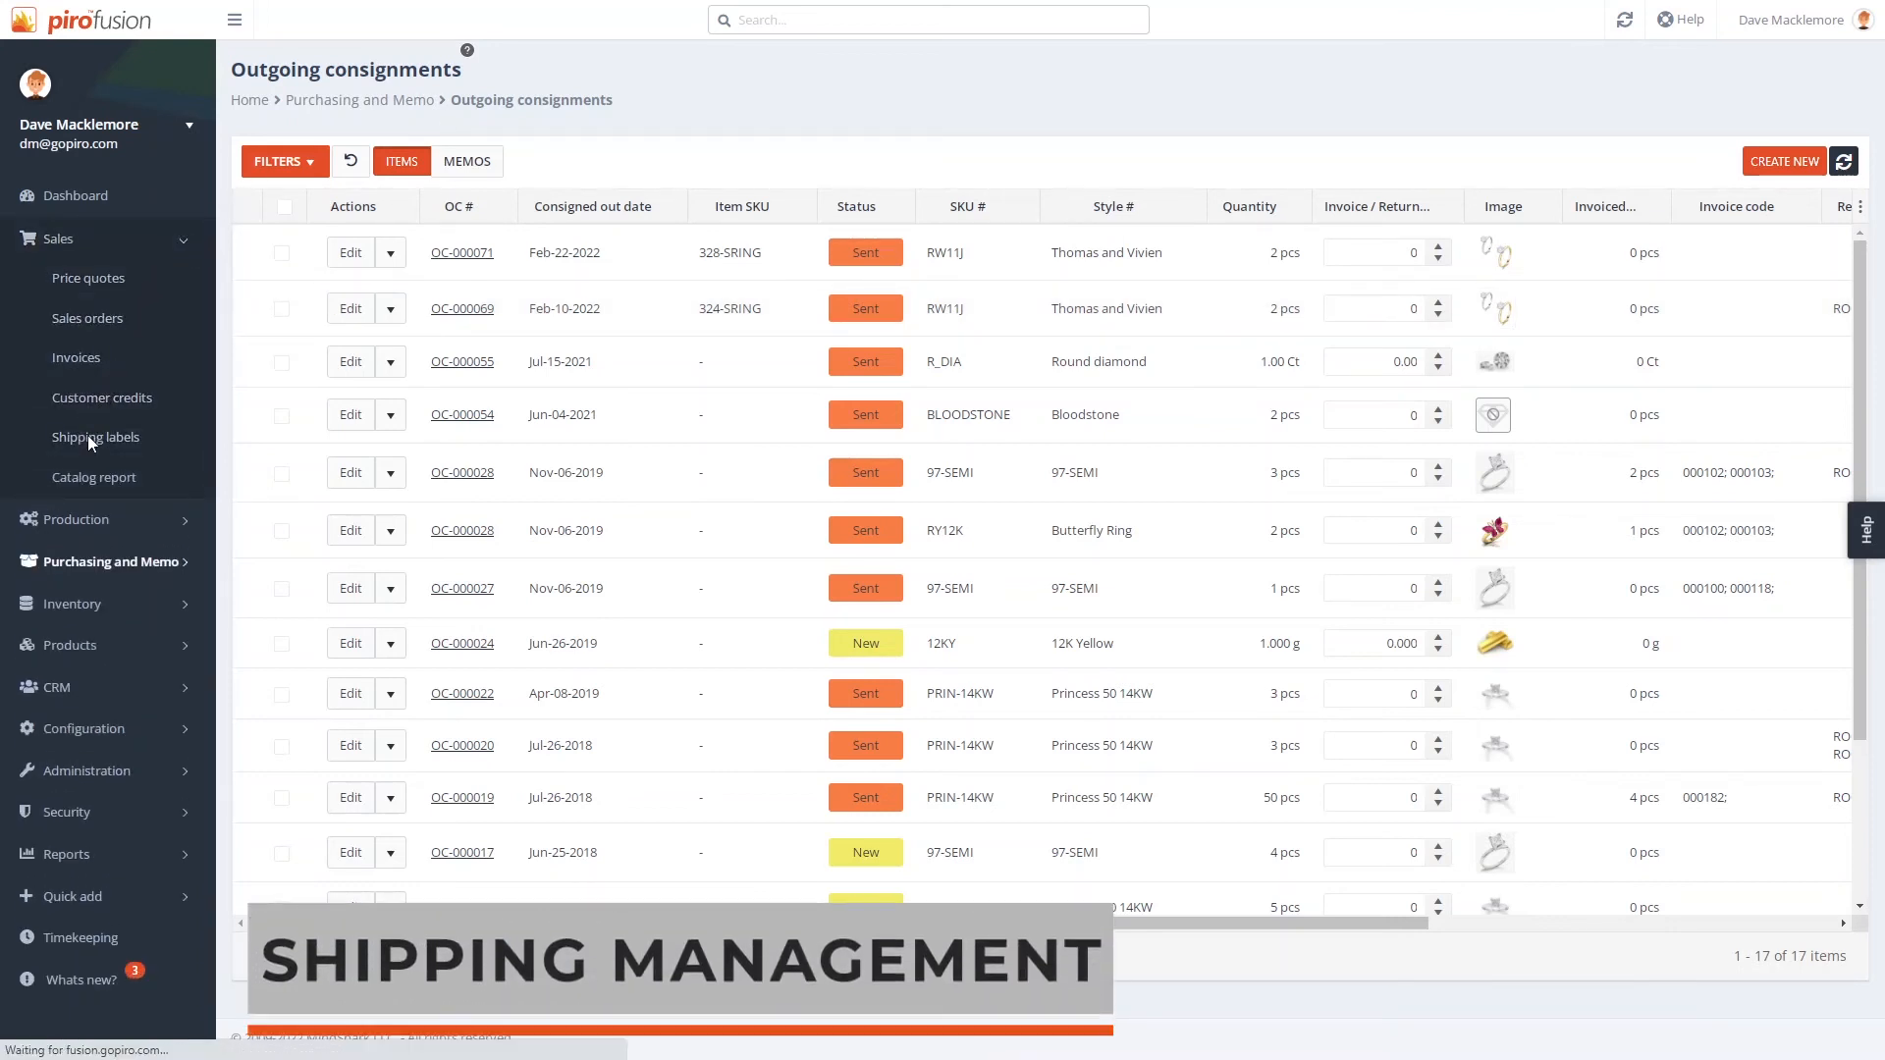
click(95, 436)
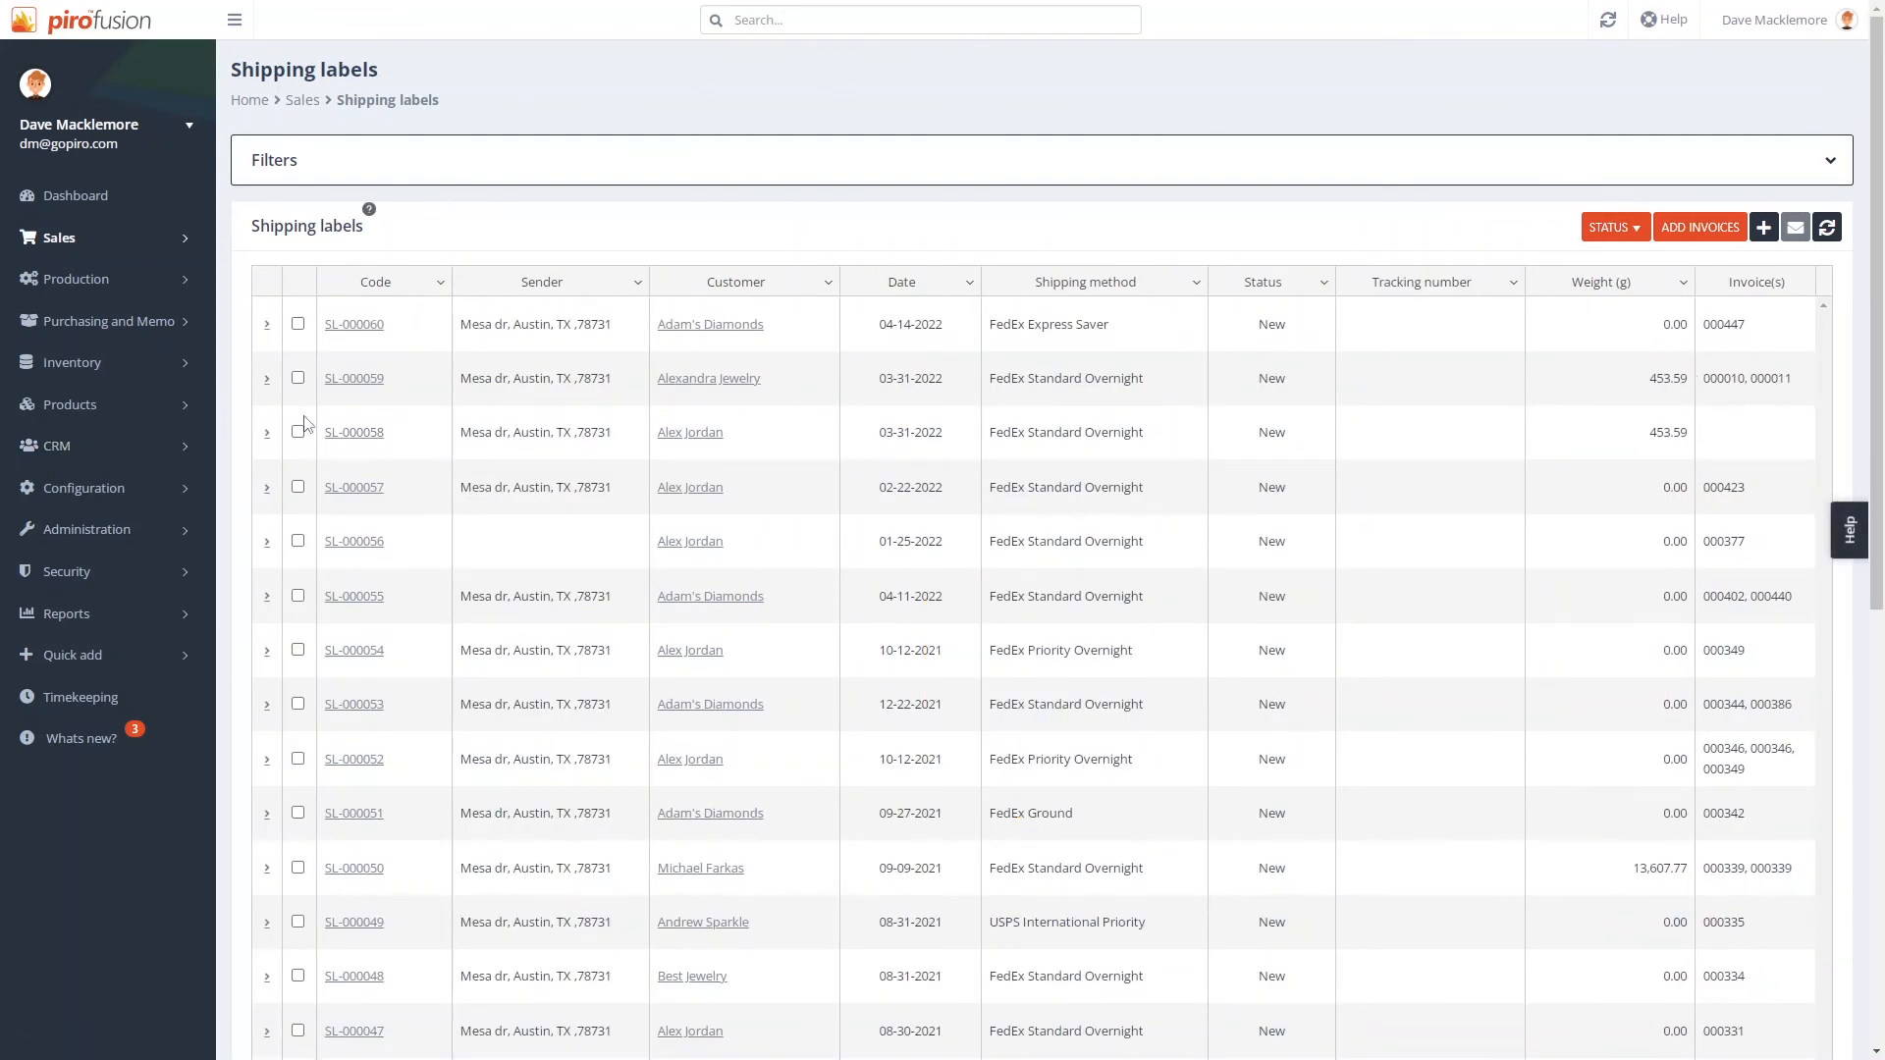
click(267, 377)
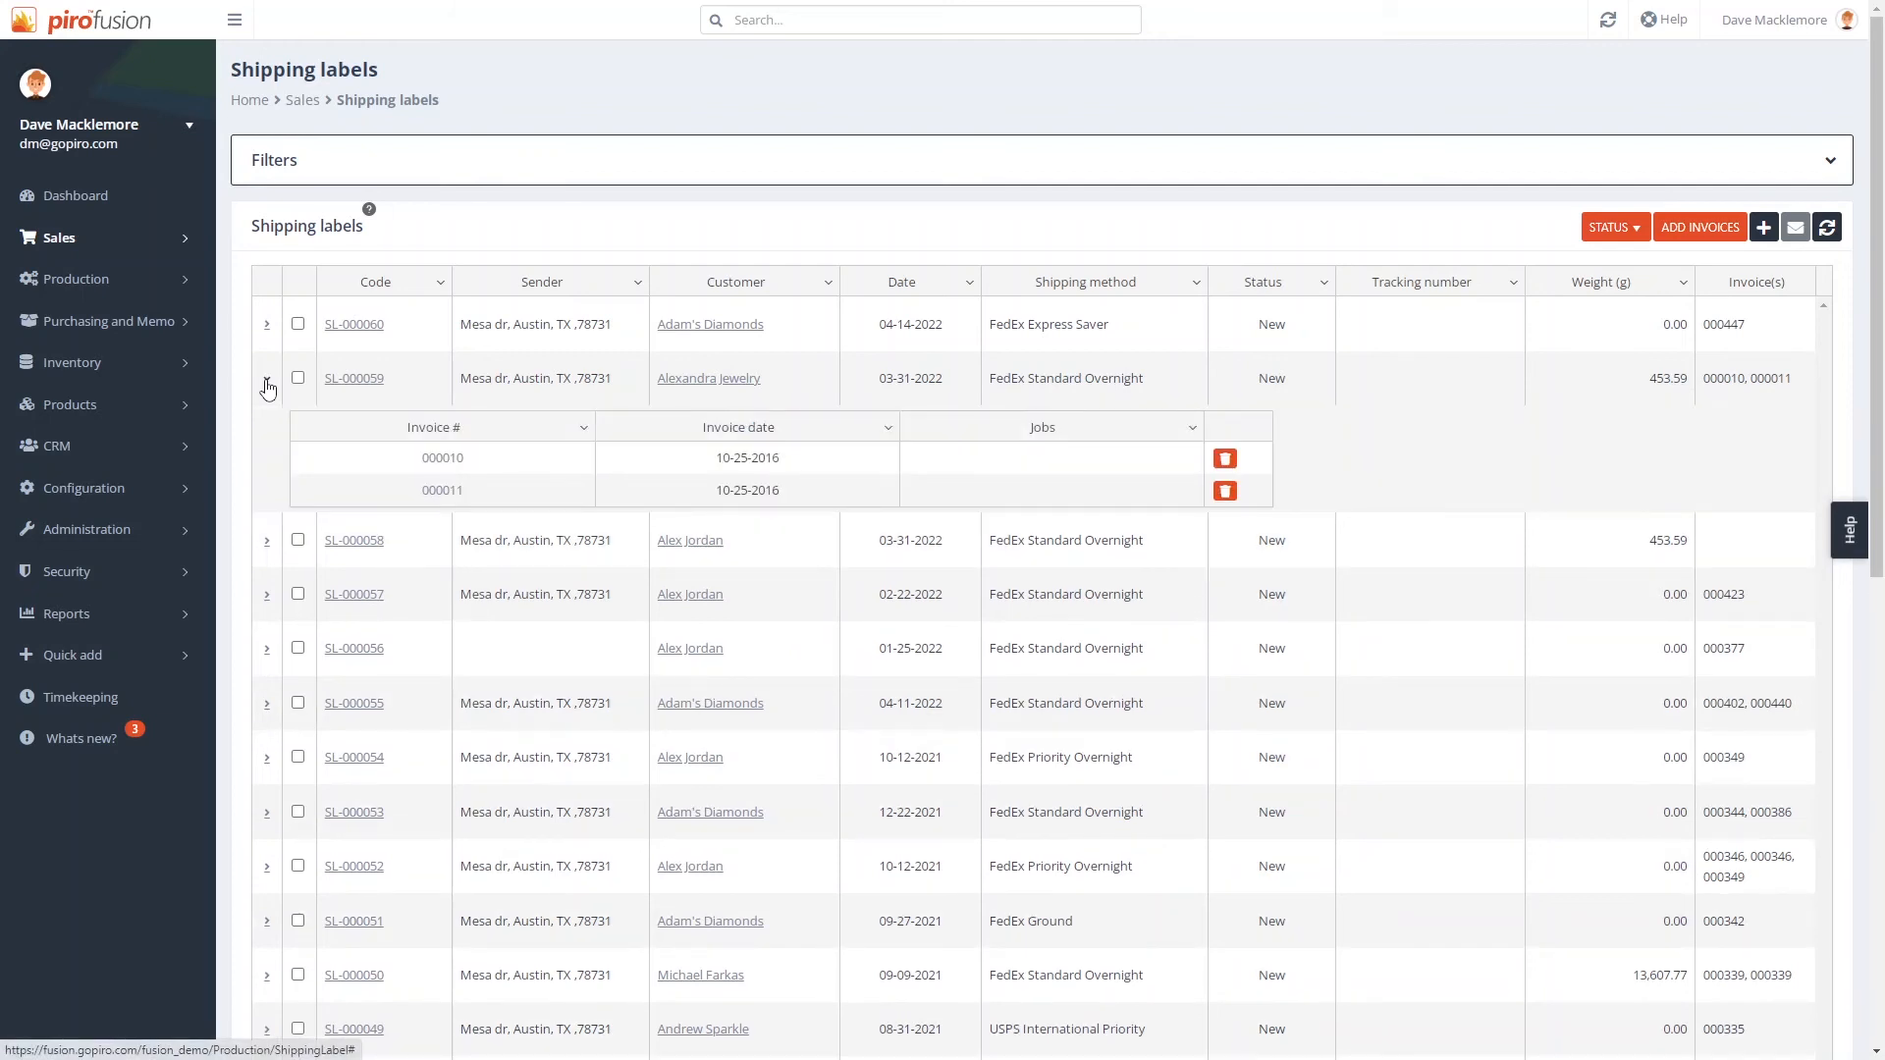
click(267, 377)
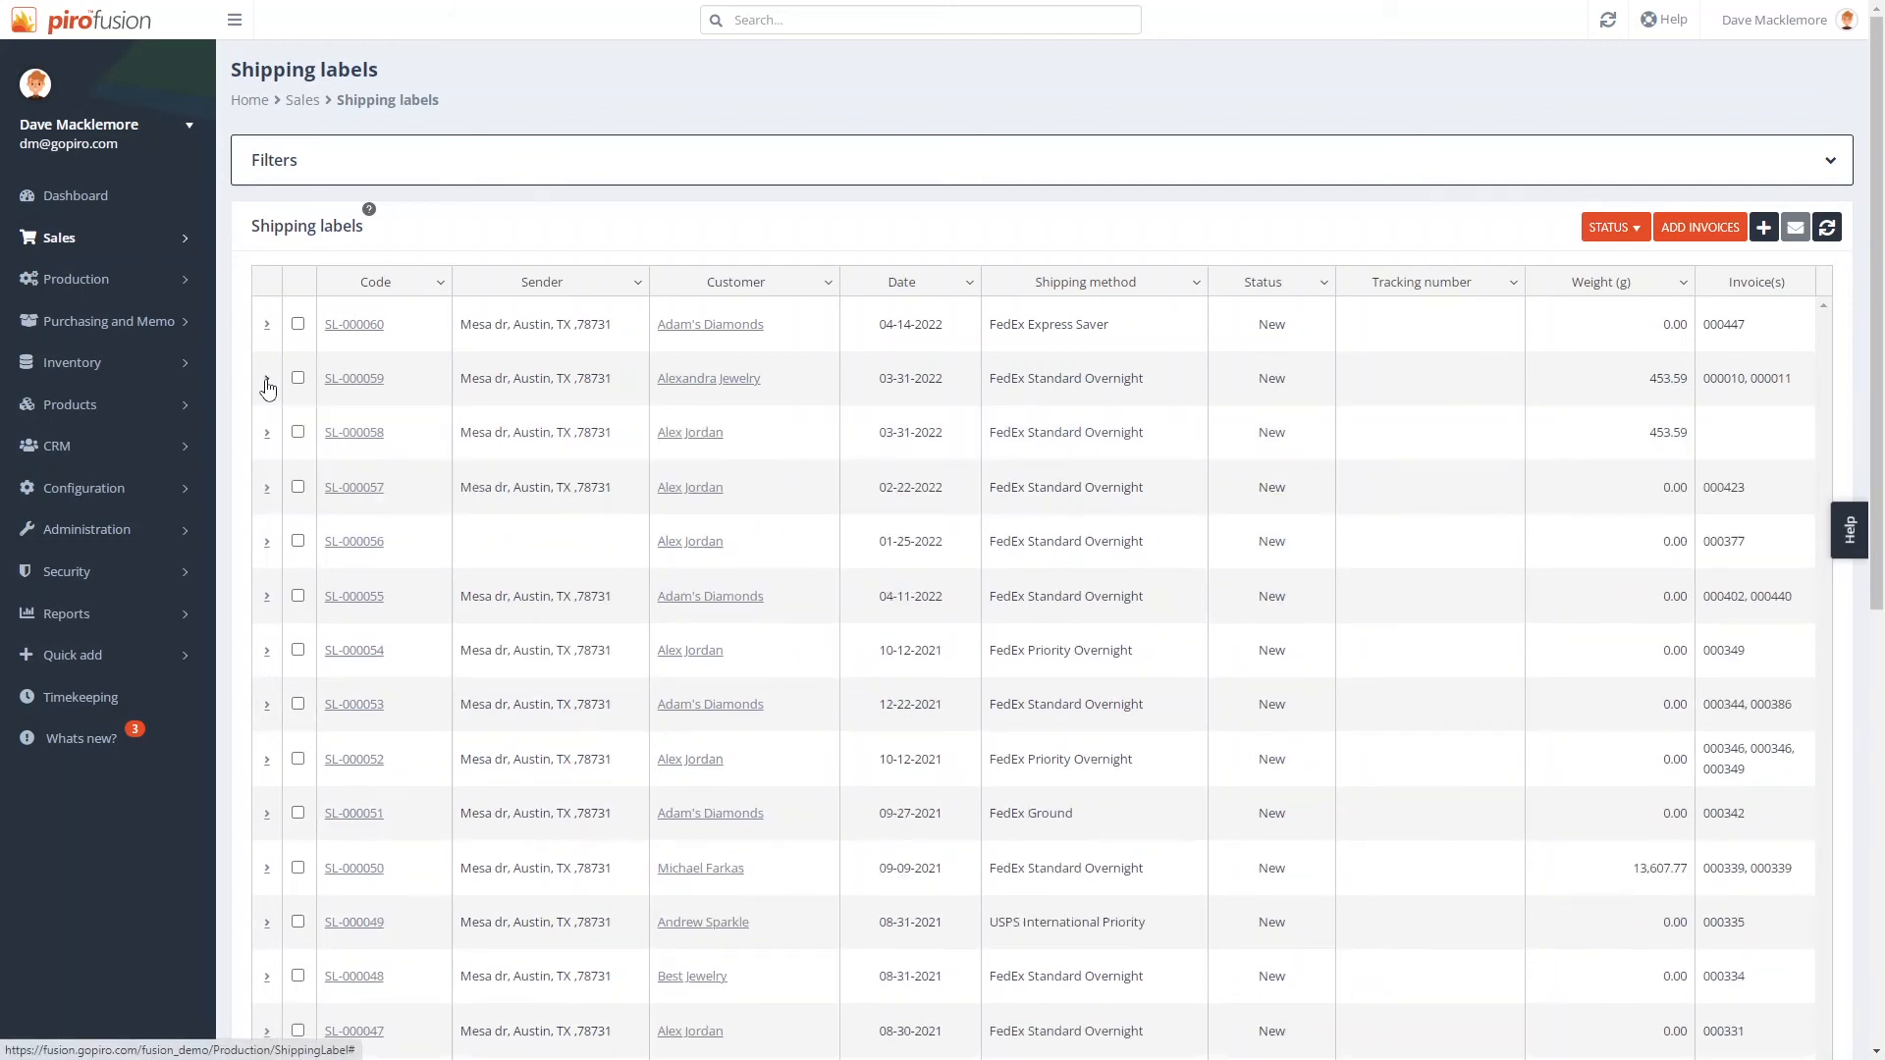
mouse_move(1763, 227)
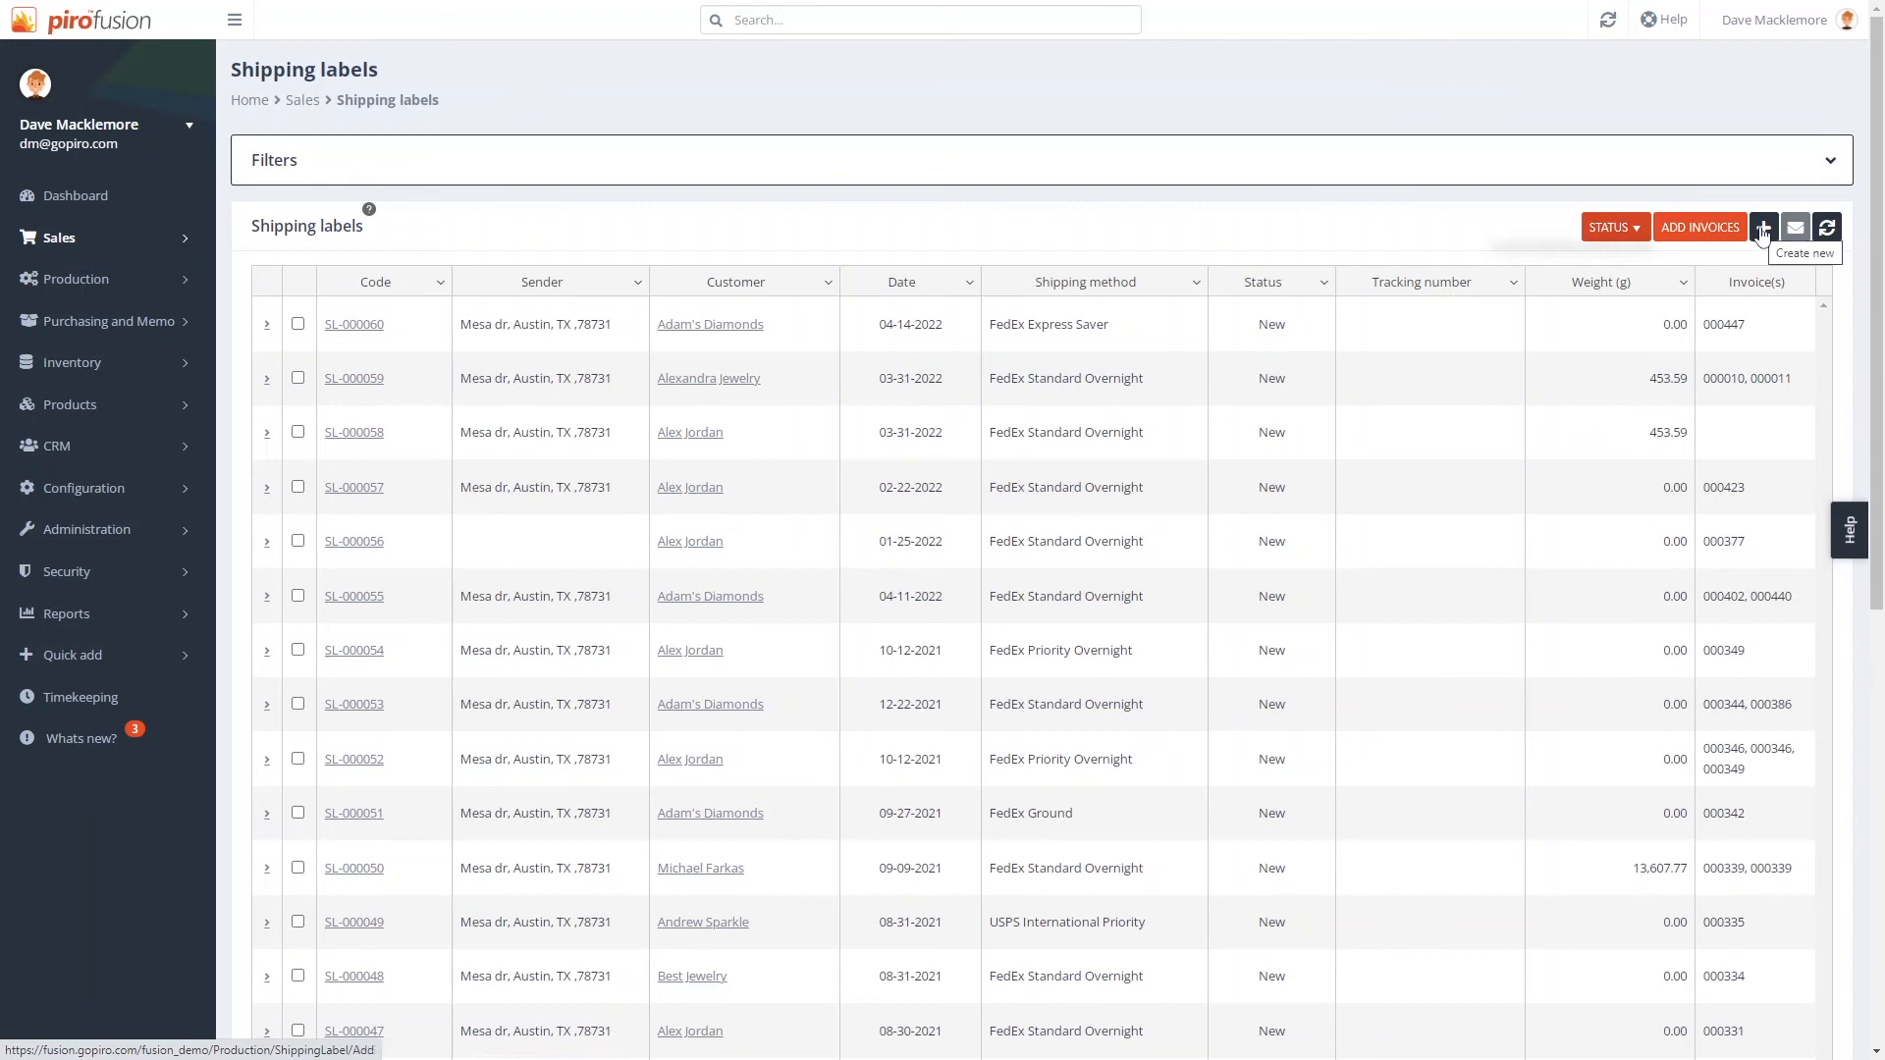
click(1764, 227)
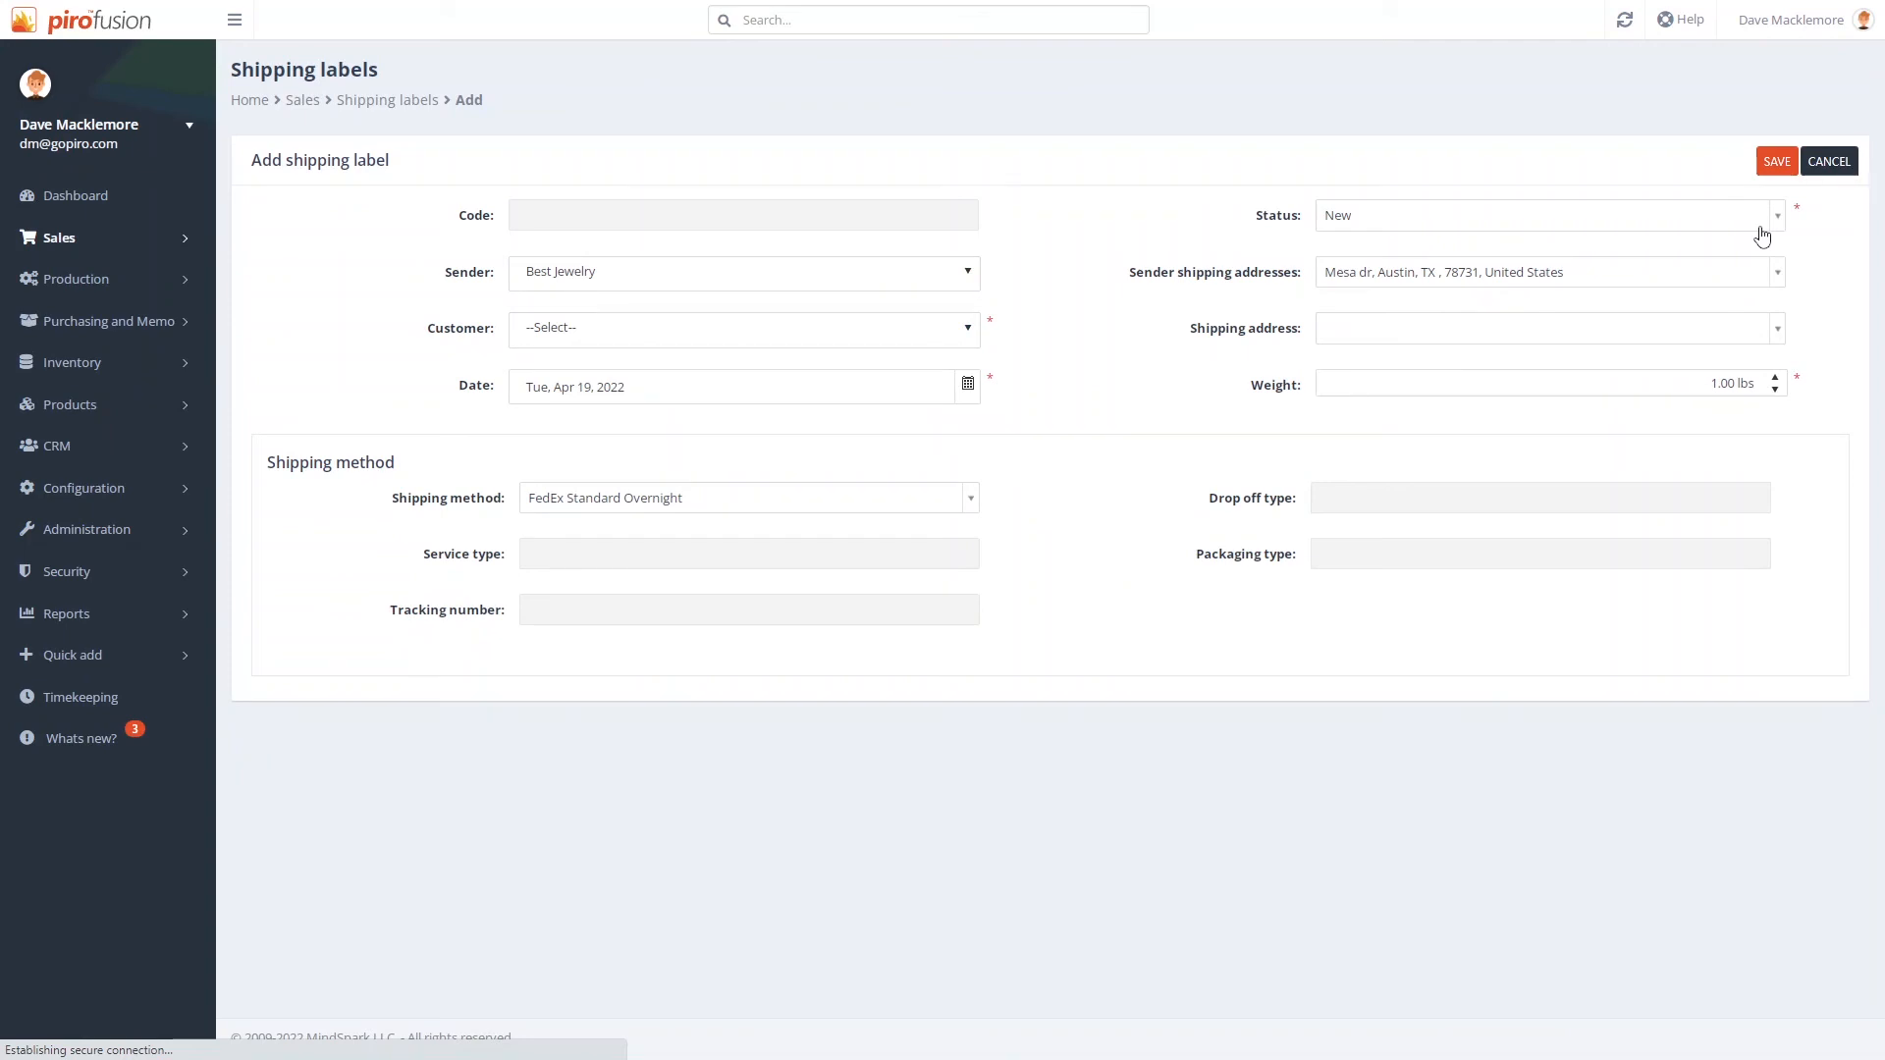
Step: Save new shipping label SL-000061 with Adam's Diamonds as the customer
click(1774, 161)
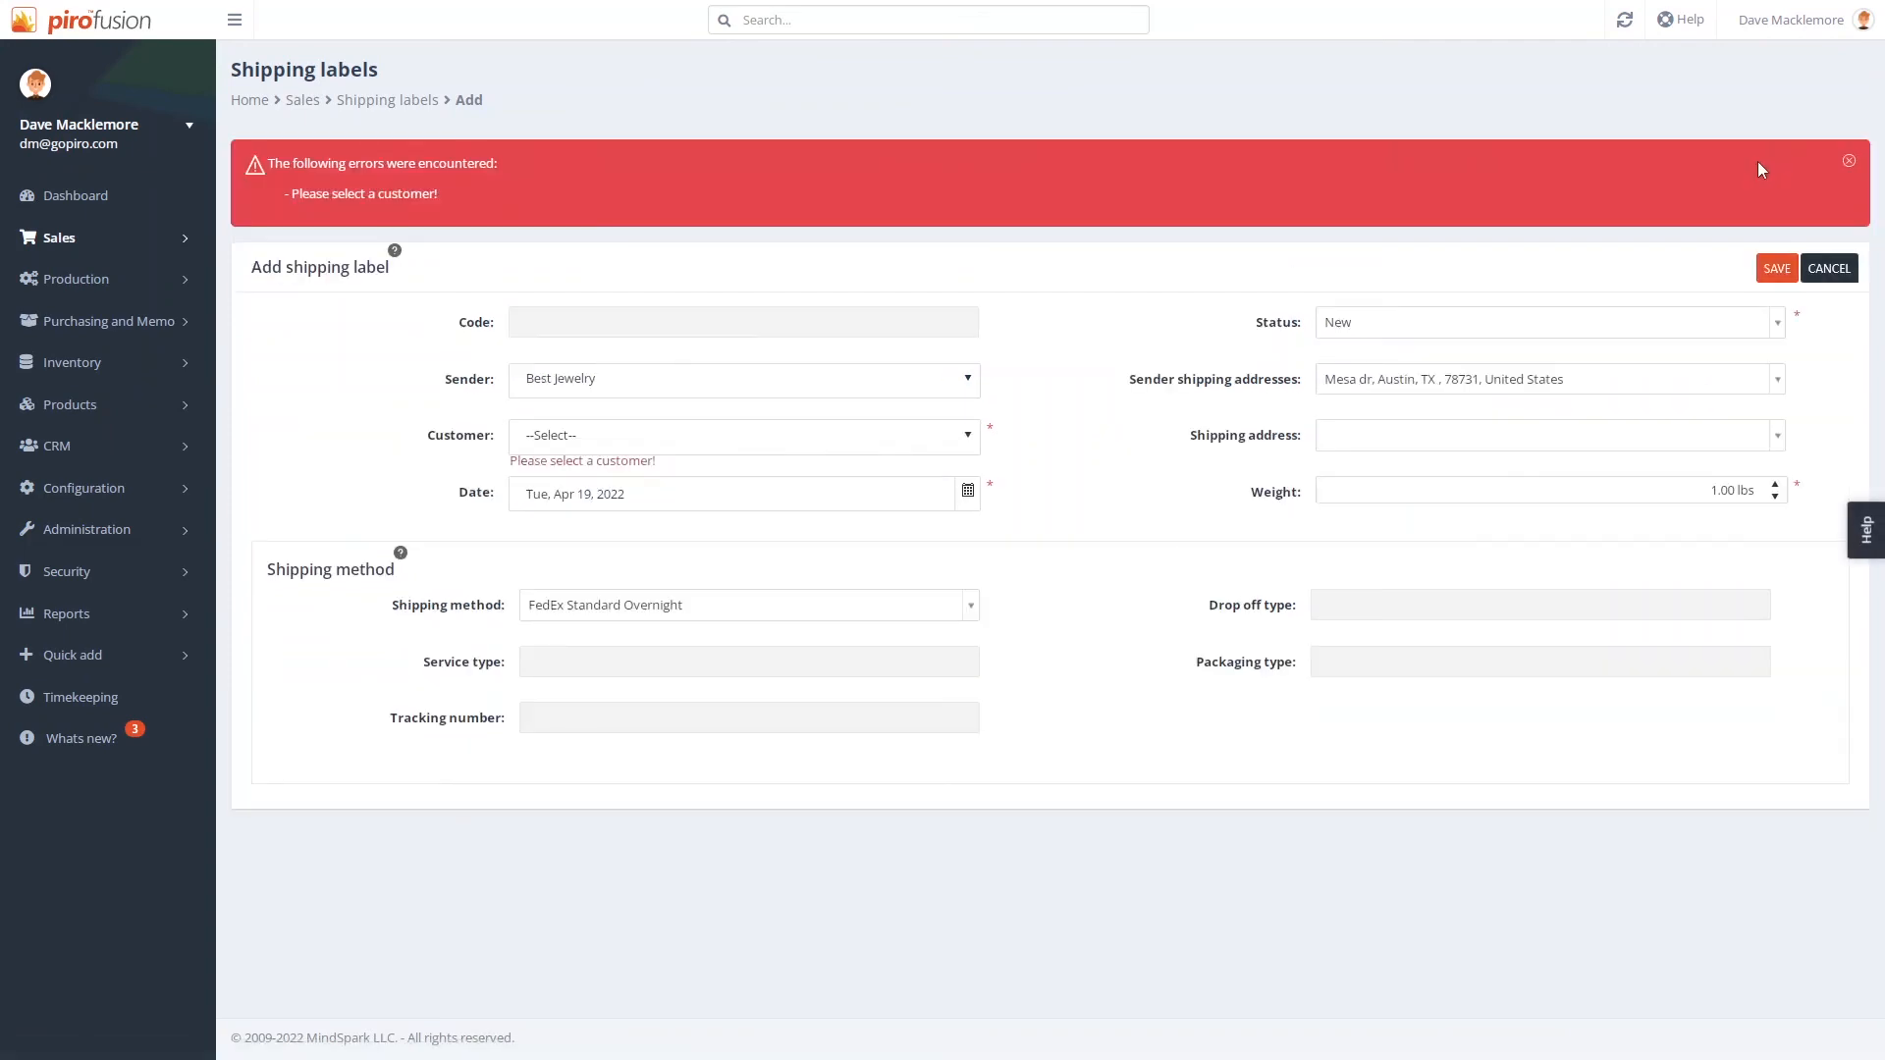
click(742, 435)
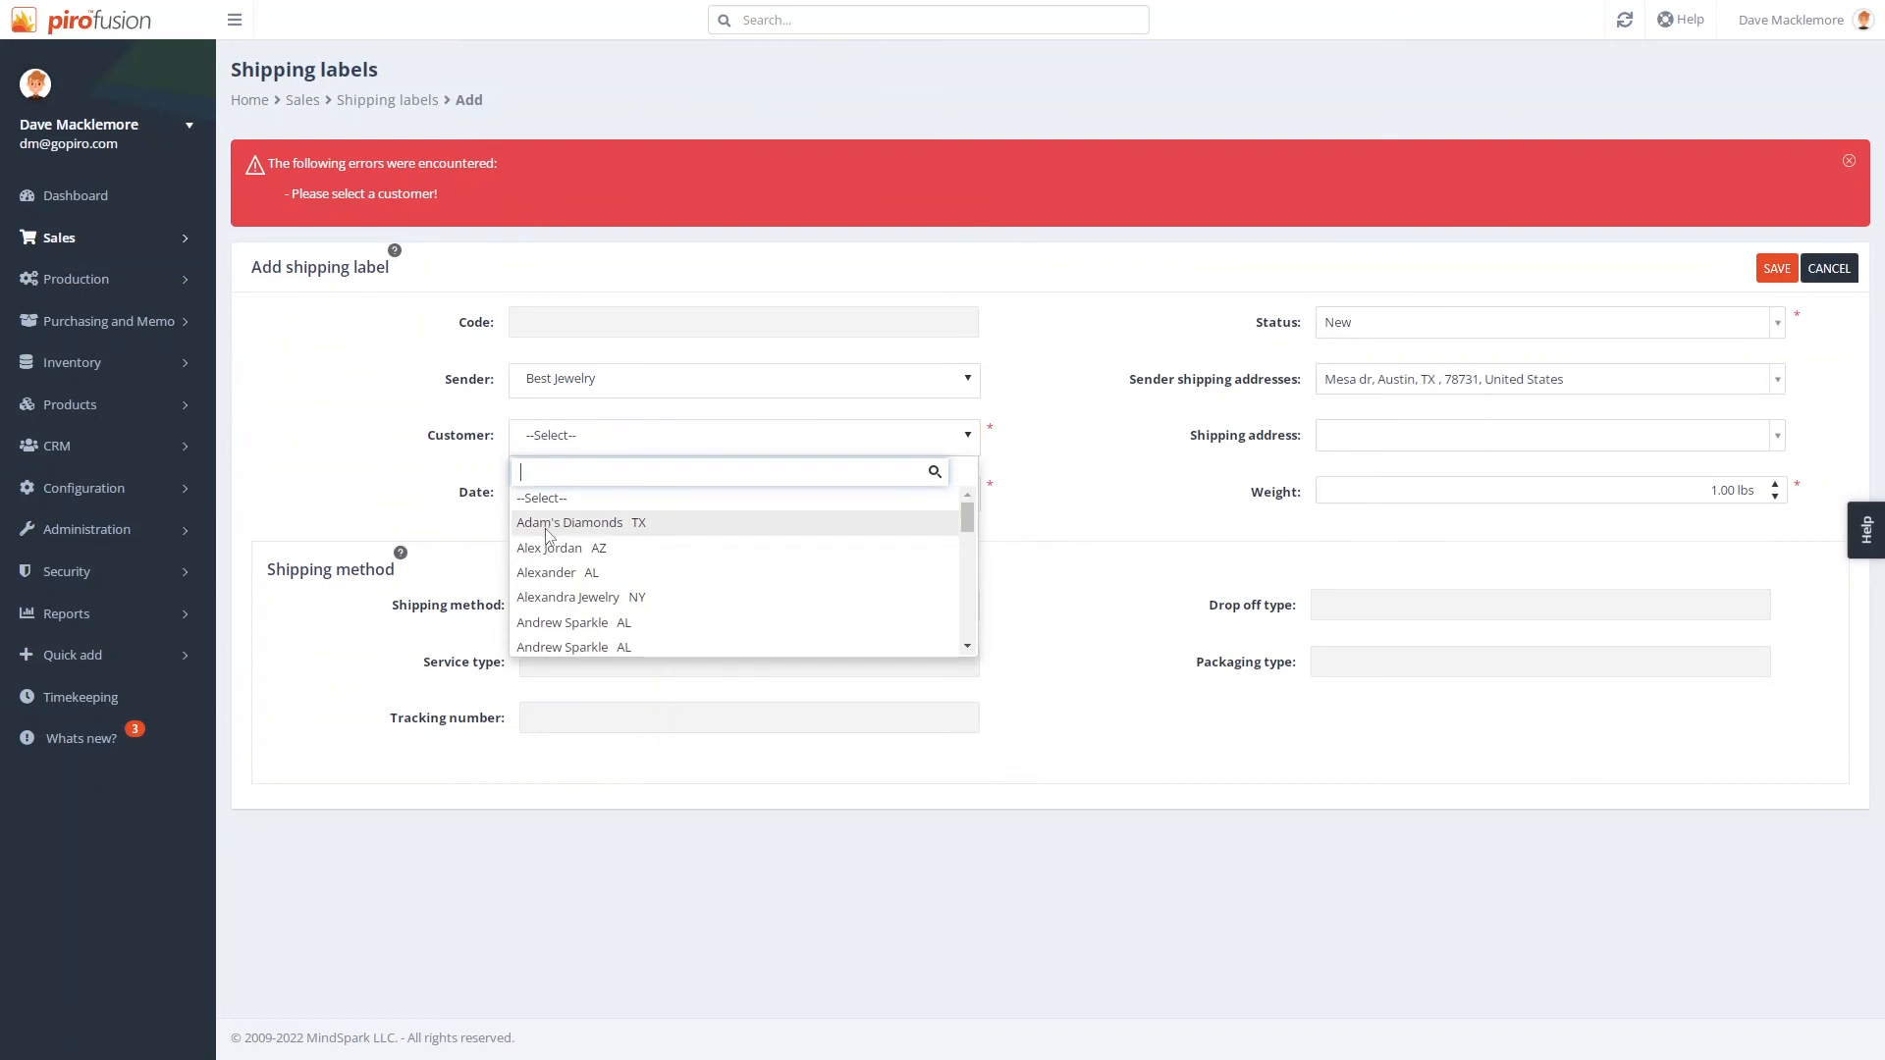
click(570, 521)
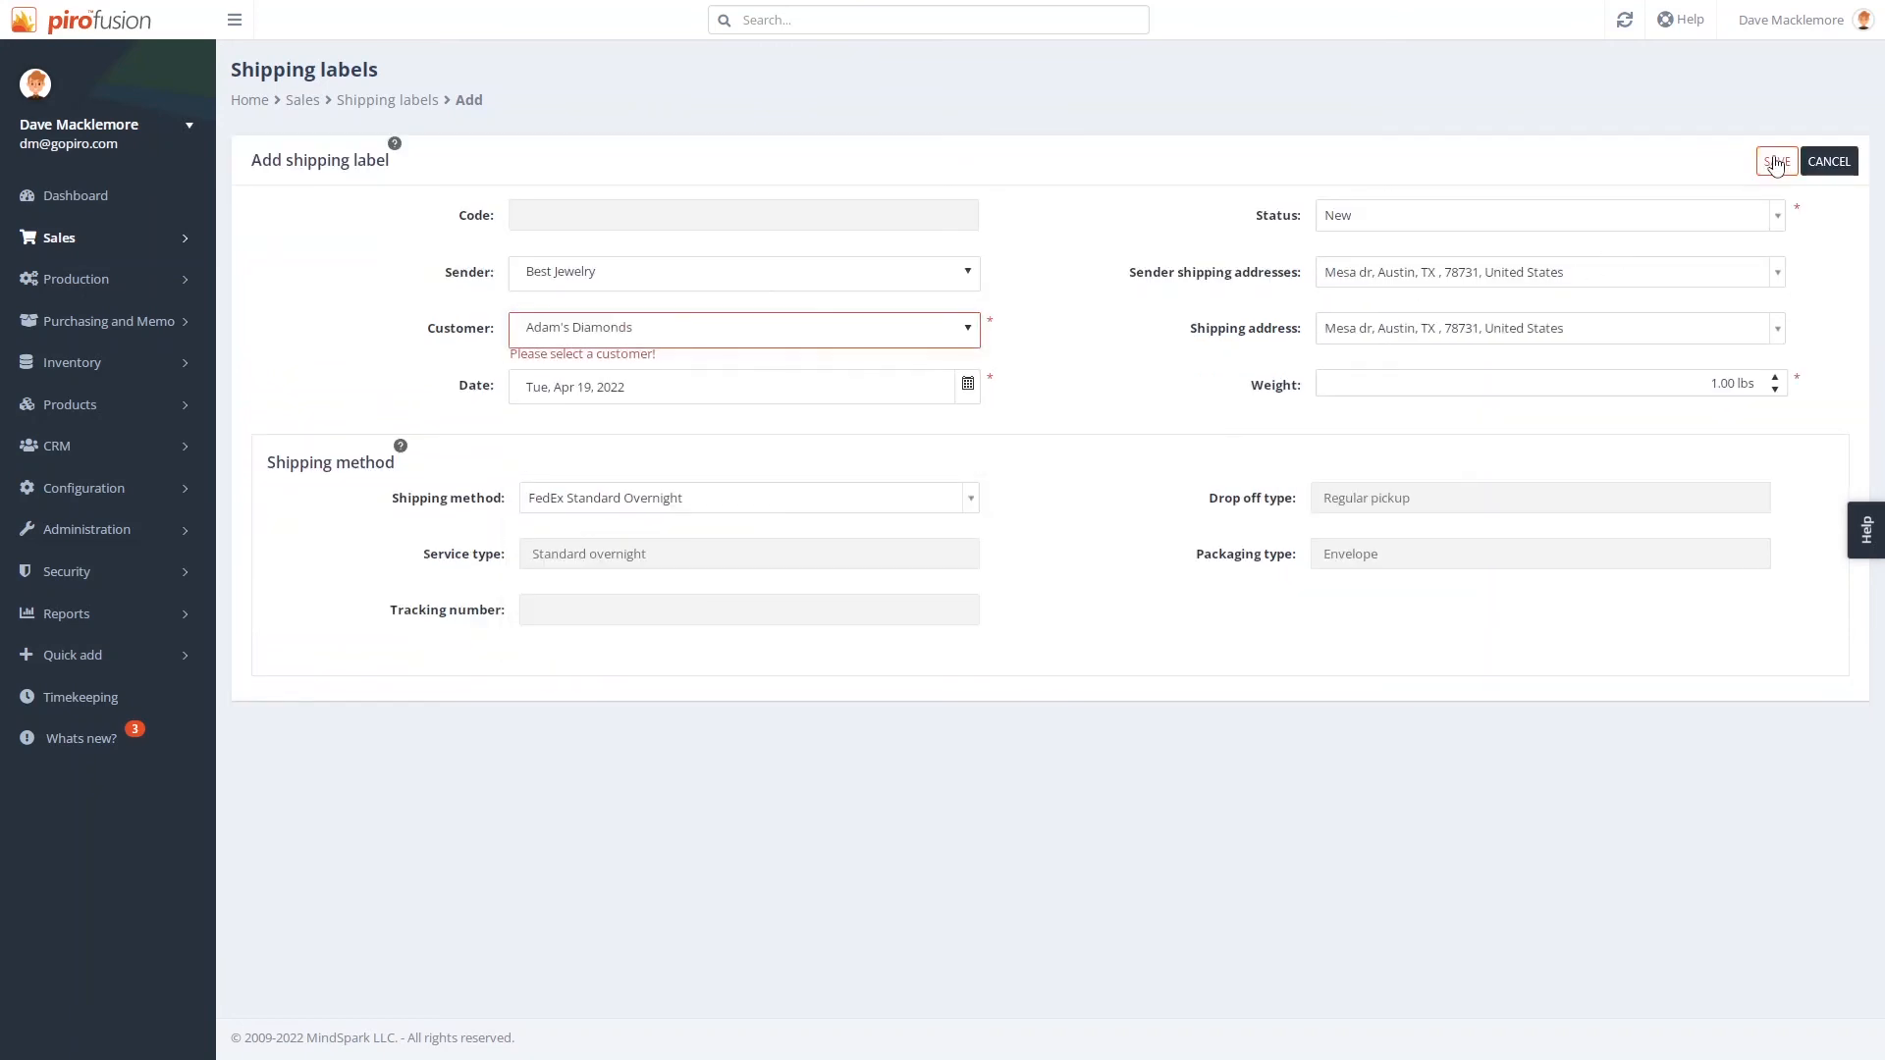
click(1776, 161)
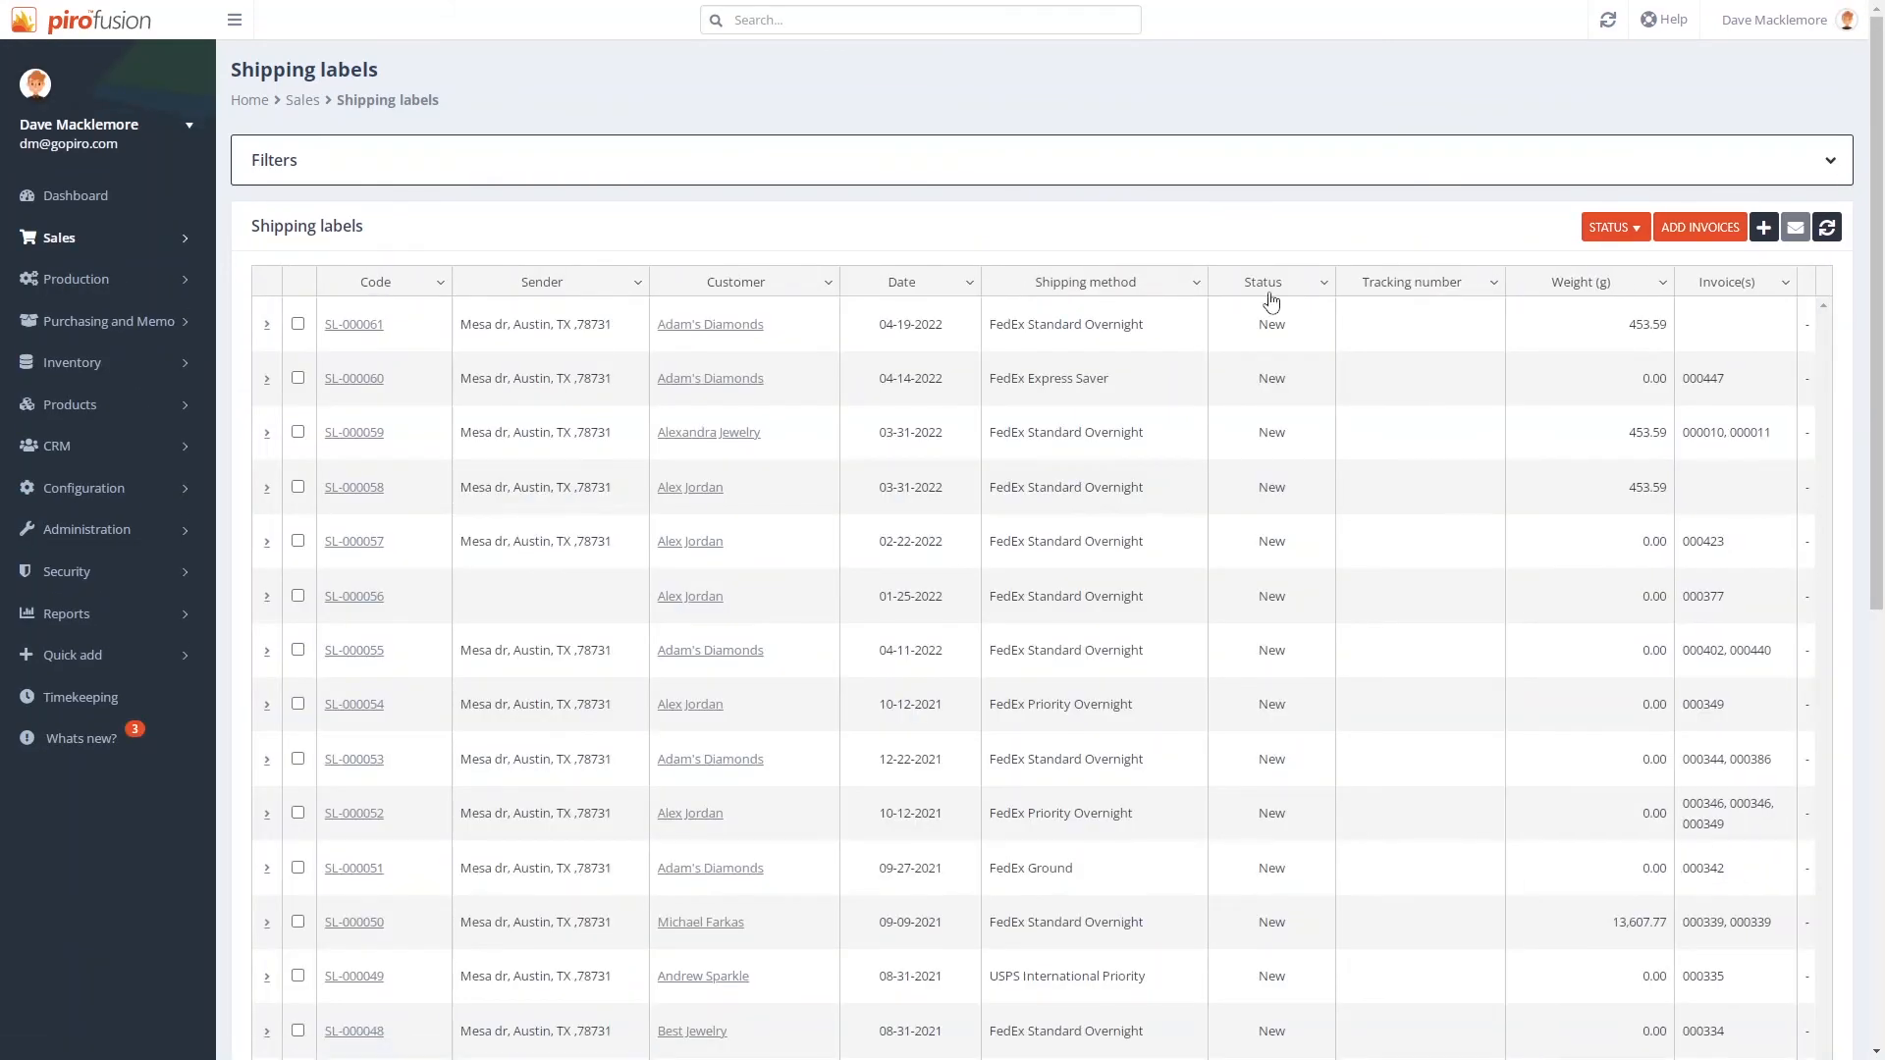
Step: Attach invoices #000012, #000041 and #000044 to shipping label SL-000061
click(297, 325)
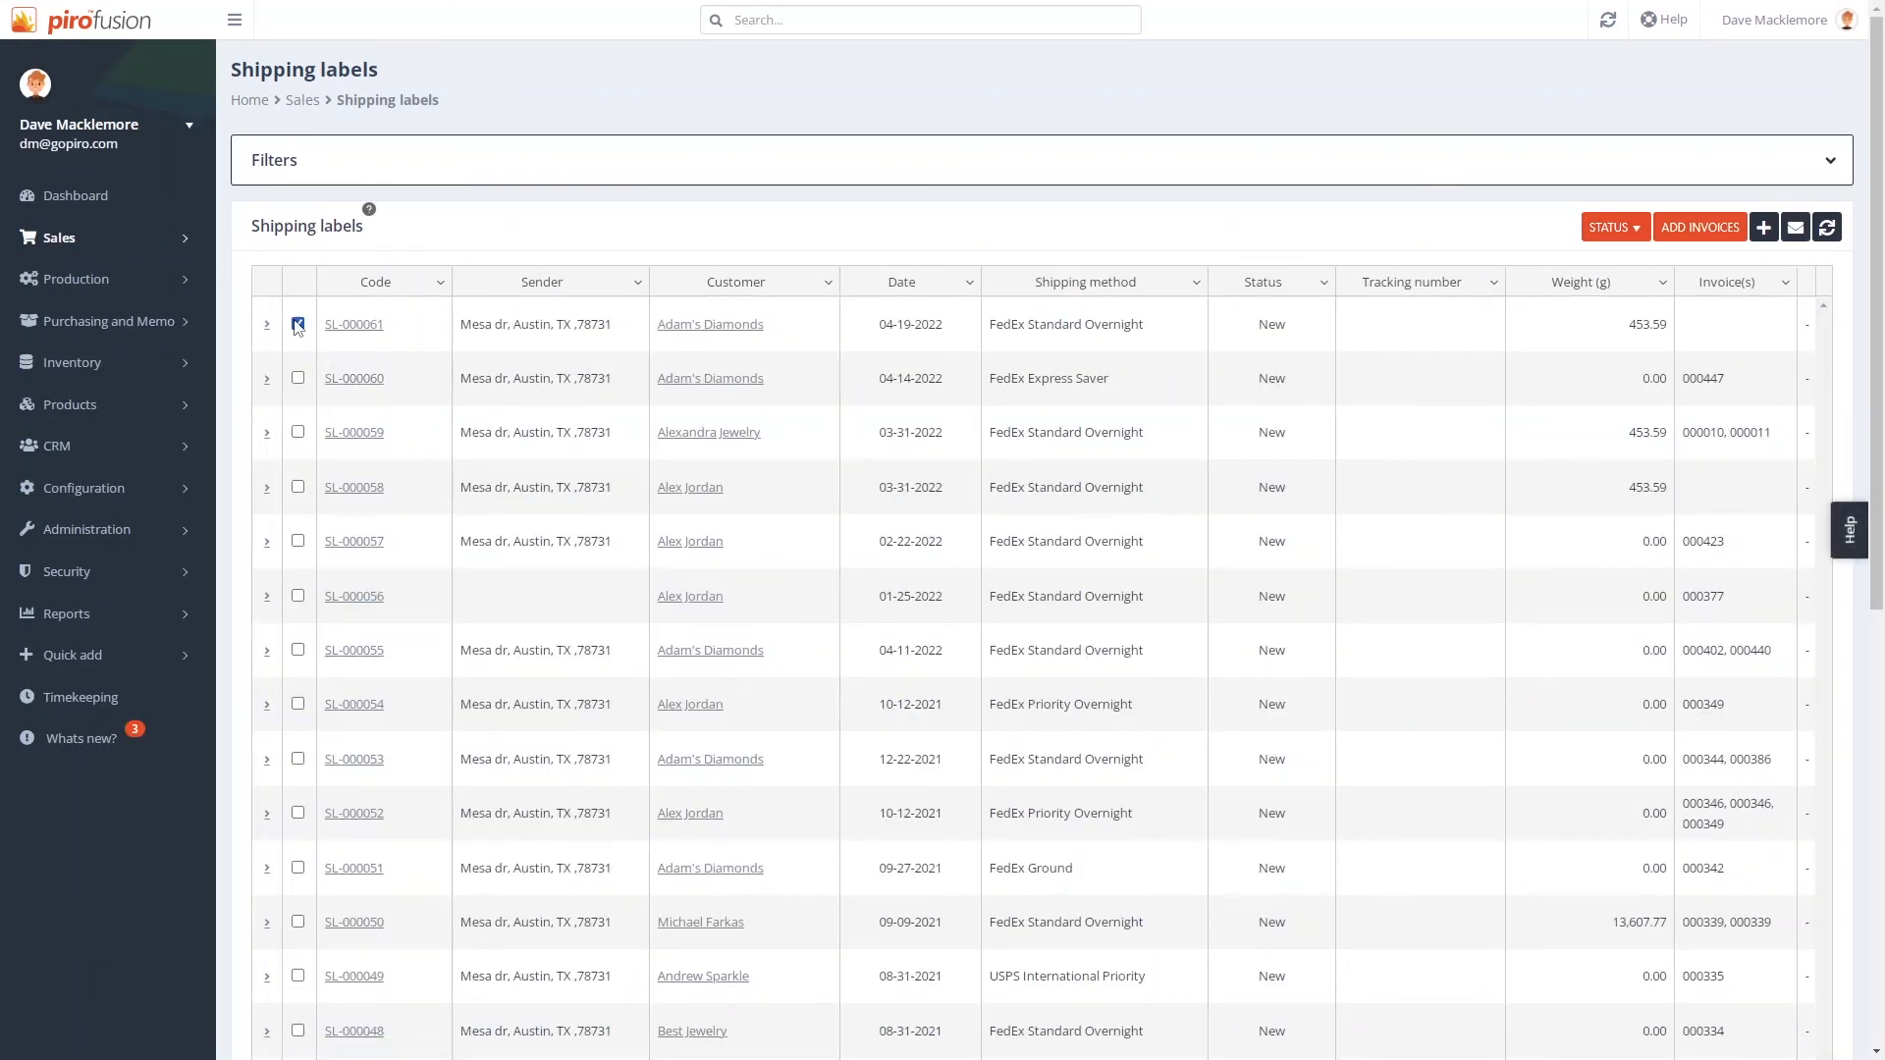
click(1699, 227)
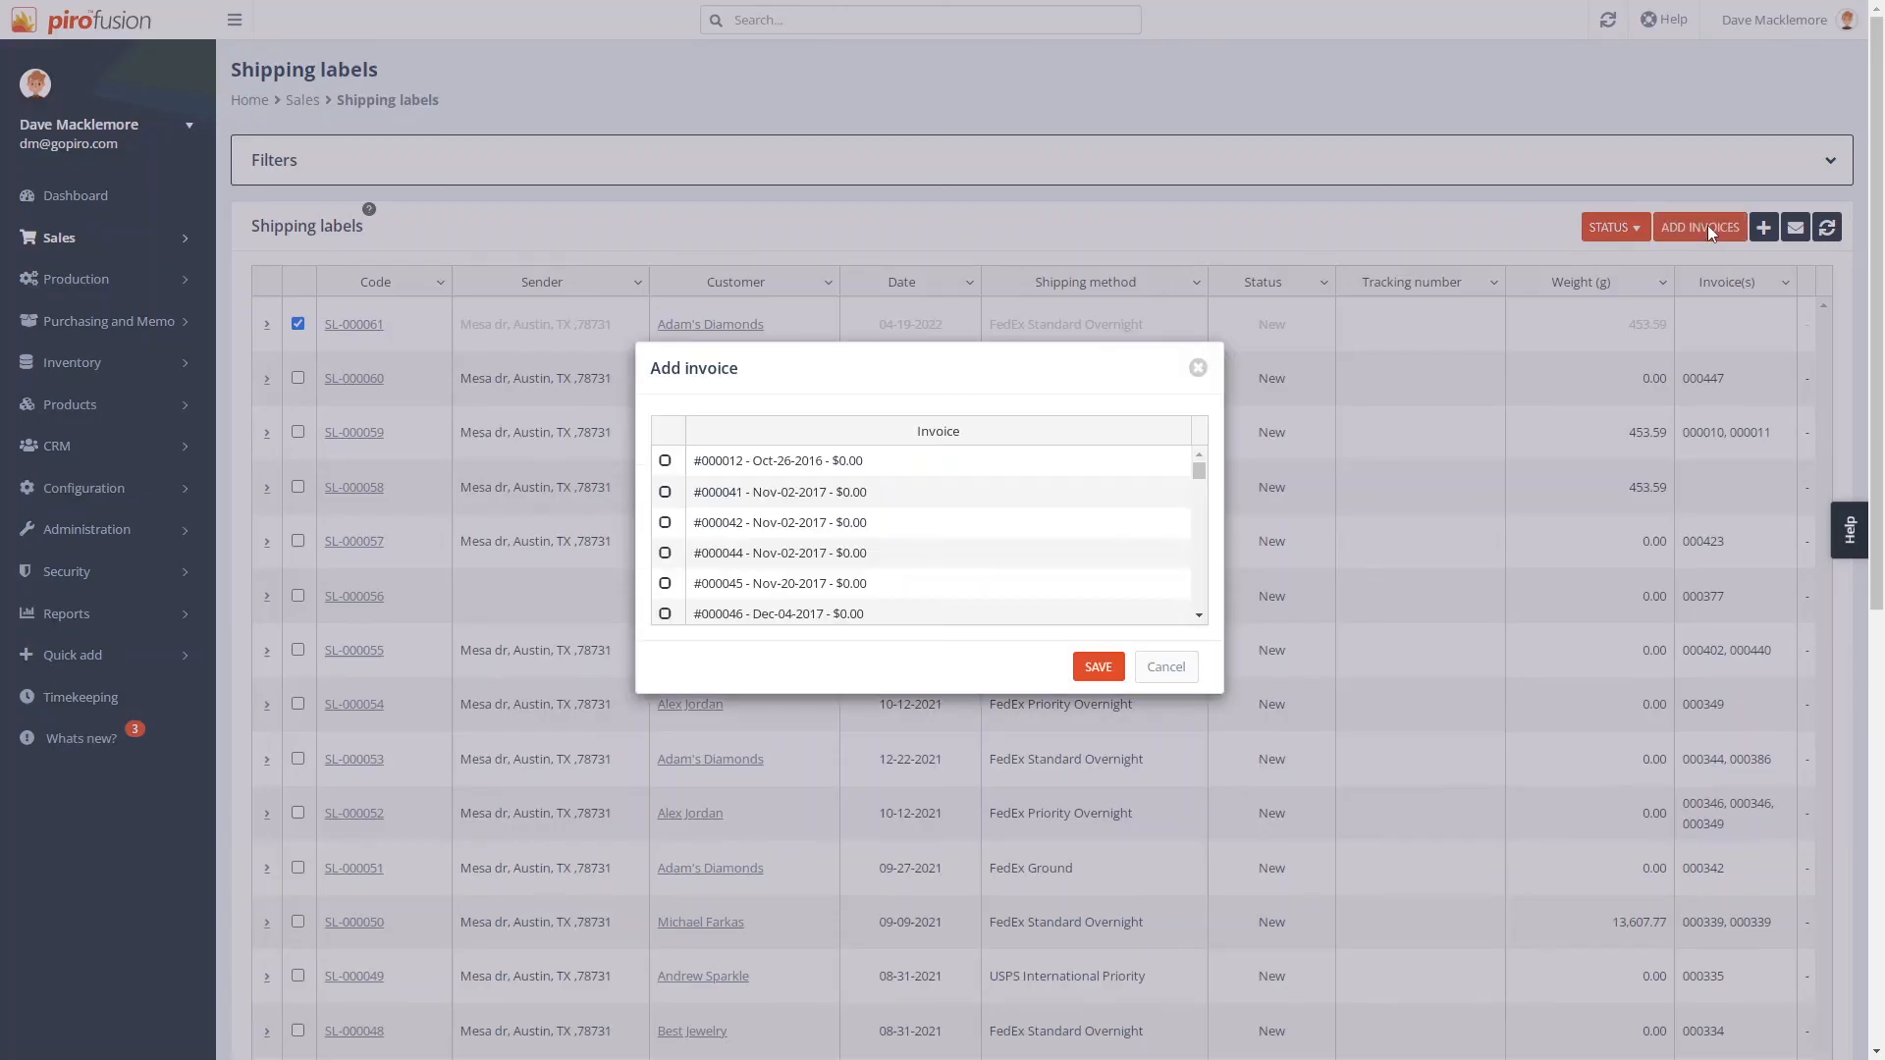
click(664, 460)
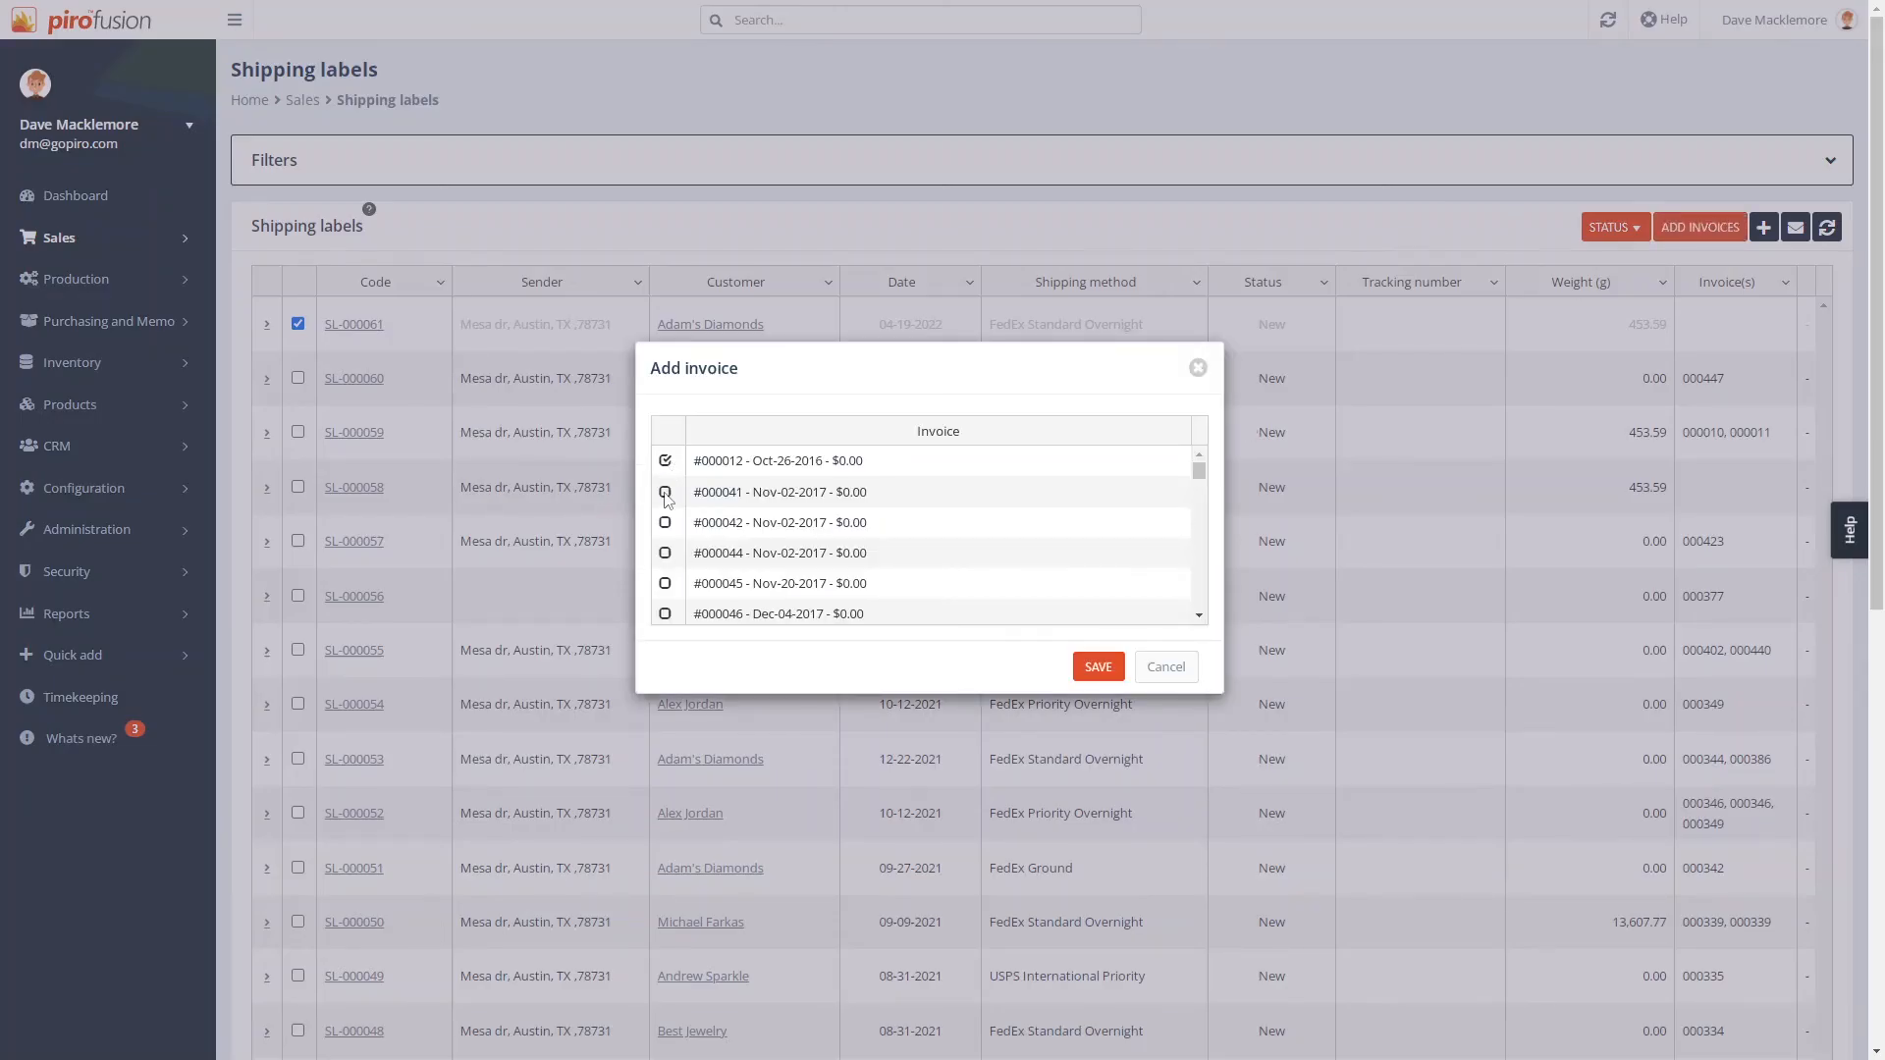
click(665, 491)
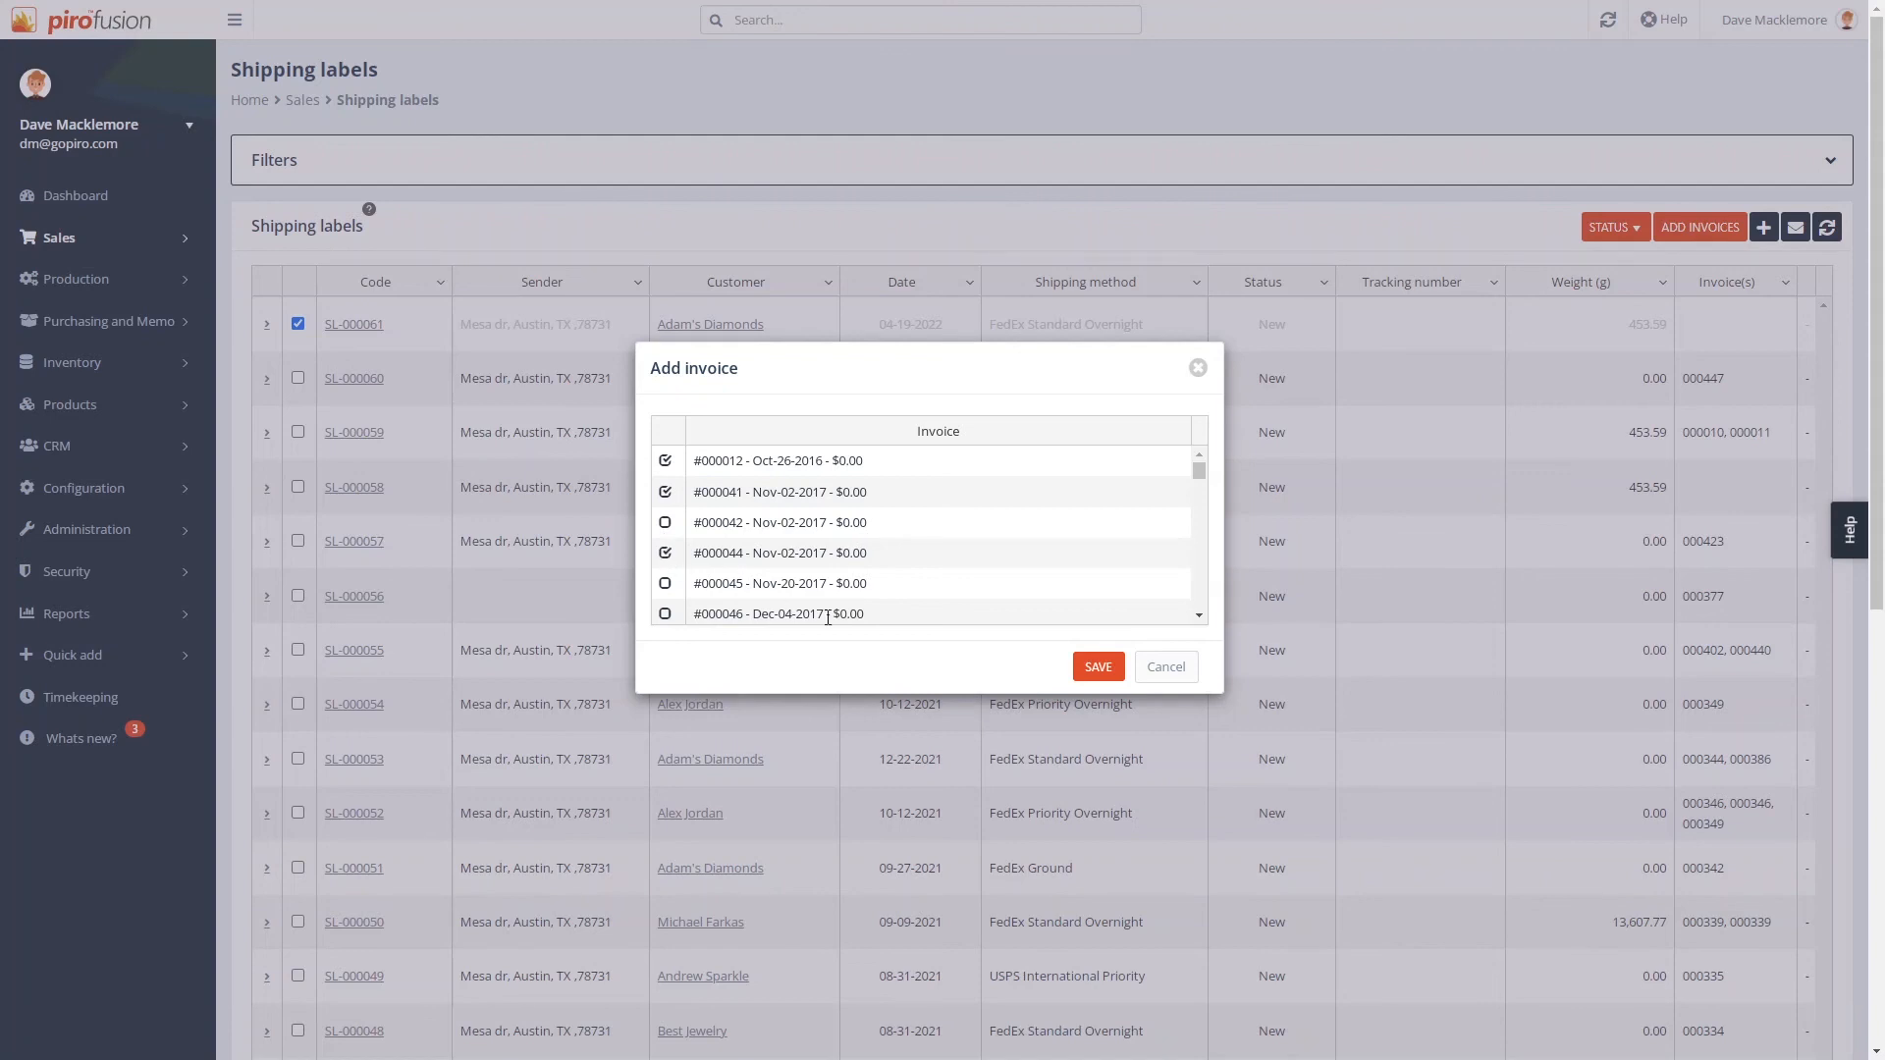
click(1096, 665)
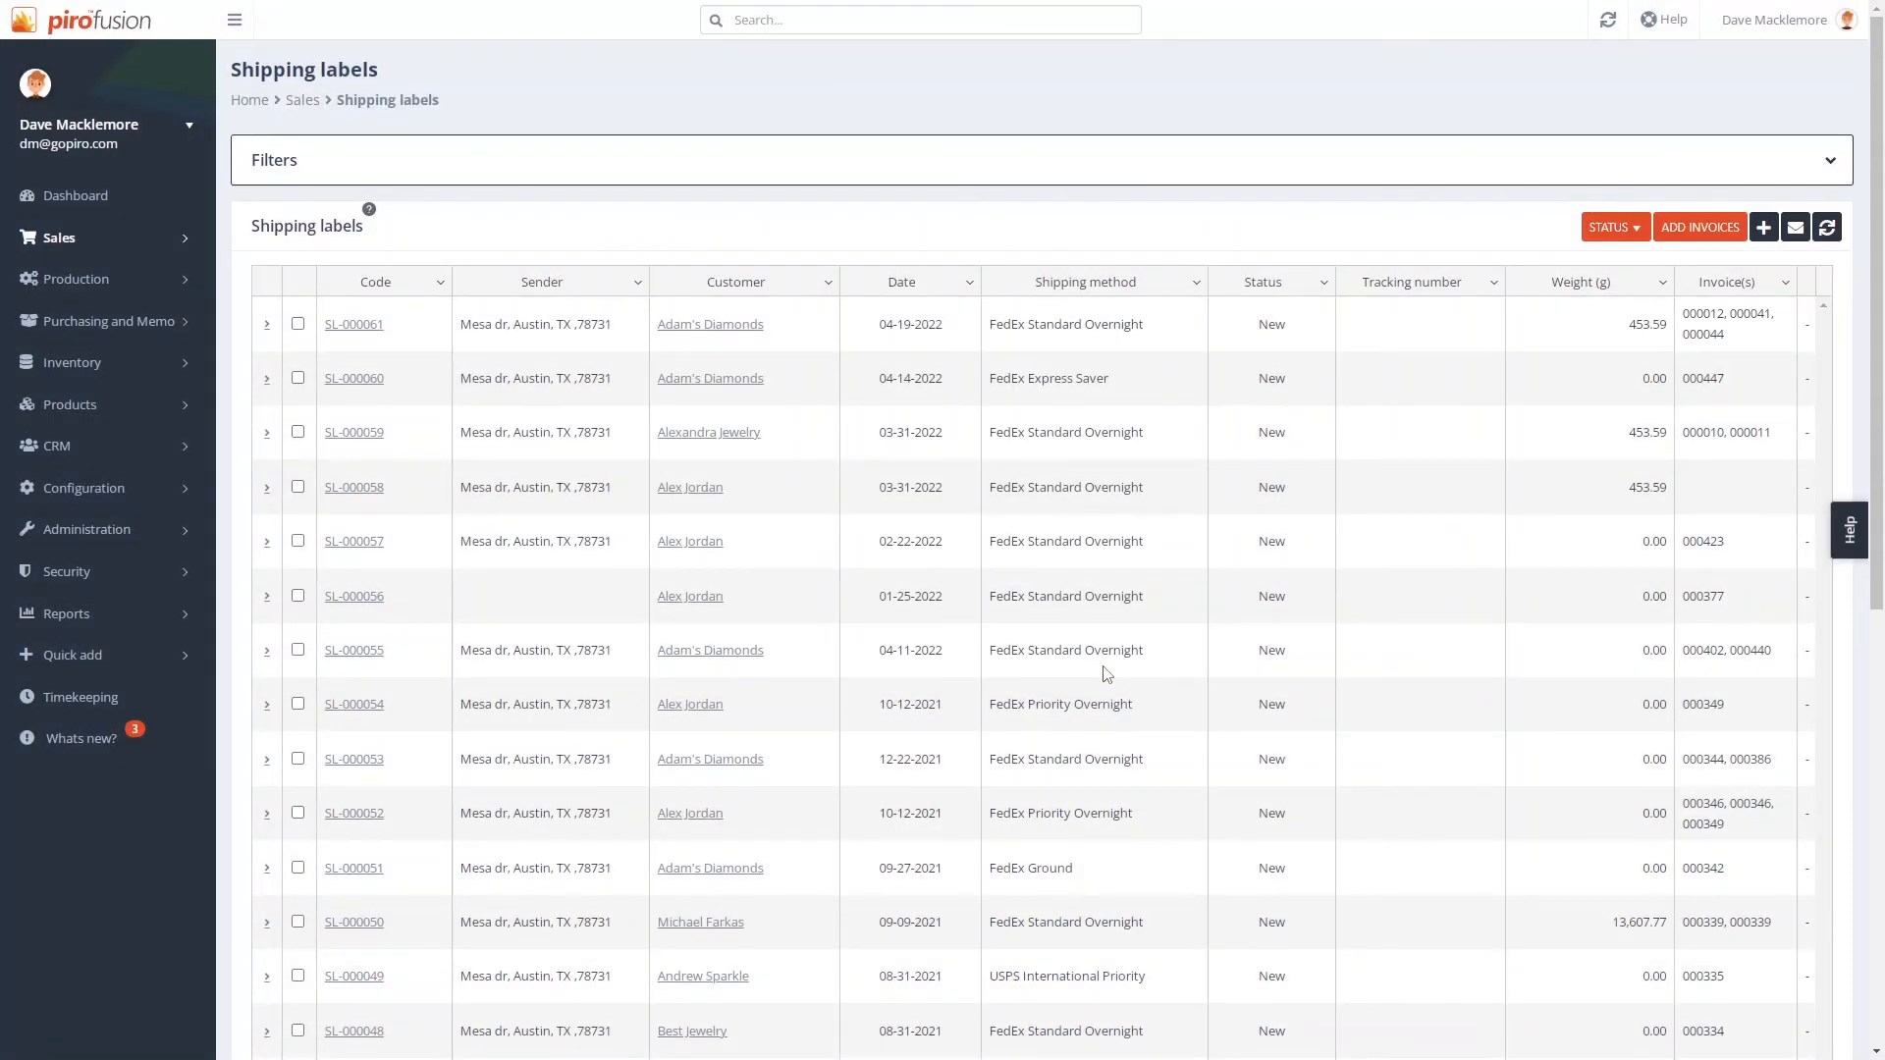
click(297, 325)
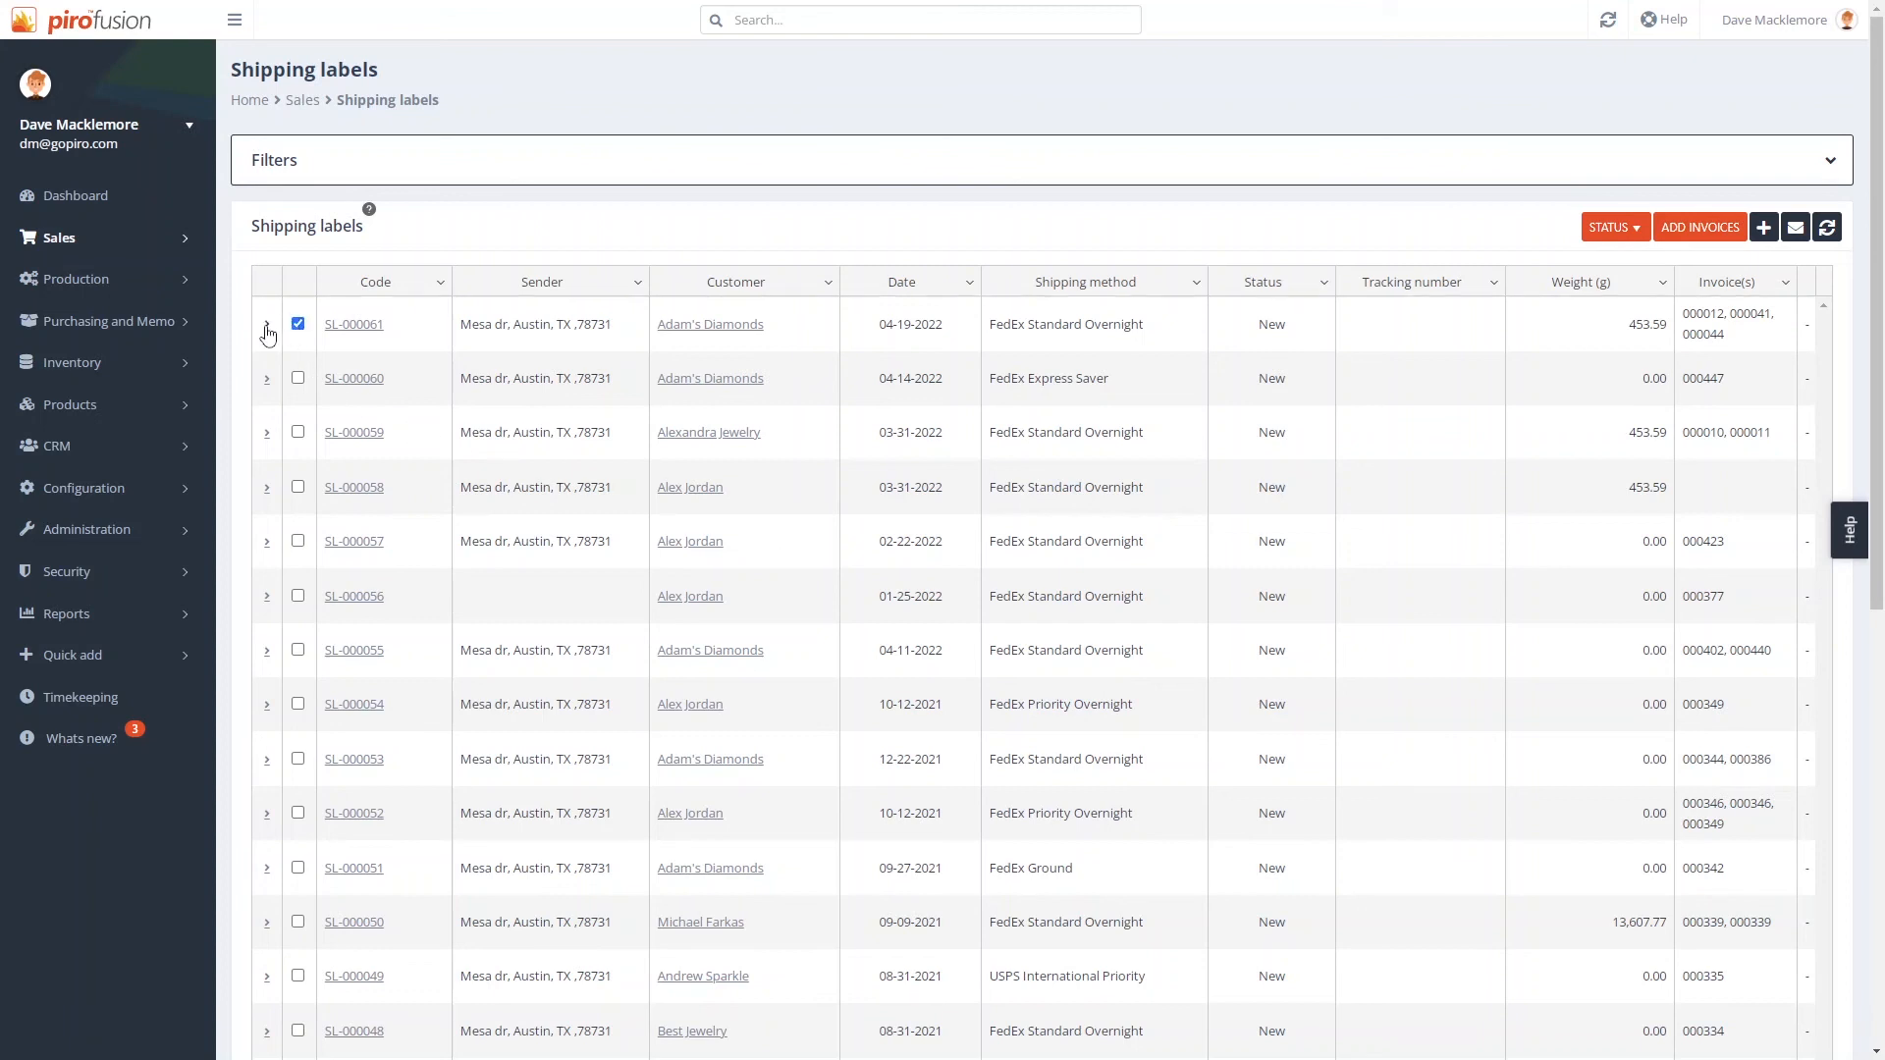
Step: Expand SL-000061's invoices and set its status to Ship package
click(266, 331)
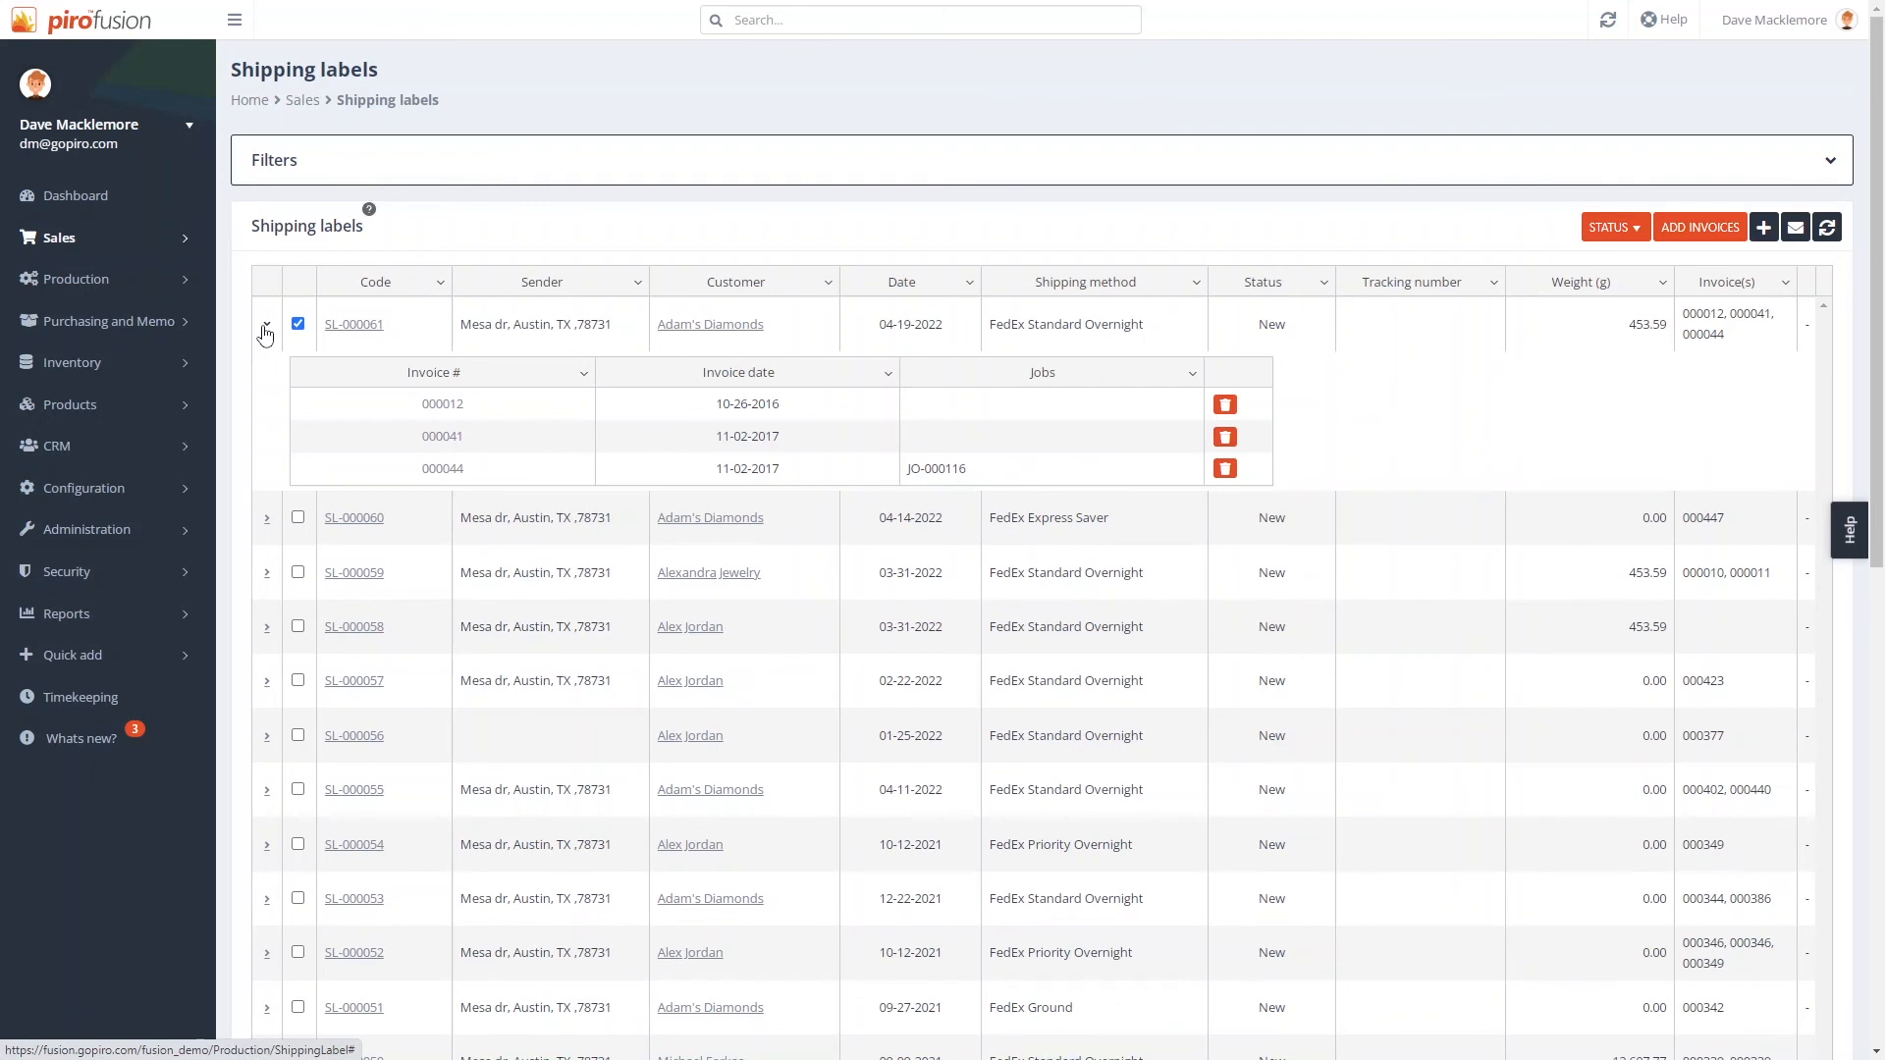
click(1610, 227)
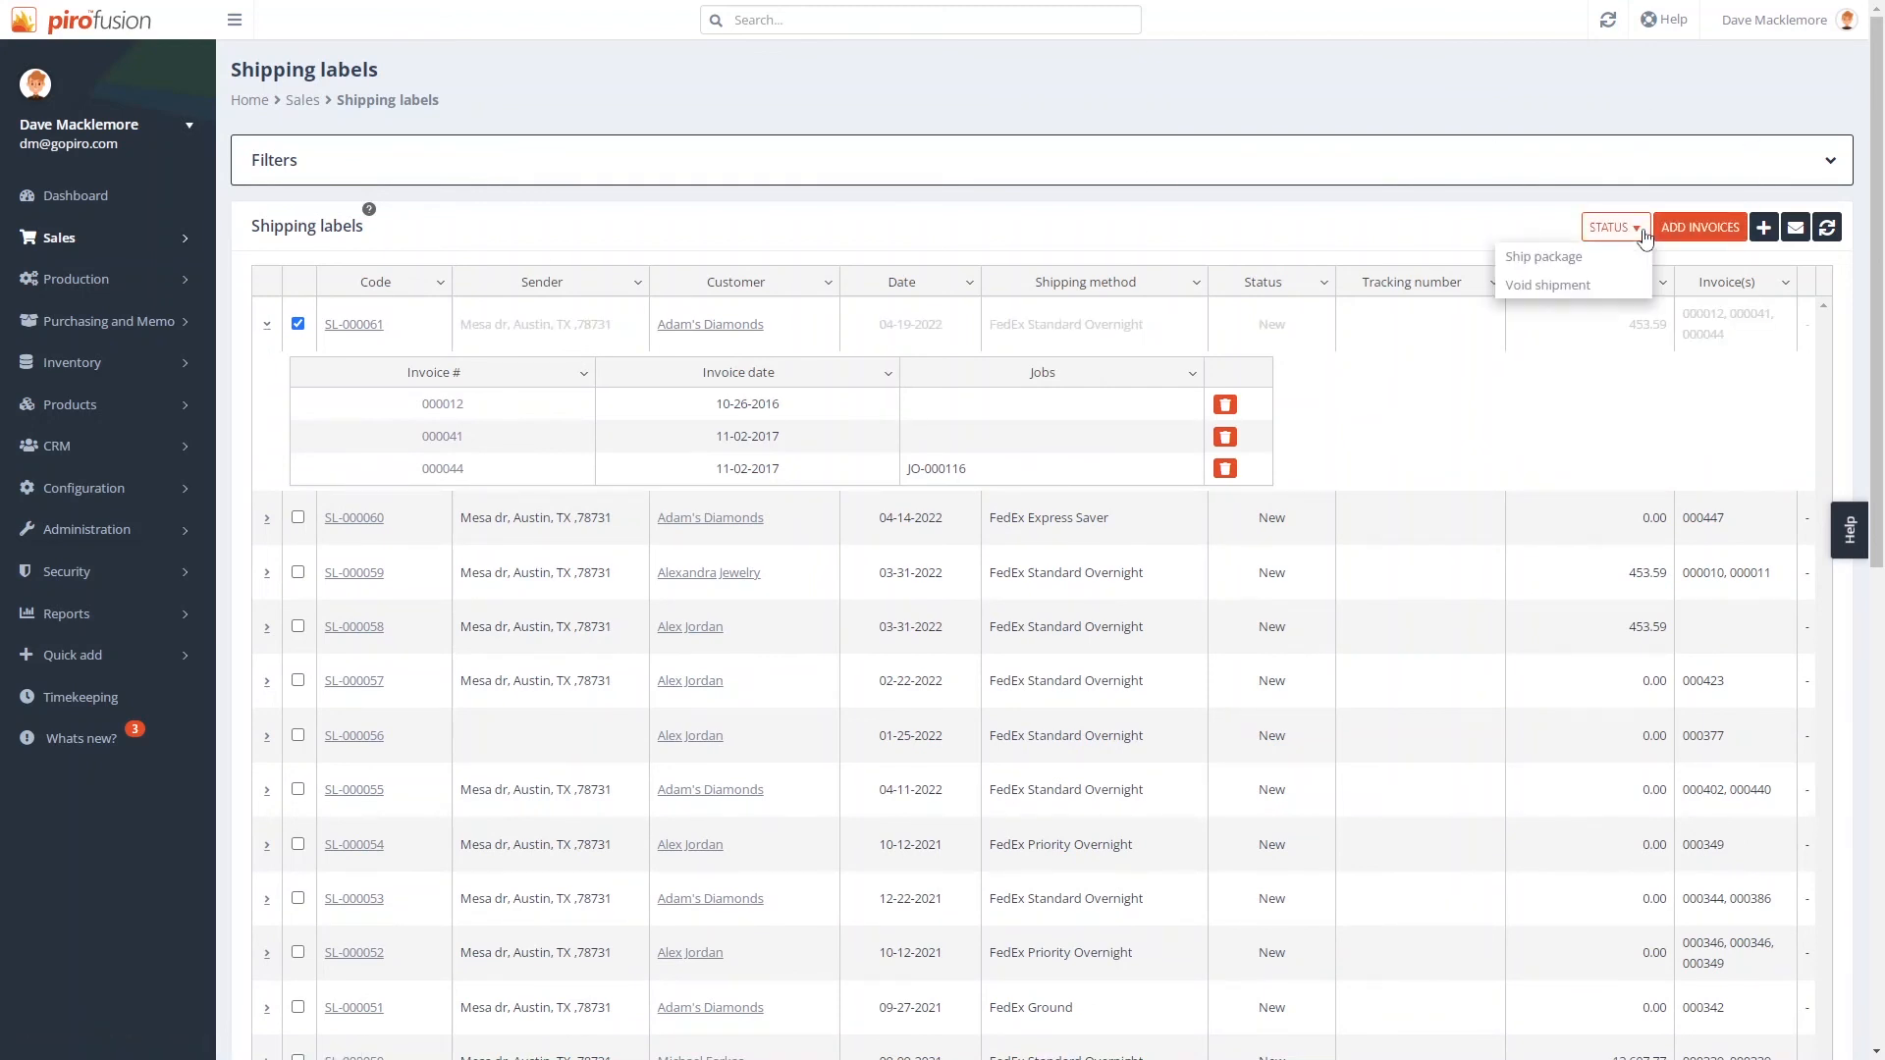
click(1544, 256)
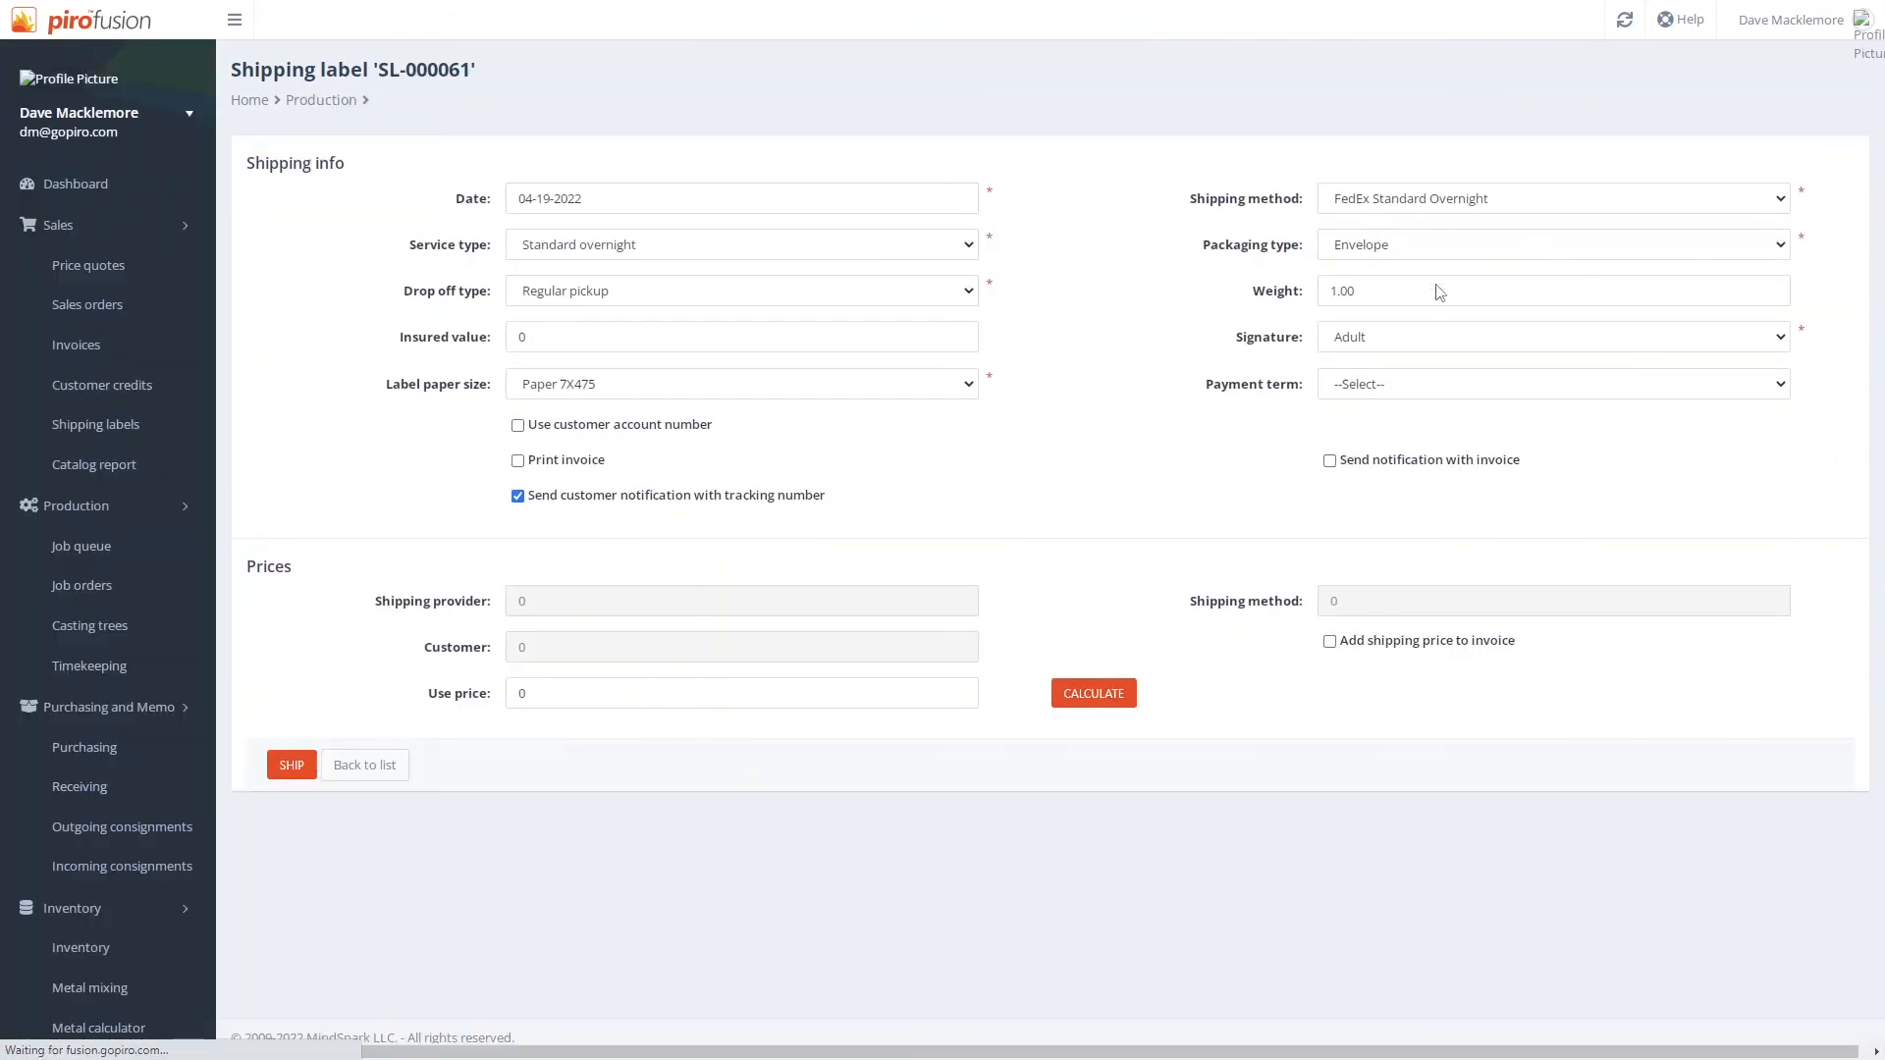